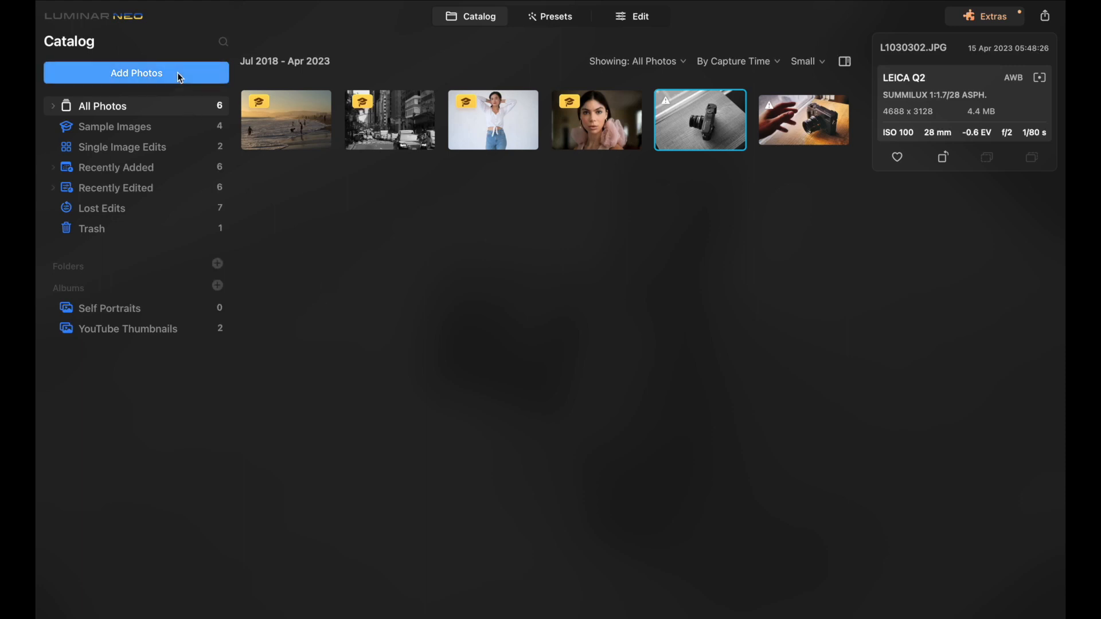
Add the six DSCF photos from the Desktop's Luminar Neo folder to the catalog
left_click(136, 74)
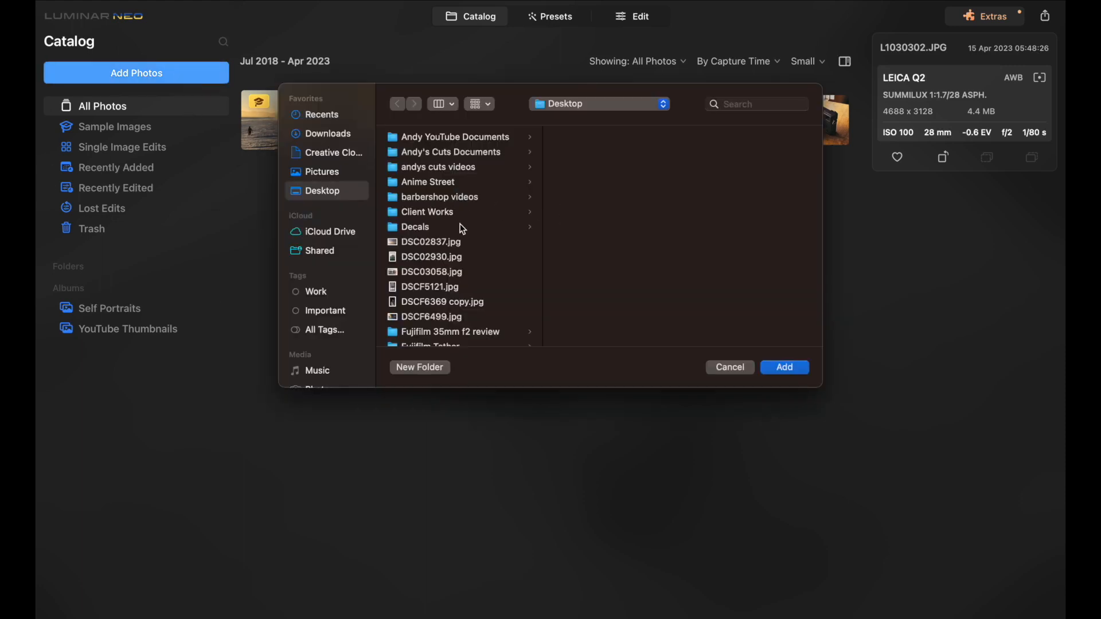
scroll("down", 3)
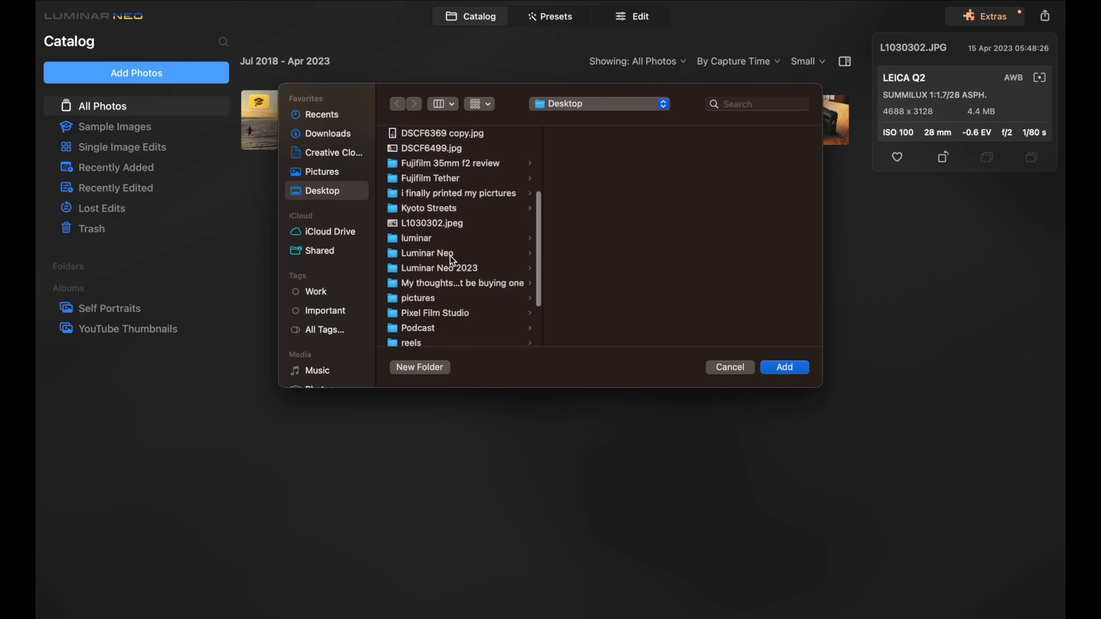
left_click(427, 253)
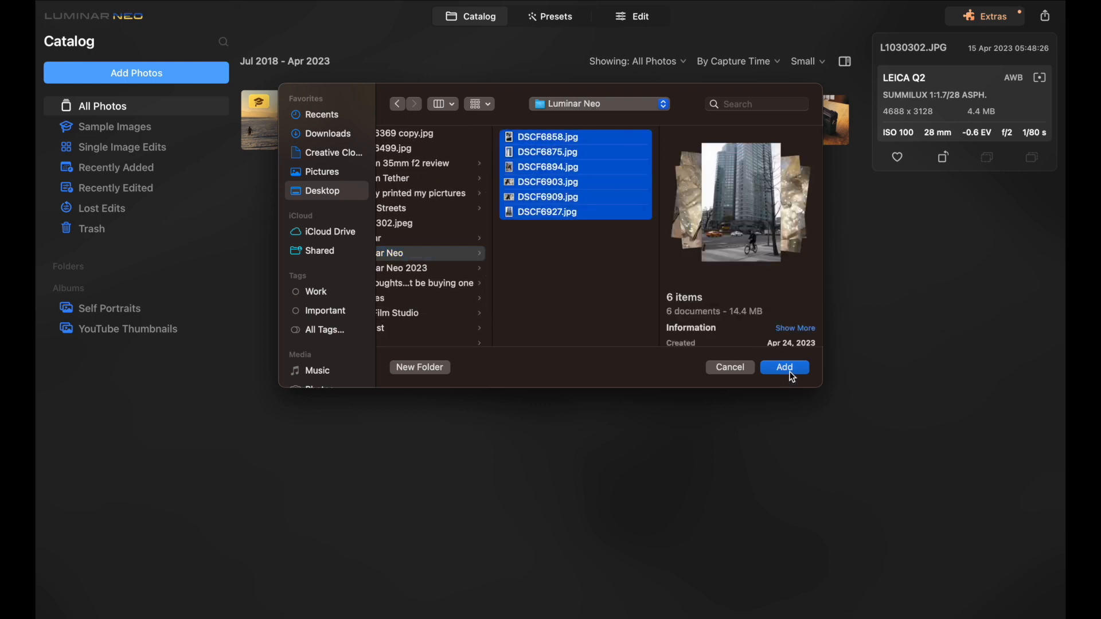
left_click(784, 367)
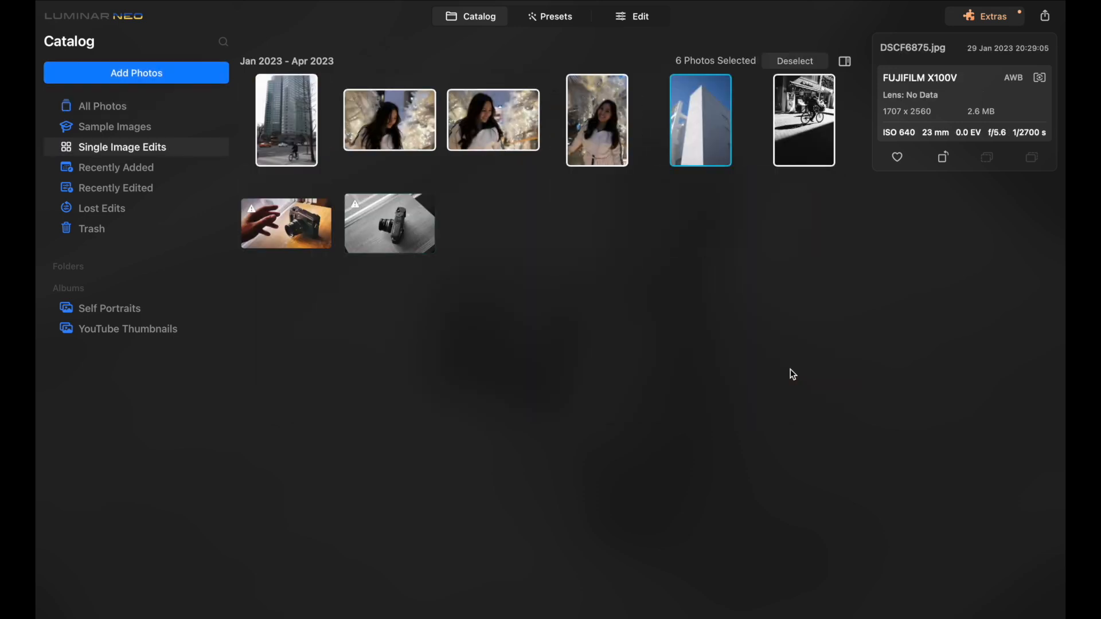
mouse_move(685, 252)
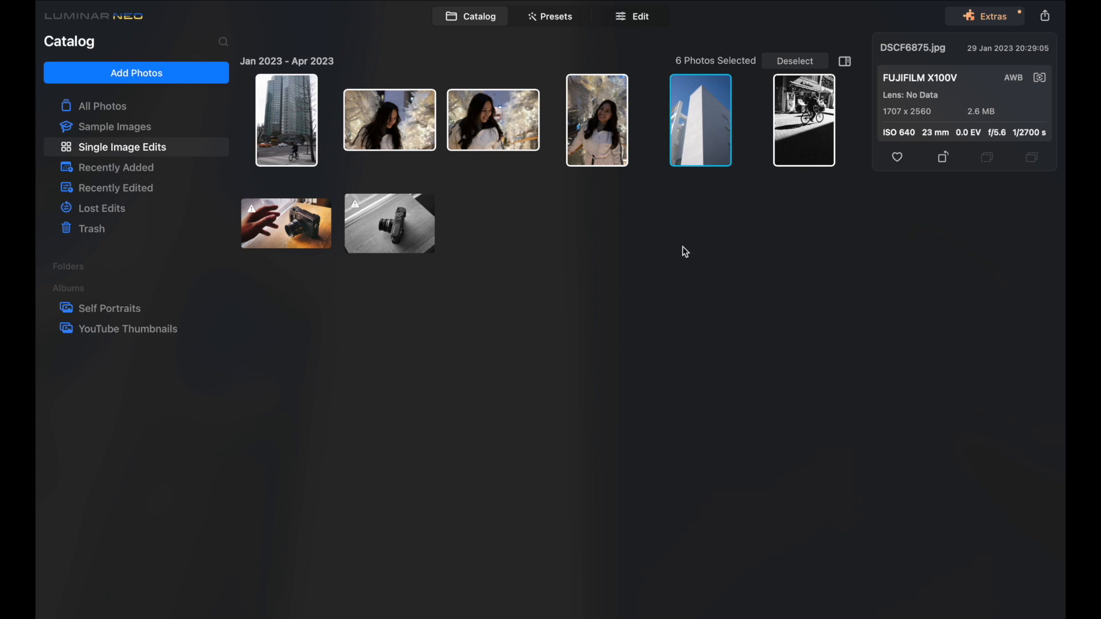
mouse_move(561, 185)
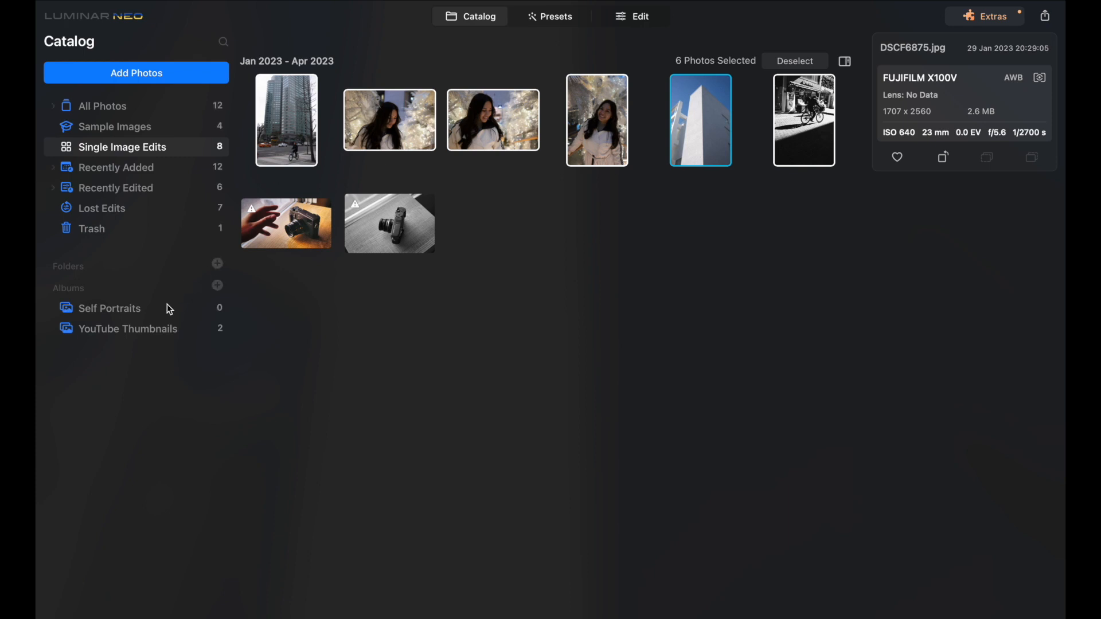
Create an album from the six selected photos, name it Korea Neo and show it
left_click(216, 285)
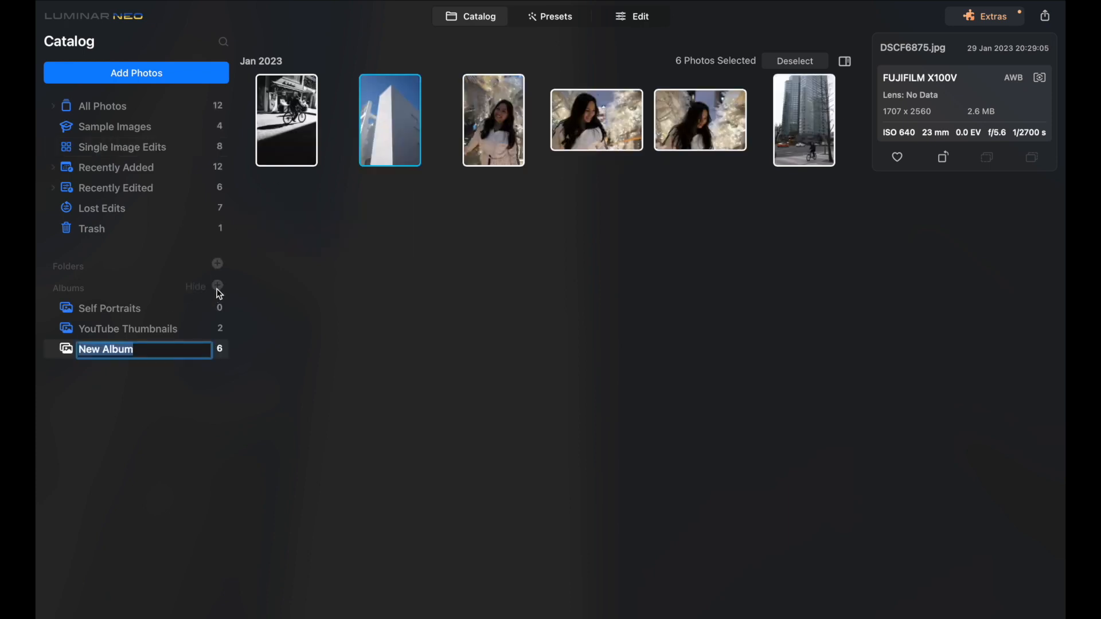
type("Korea Neo")
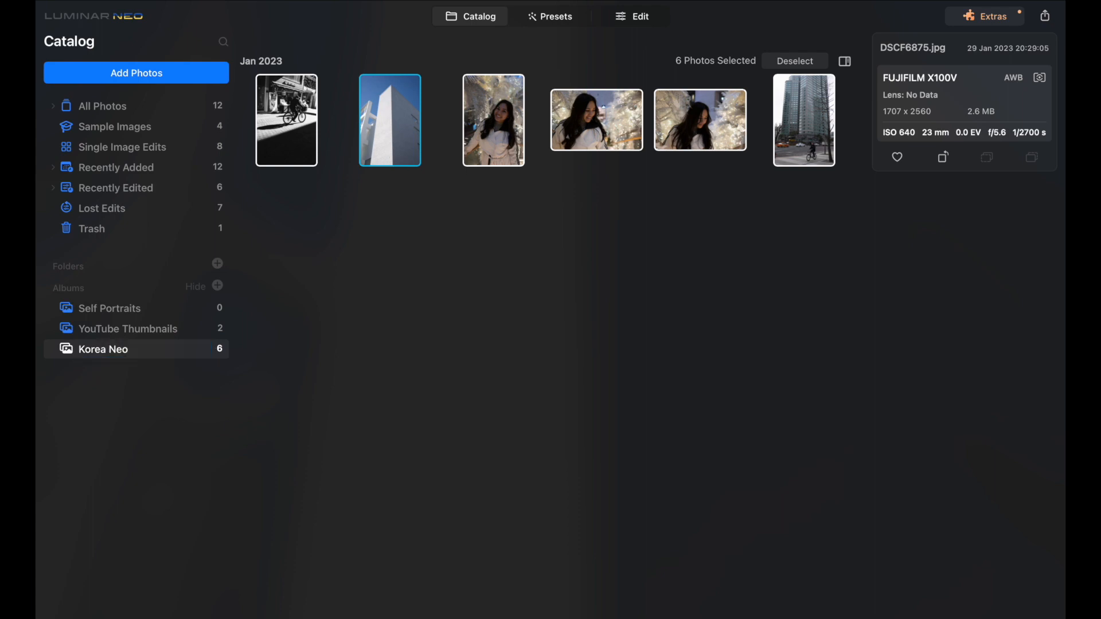
left_click(286, 120)
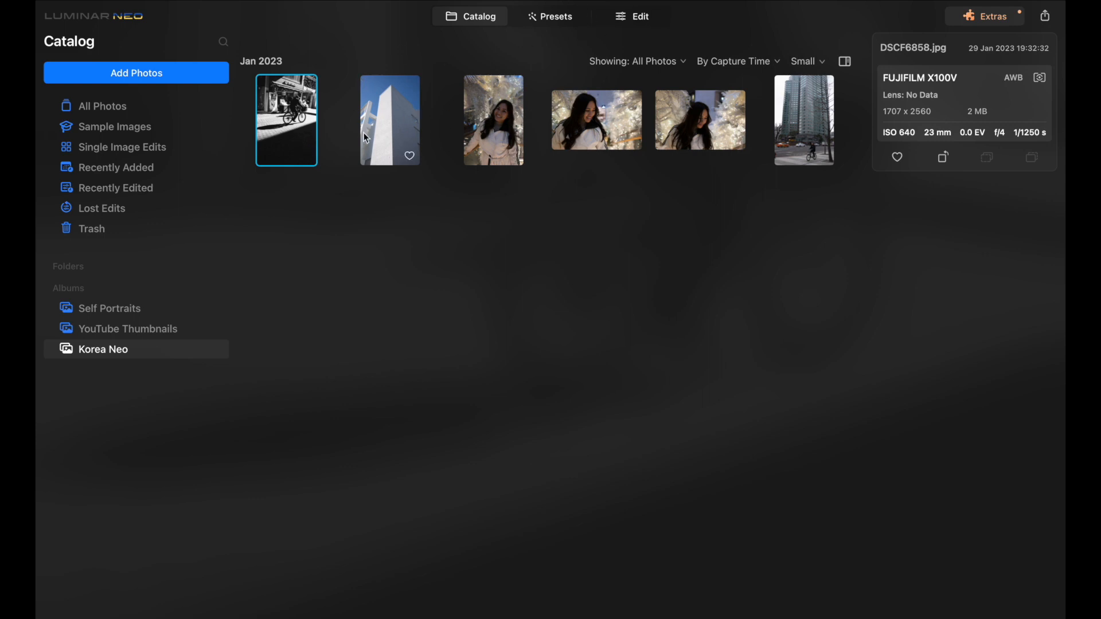
mouse_move(363, 124)
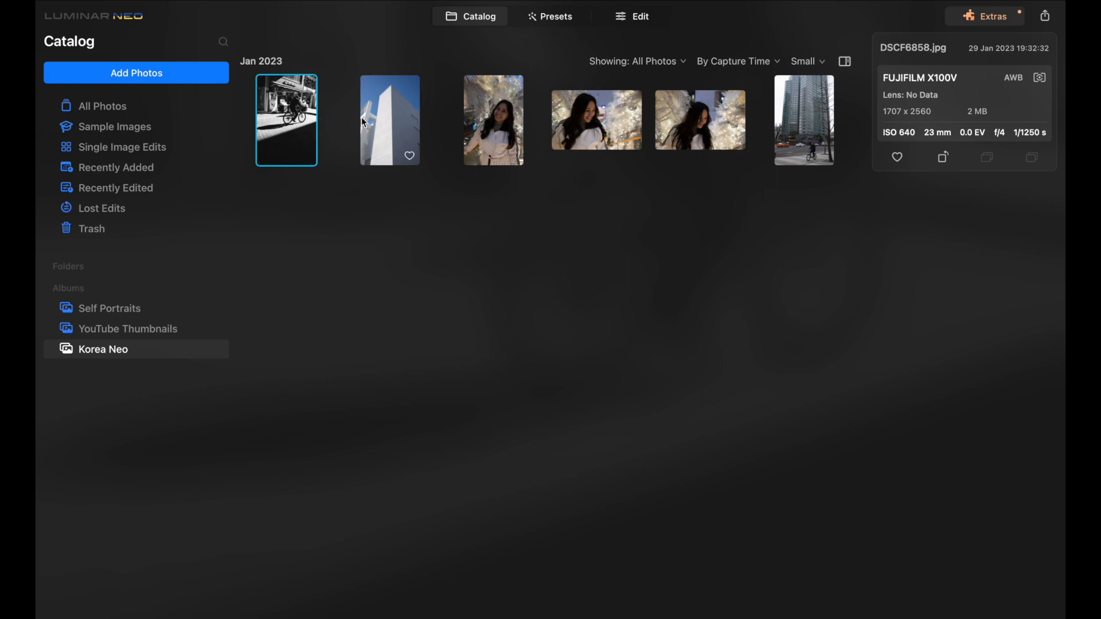
Open the cyclist photo in Presets, compare before/after and browse the Big Screen collection
left_click(551, 16)
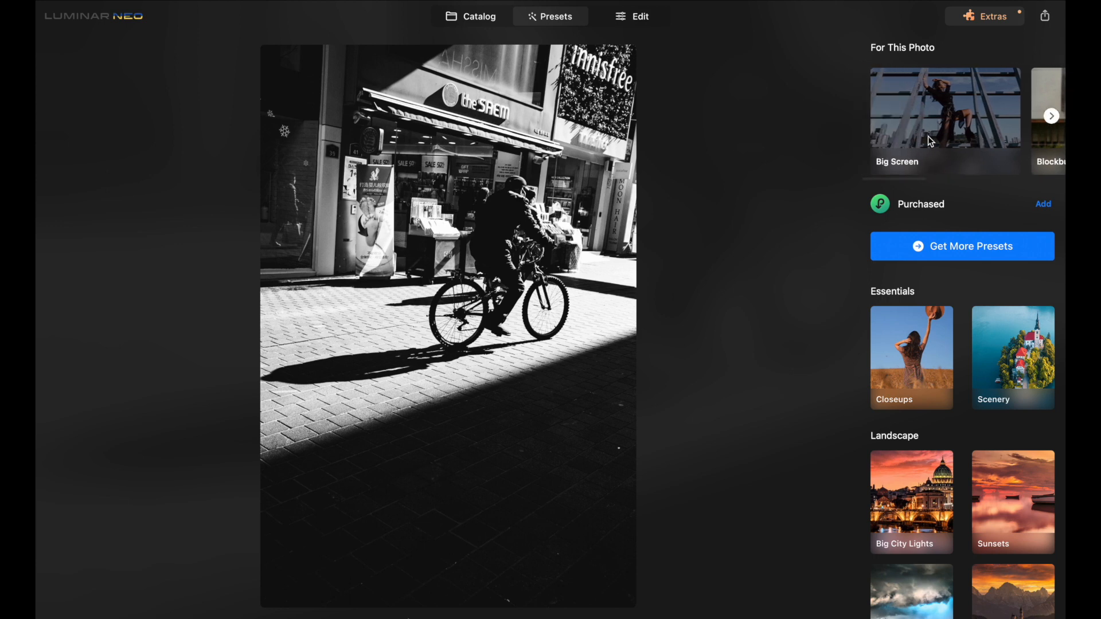
mouse_move(842, 63)
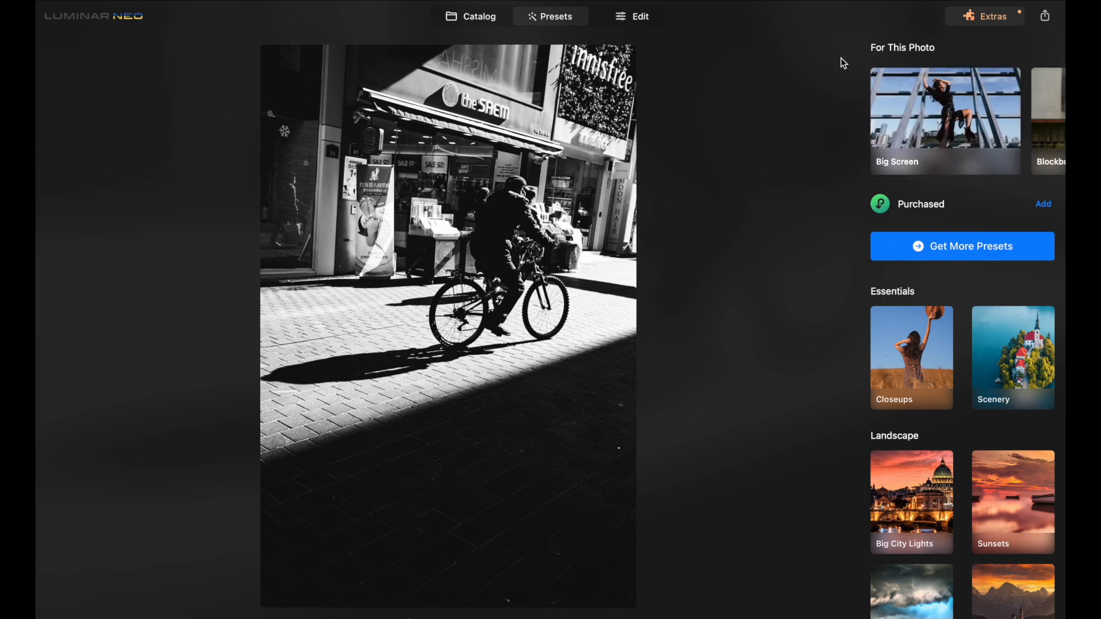
mouse_move(472, 46)
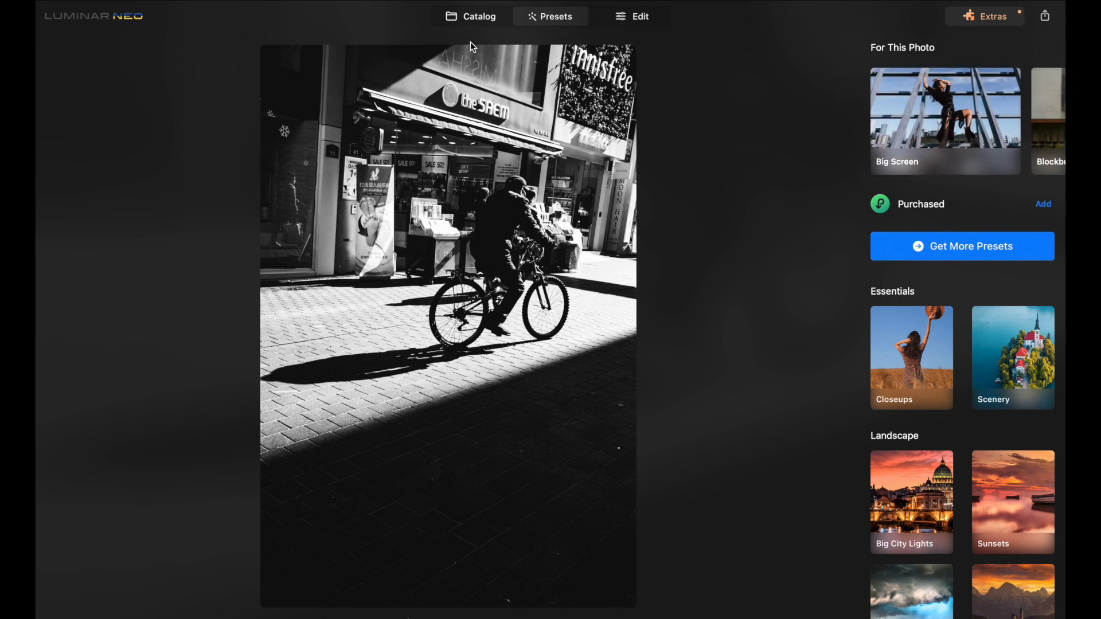
mouse_move(486, 577)
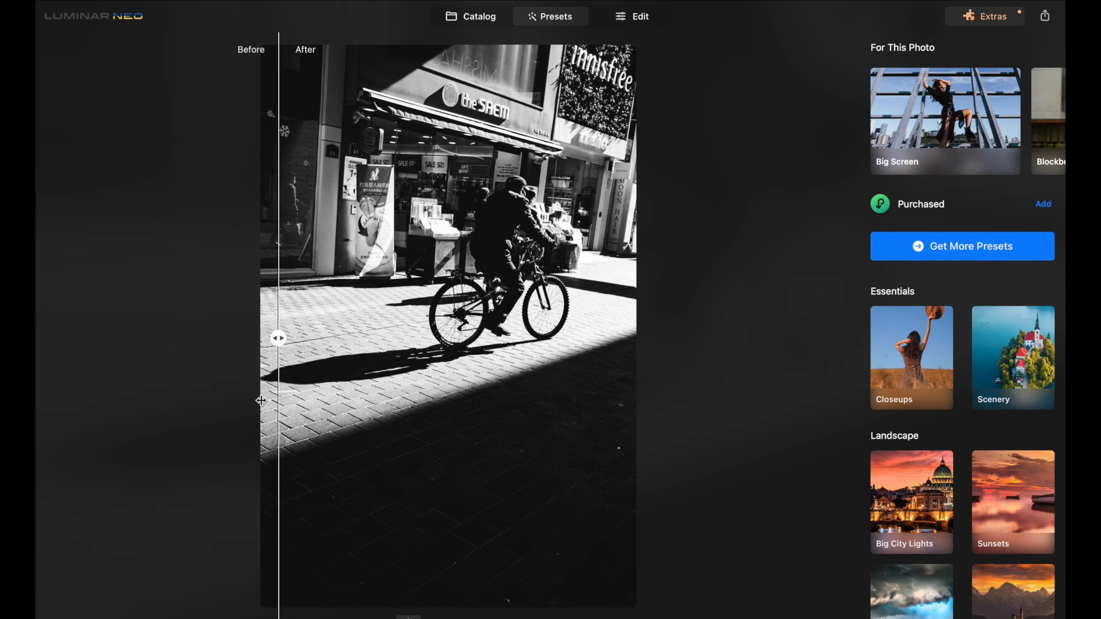
left_click_drag(279, 337, 451, 337)
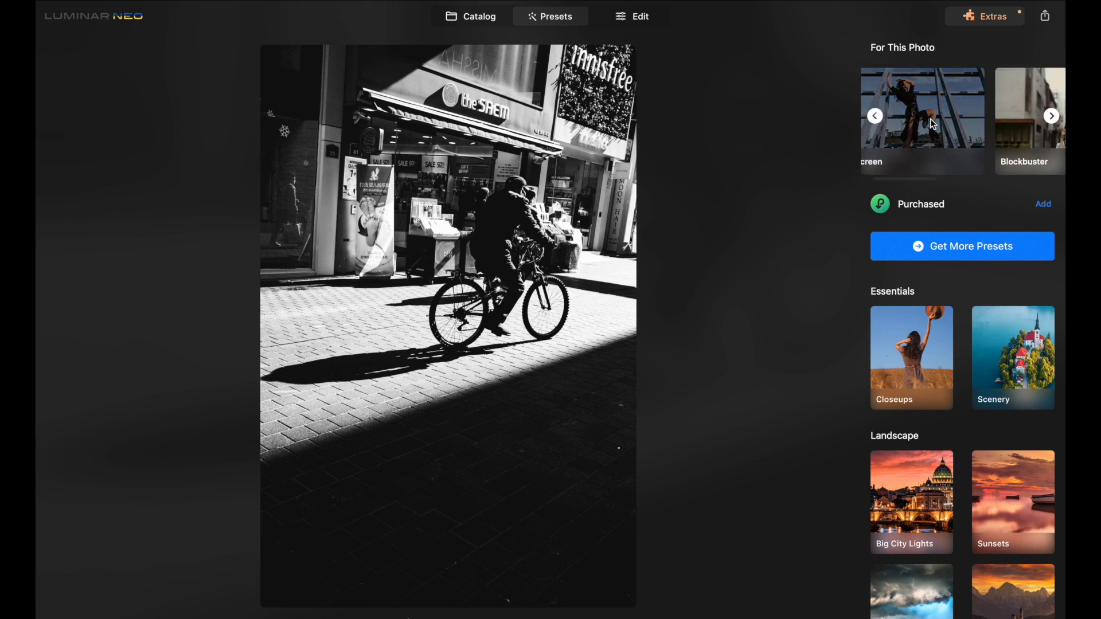
left_click(1052, 116)
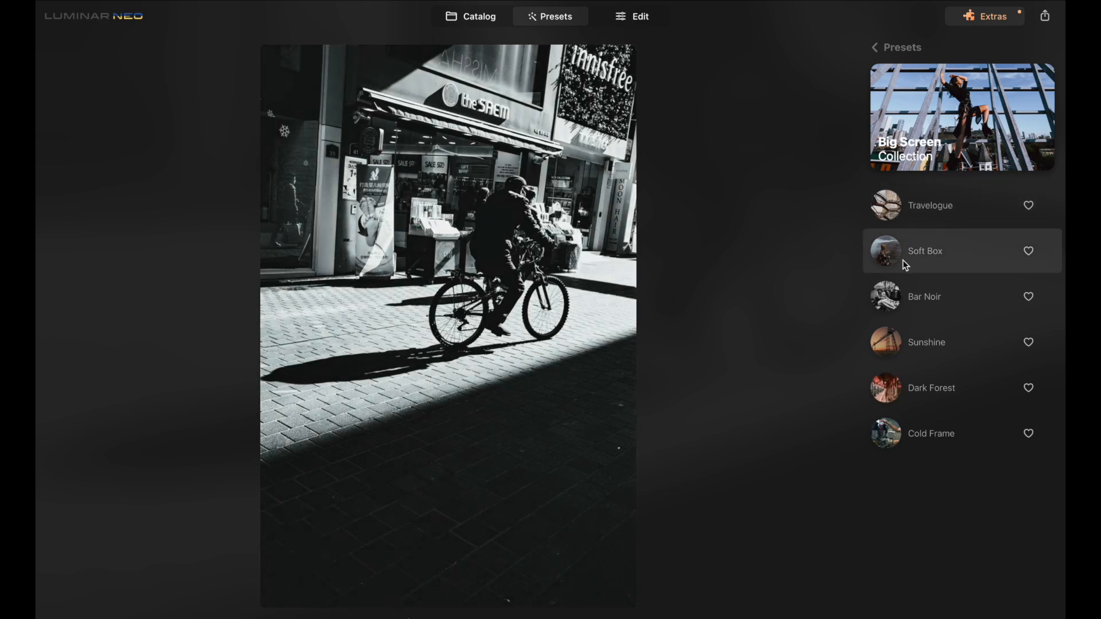
left_click(948, 341)
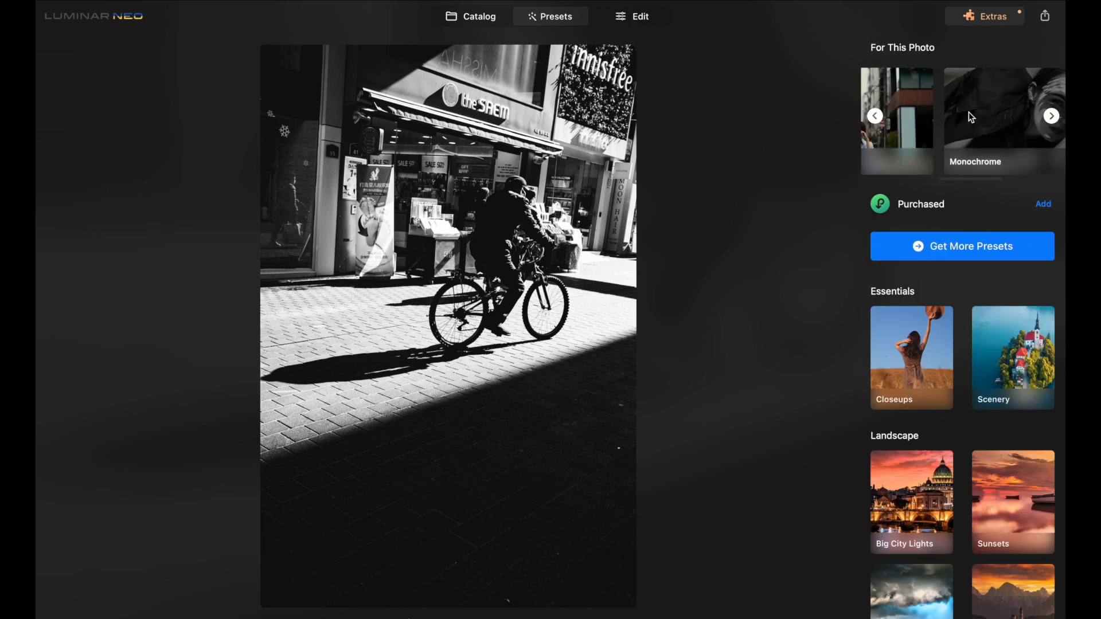
Apply the Monochrome collection's Film Grain look to the cyclist photo
left_click(1004, 107)
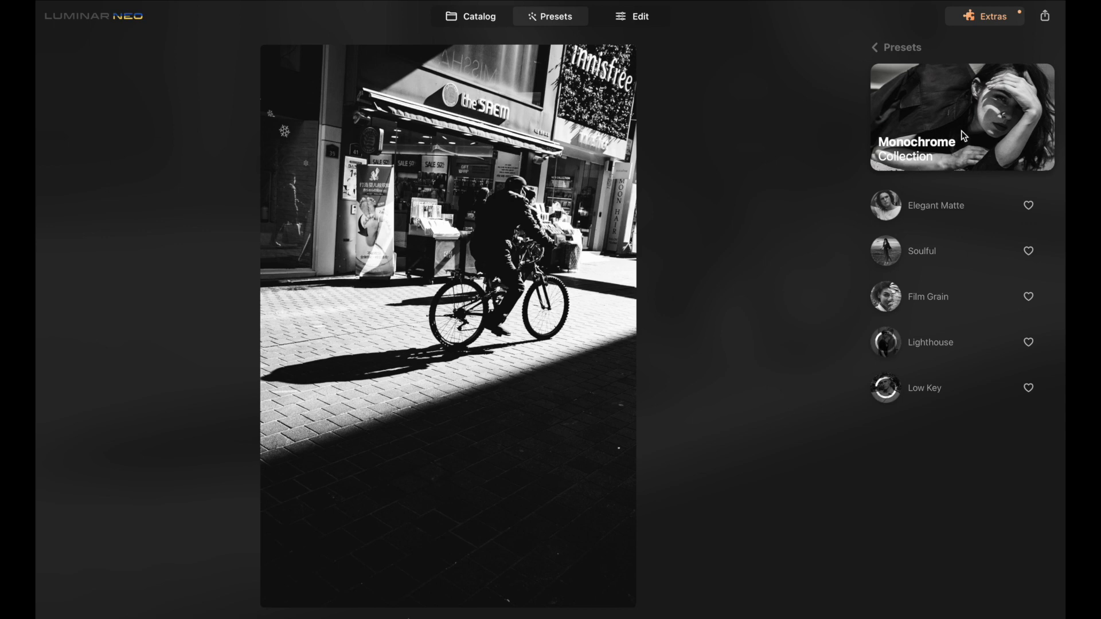
left_click(935, 206)
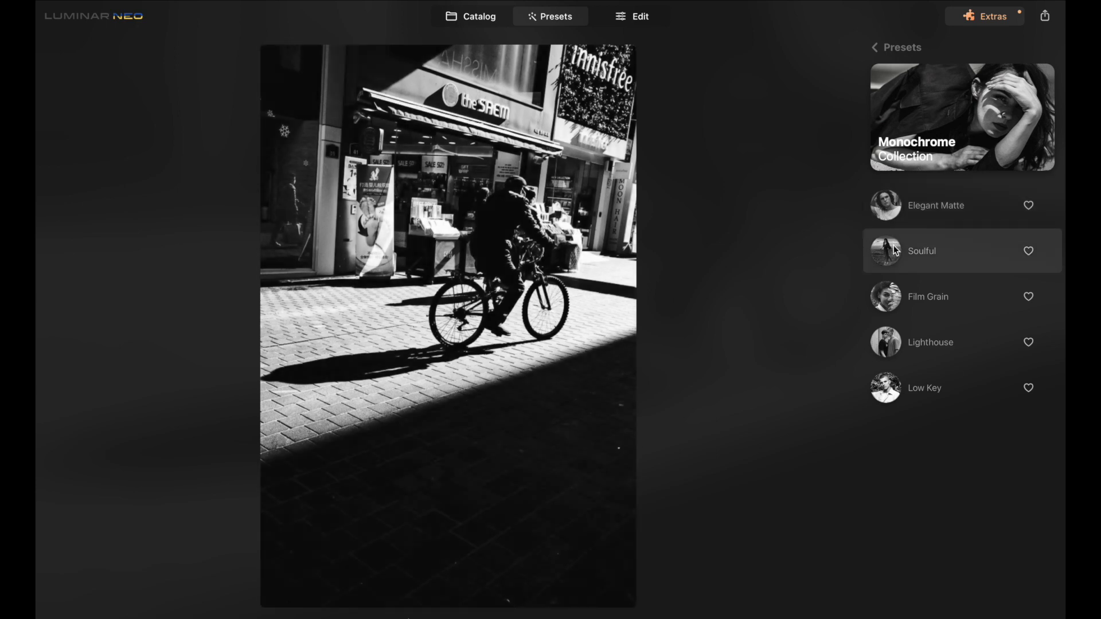
mouse_move(892, 343)
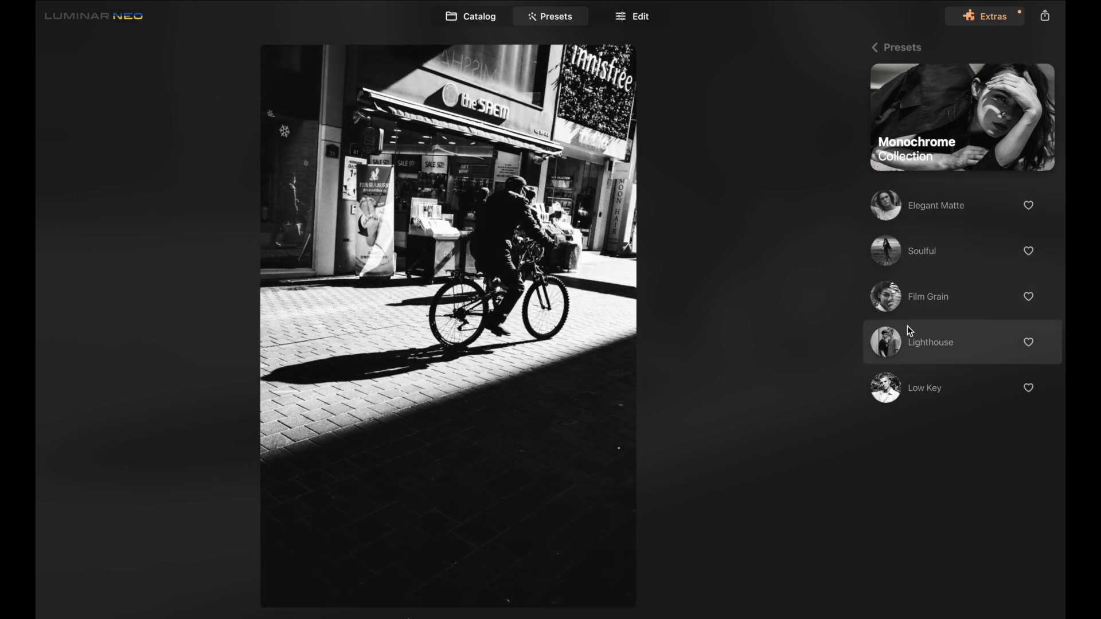
left_click(926, 296)
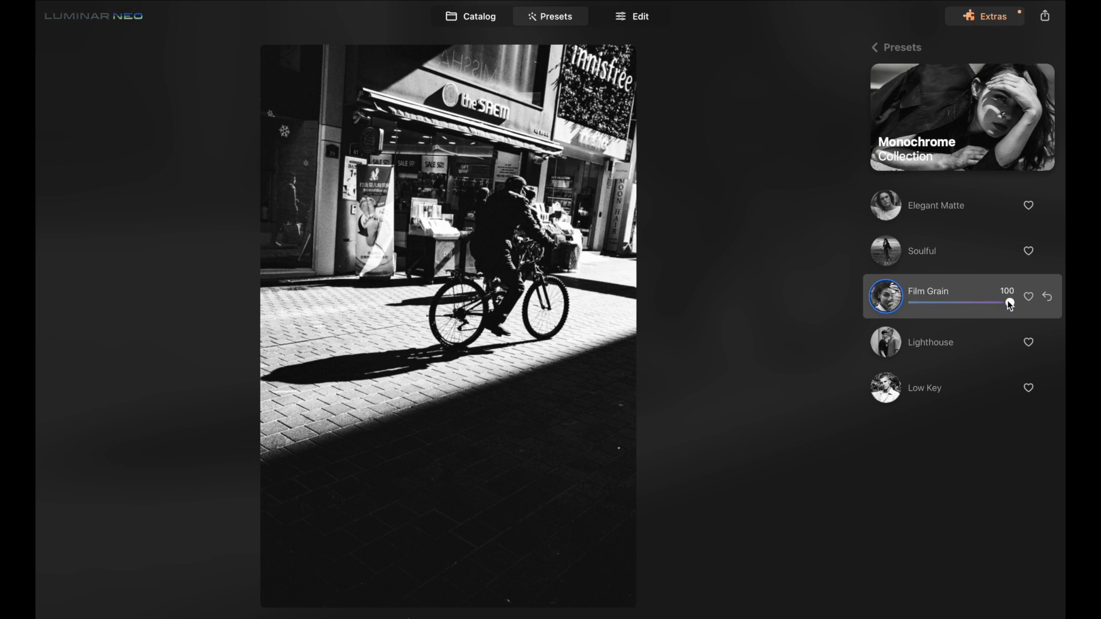
Lower the Film Grain look's strength from 100 to 62
left_click_drag(1013, 301, 991, 302)
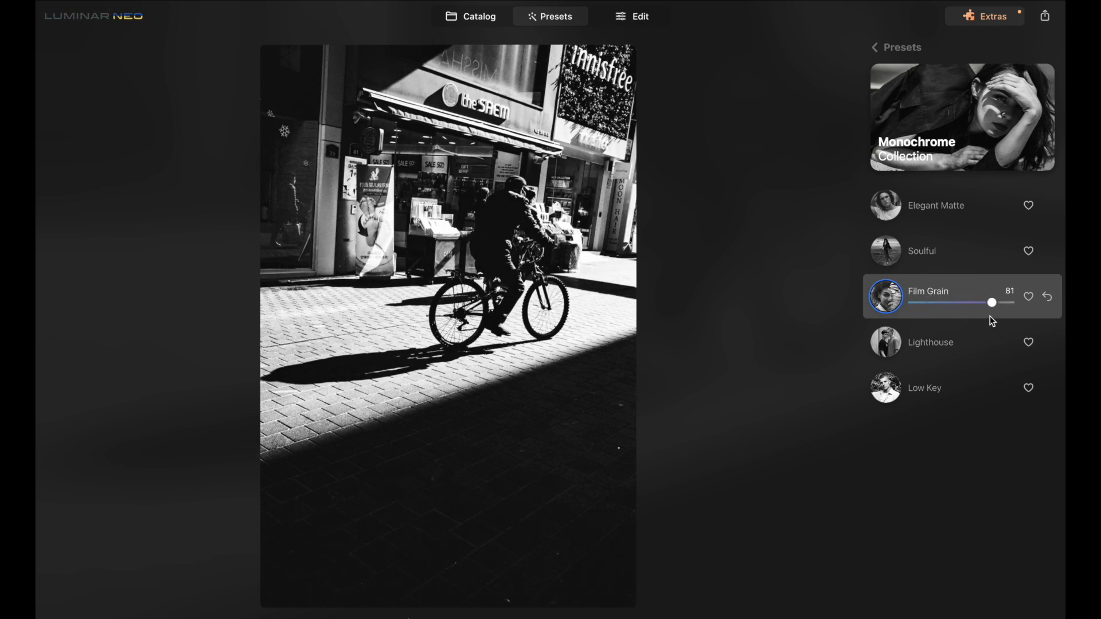
left_click_drag(990, 302, 976, 302)
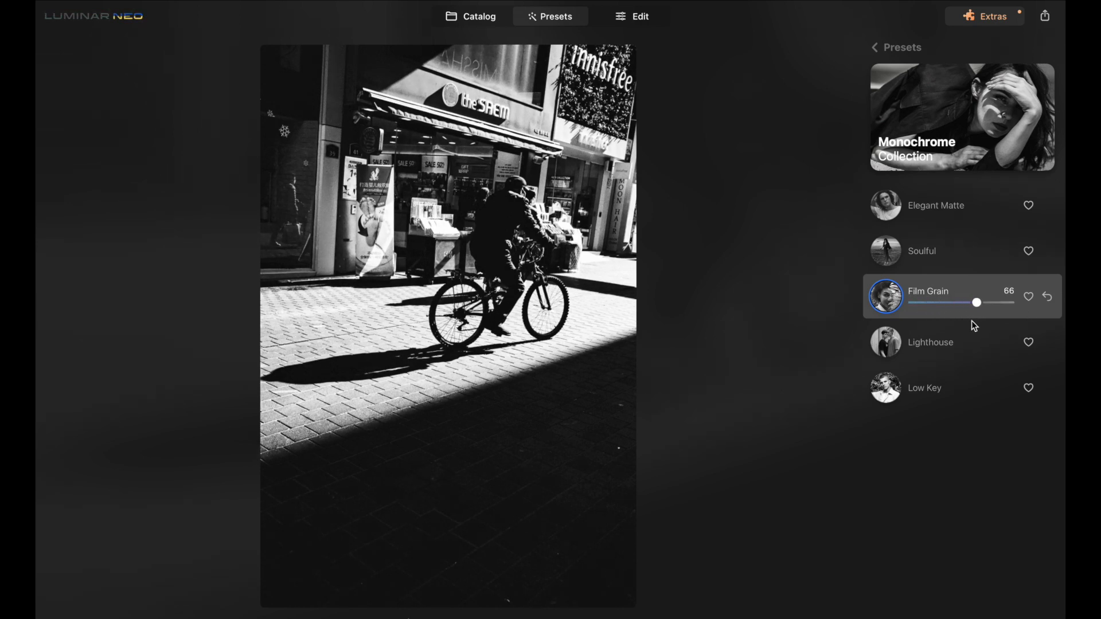
left_click_drag(977, 301, 973, 302)
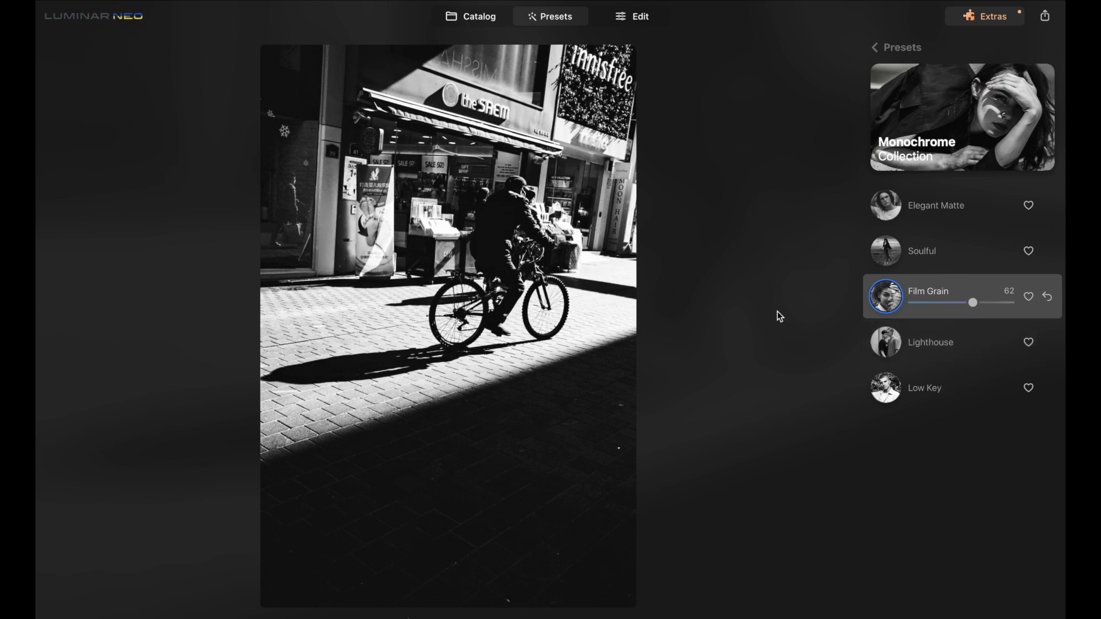
mouse_move(911, 53)
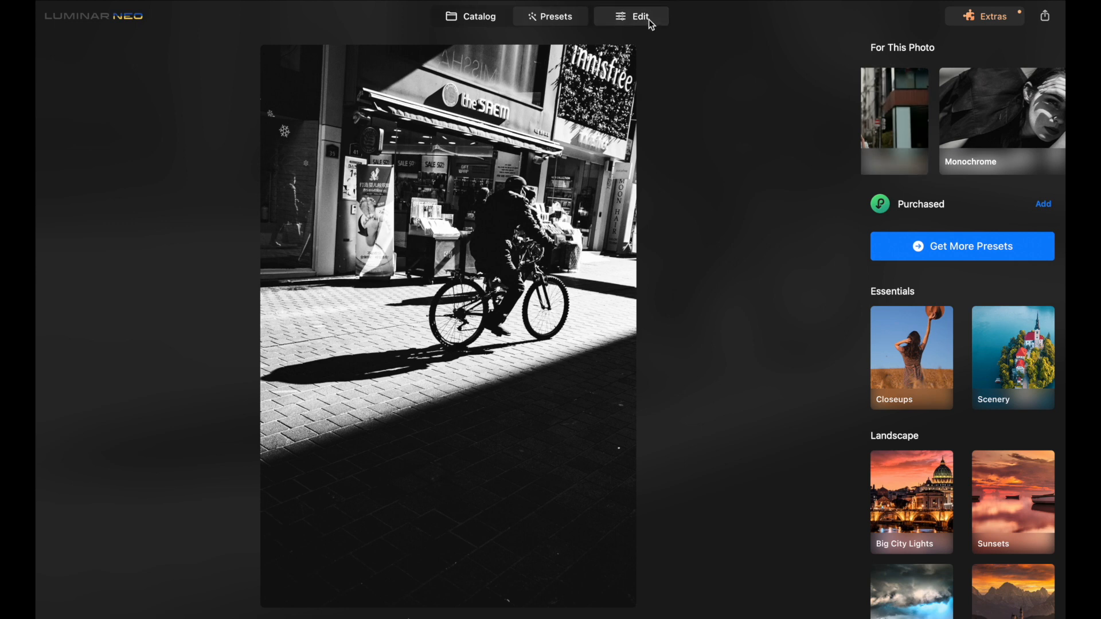
Switch to the Edit view and expand the Develop light adjustments
left_click(630, 16)
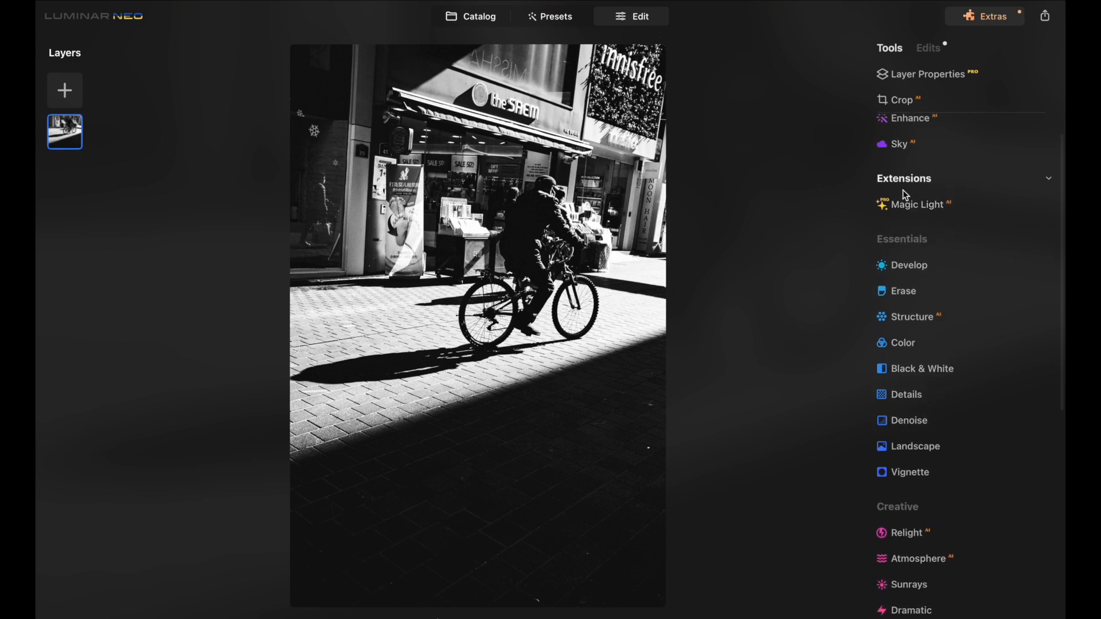
left_click(908, 265)
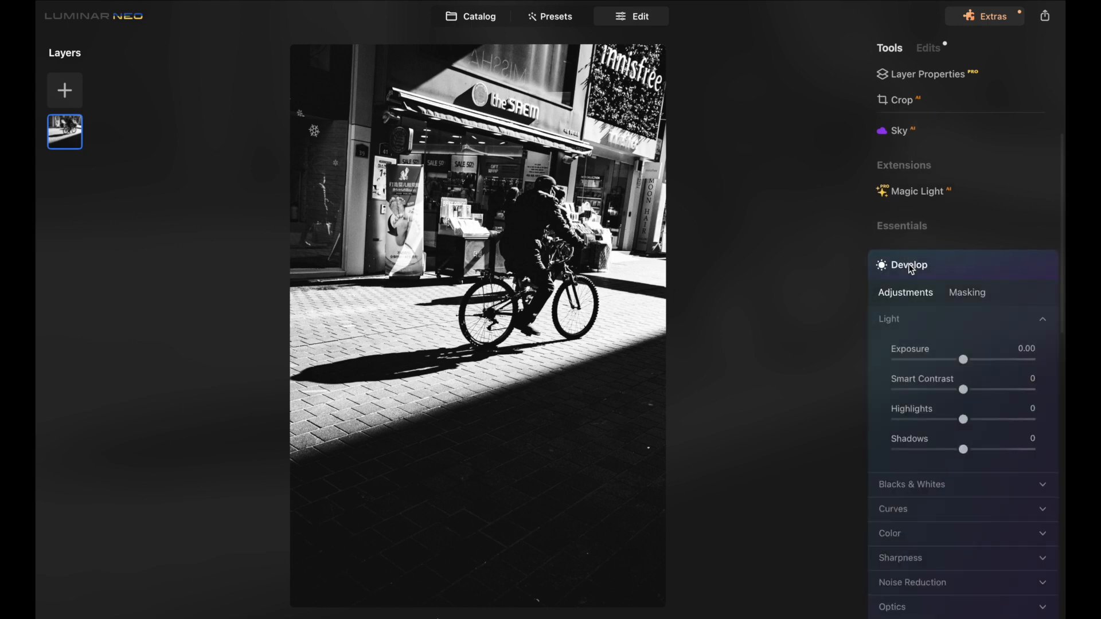
scroll("down", 3)
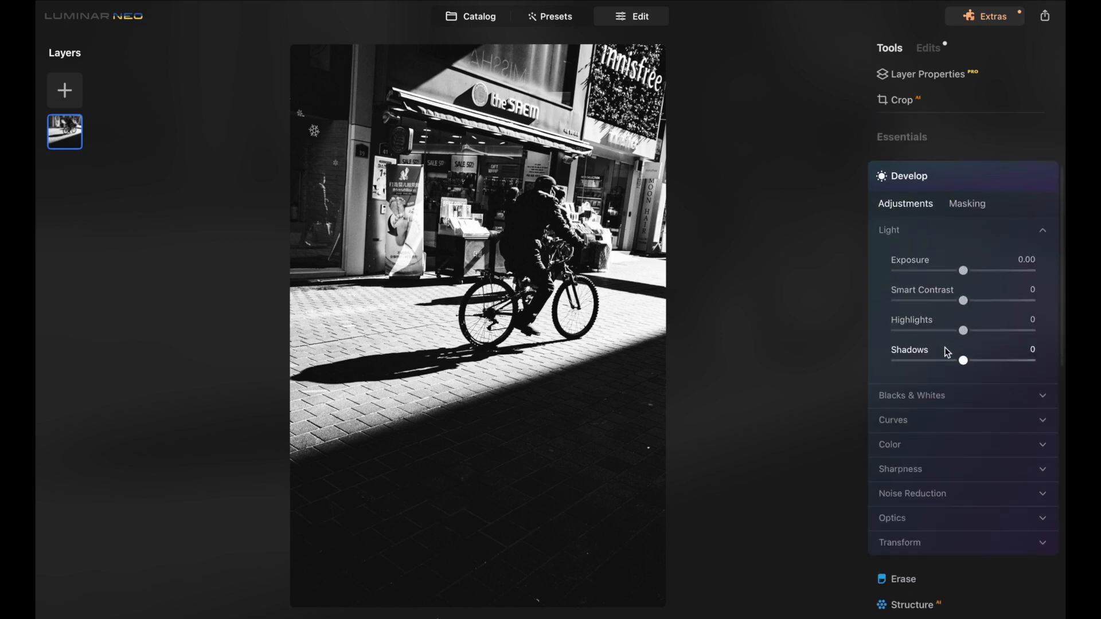
left_click_drag(964, 271, 970, 271)
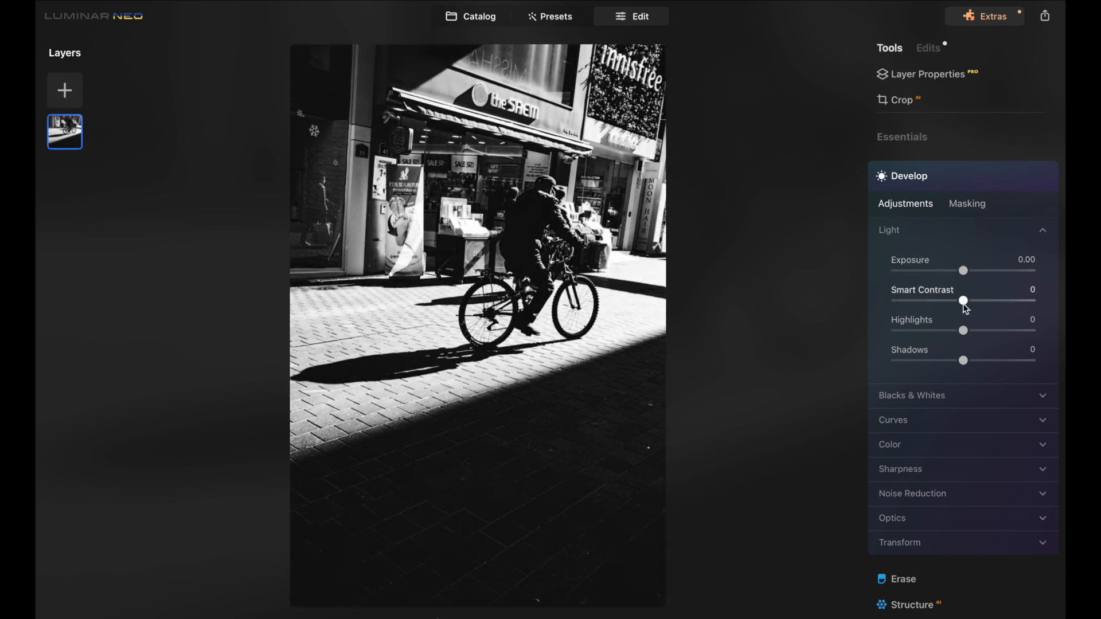
Set Highlights to -2 and Shadows to -29 in Develop
left_click_drag(963, 330, 957, 330)
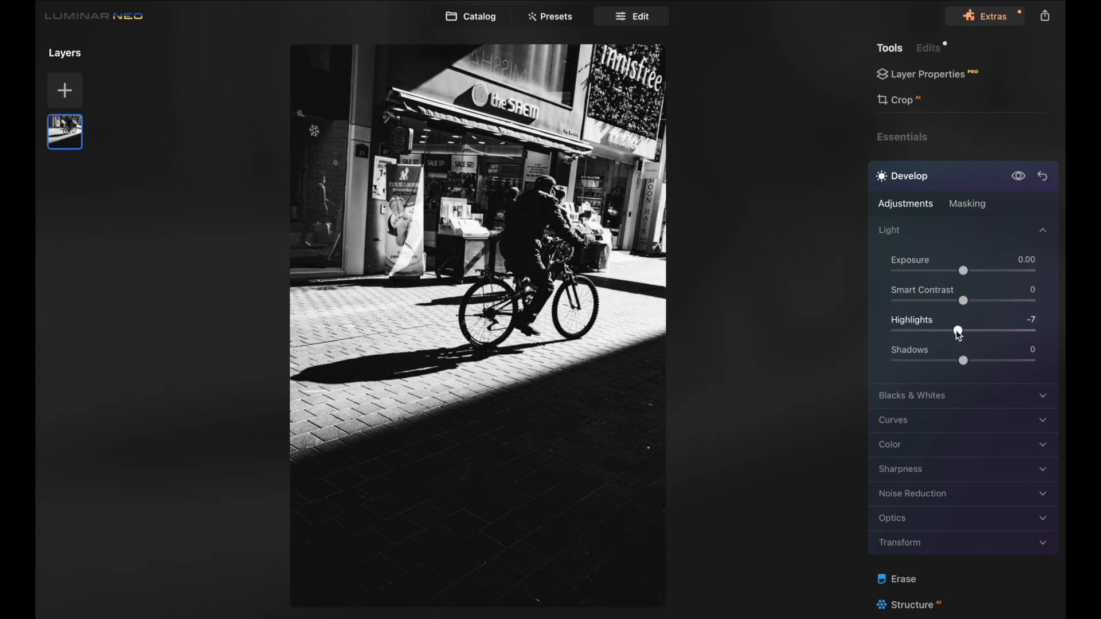
left_click_drag(956, 330, 962, 331)
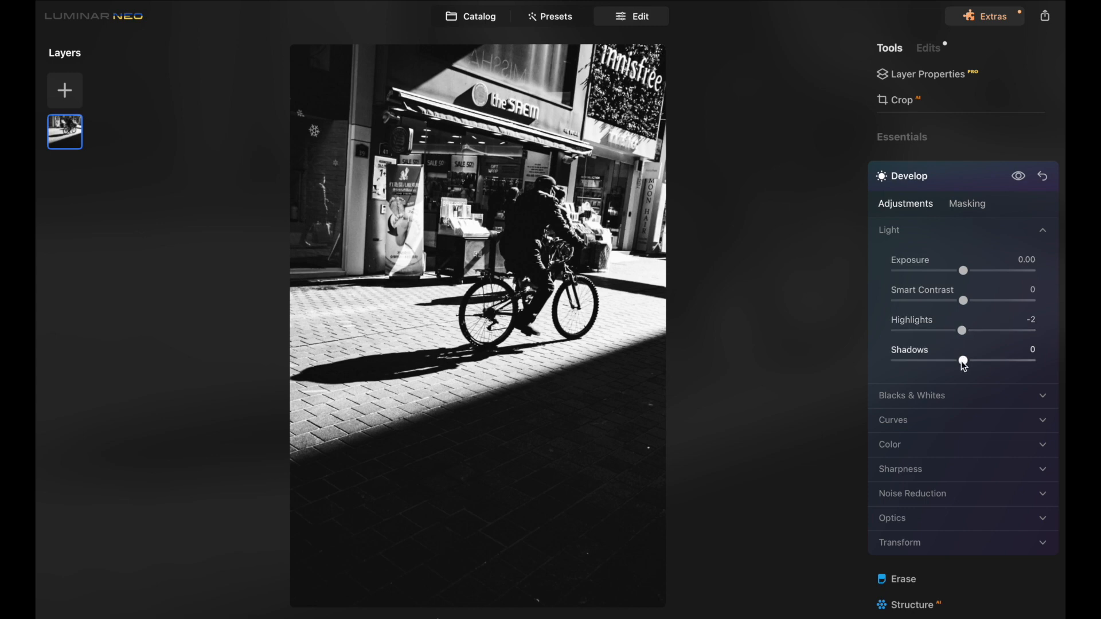
left_click_drag(962, 359, 943, 359)
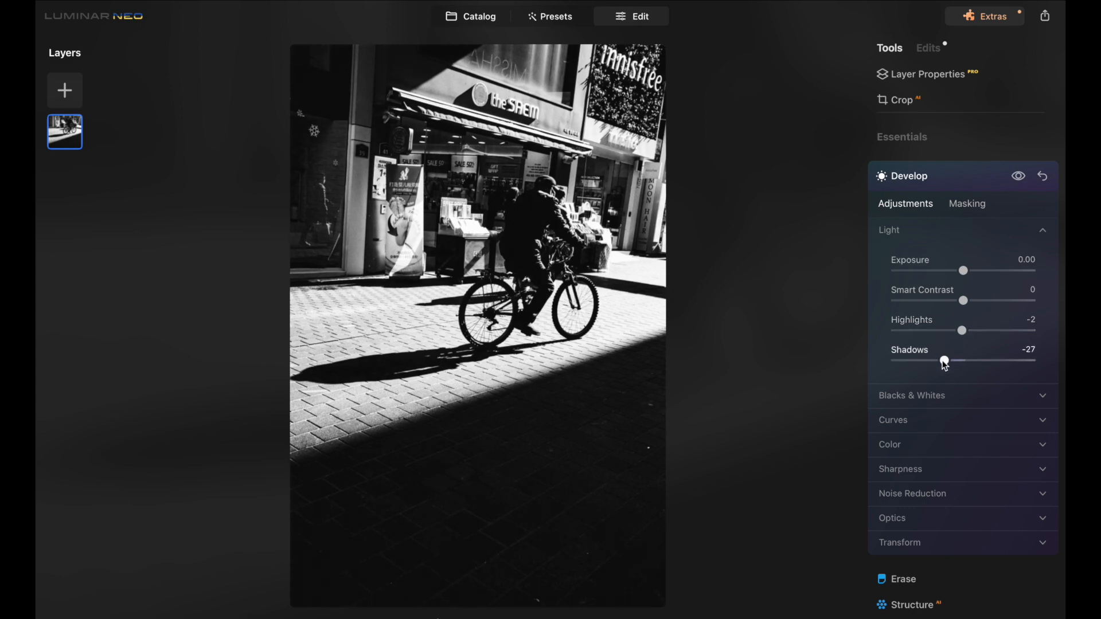
left_click_drag(944, 359, 944, 359)
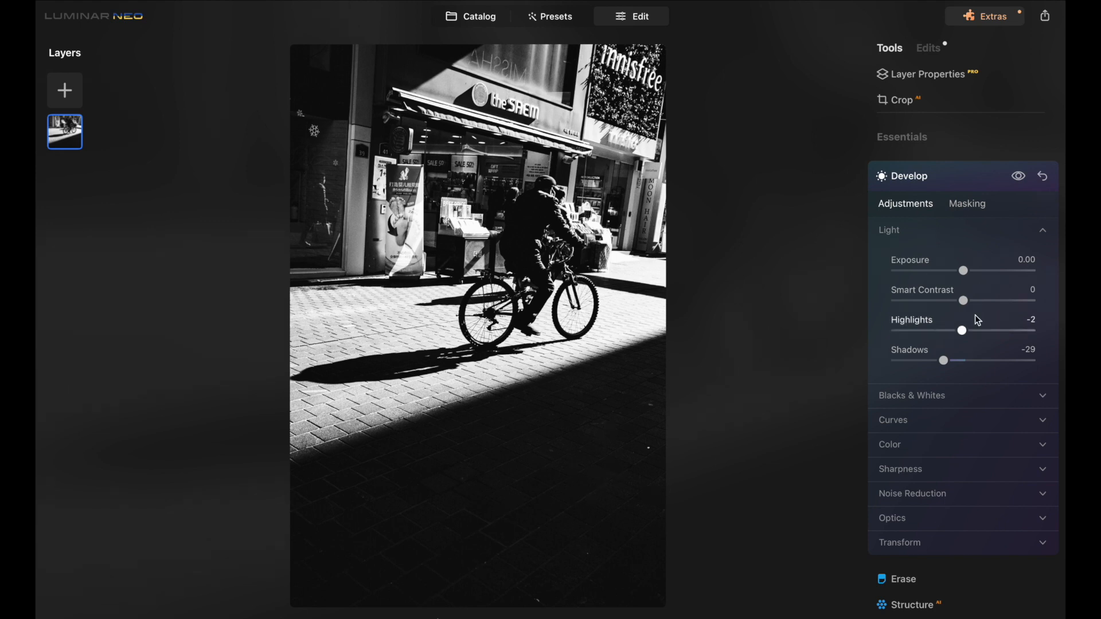
Deepen the Blacks to -23 under Blacks & Whites
left_click(911, 395)
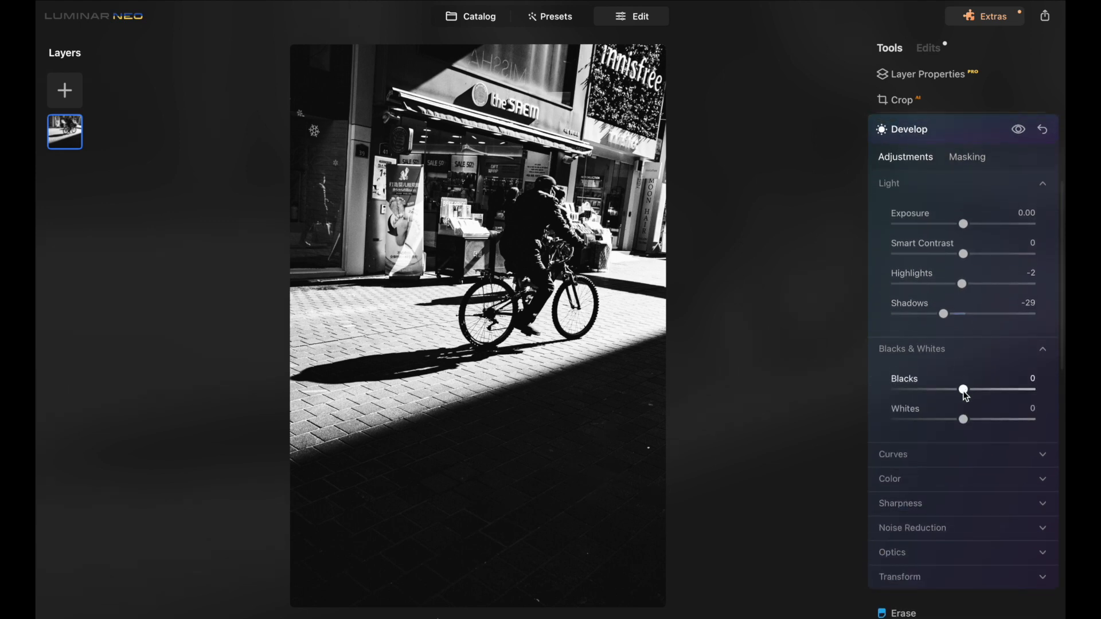
left_click_drag(963, 389, 941, 390)
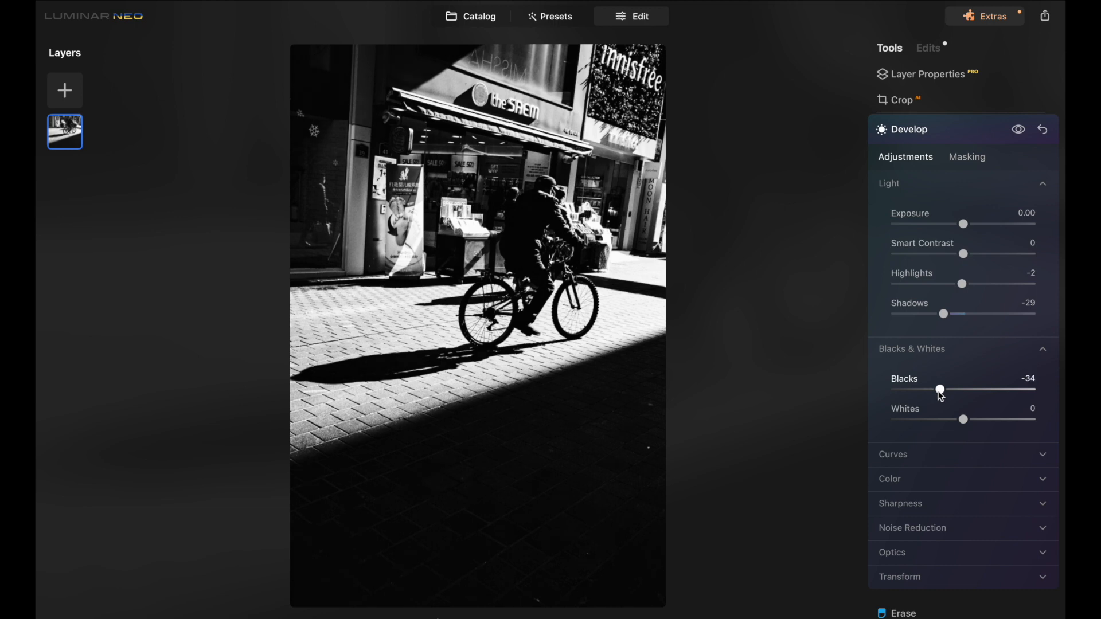
left_click_drag(939, 390, 947, 390)
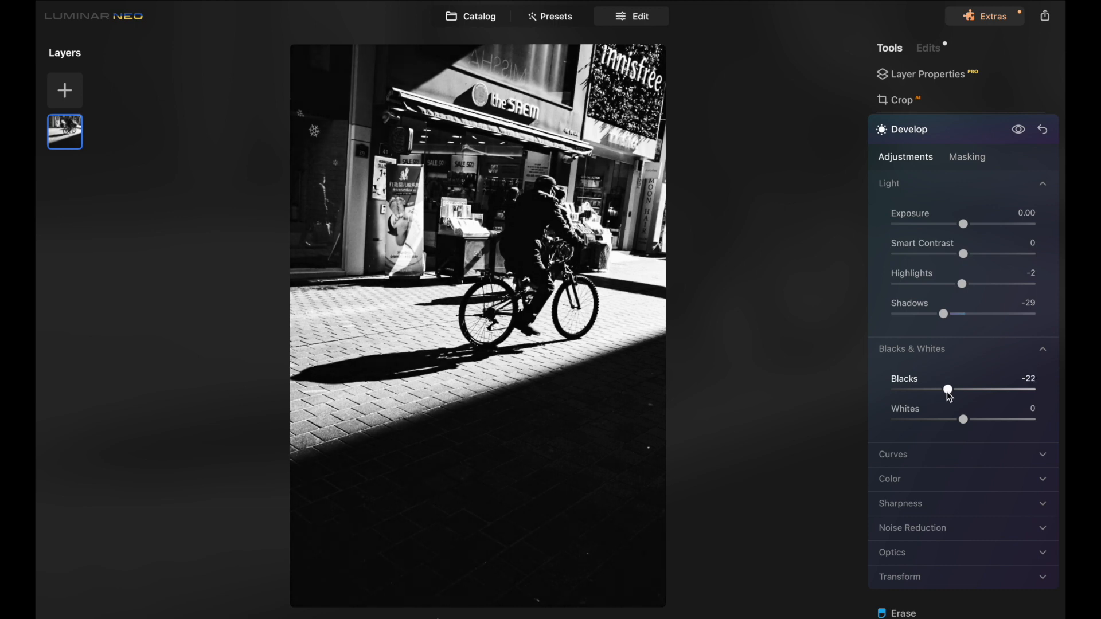
left_click_drag(948, 390, 946, 390)
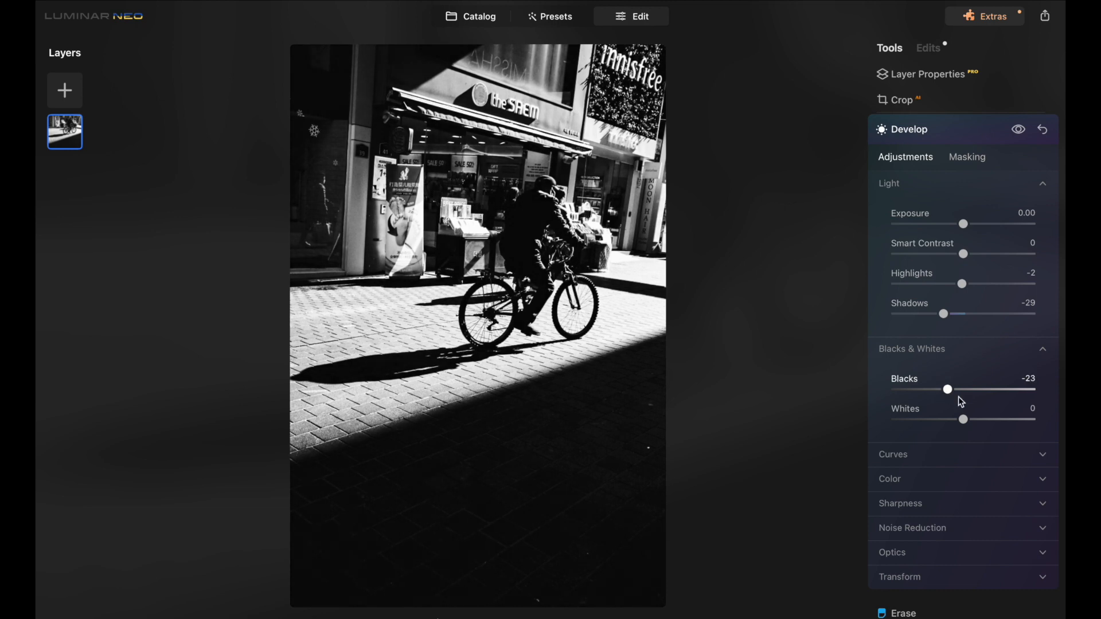
Tone the Whites down to -26 and expand the Curves section
left_click_drag(963, 420, 939, 420)
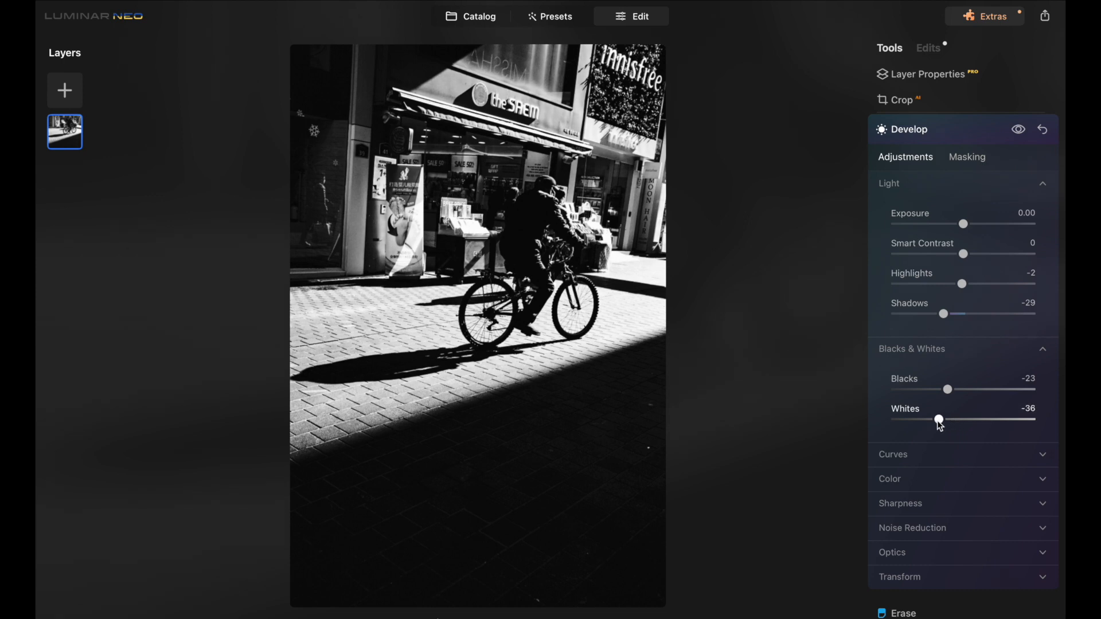
left_click_drag(938, 420, 943, 420)
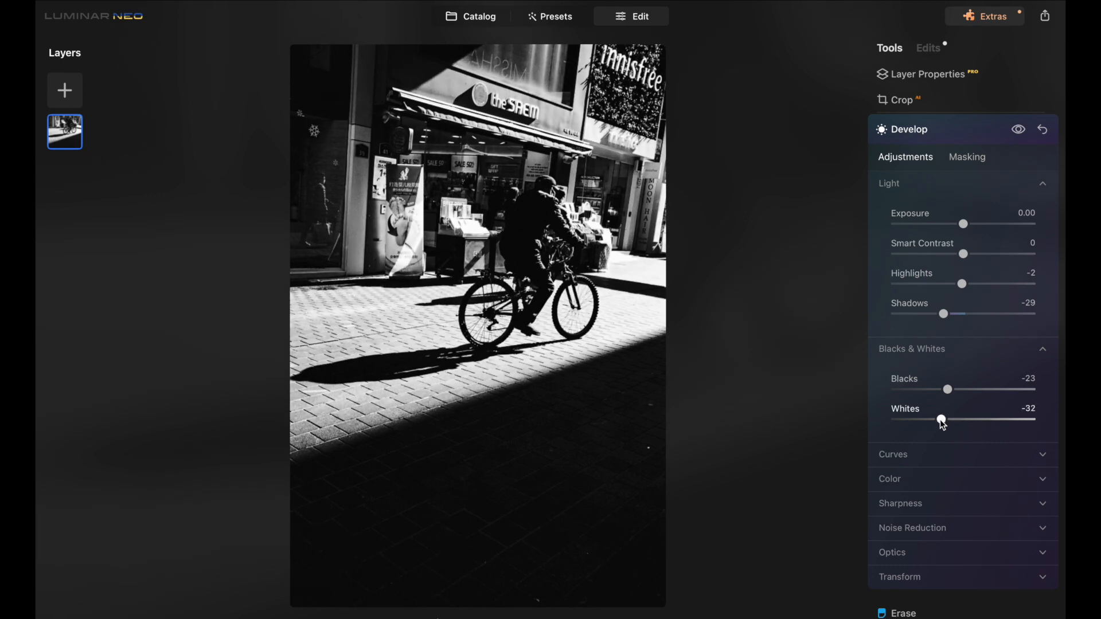
left_click_drag(940, 420, 945, 420)
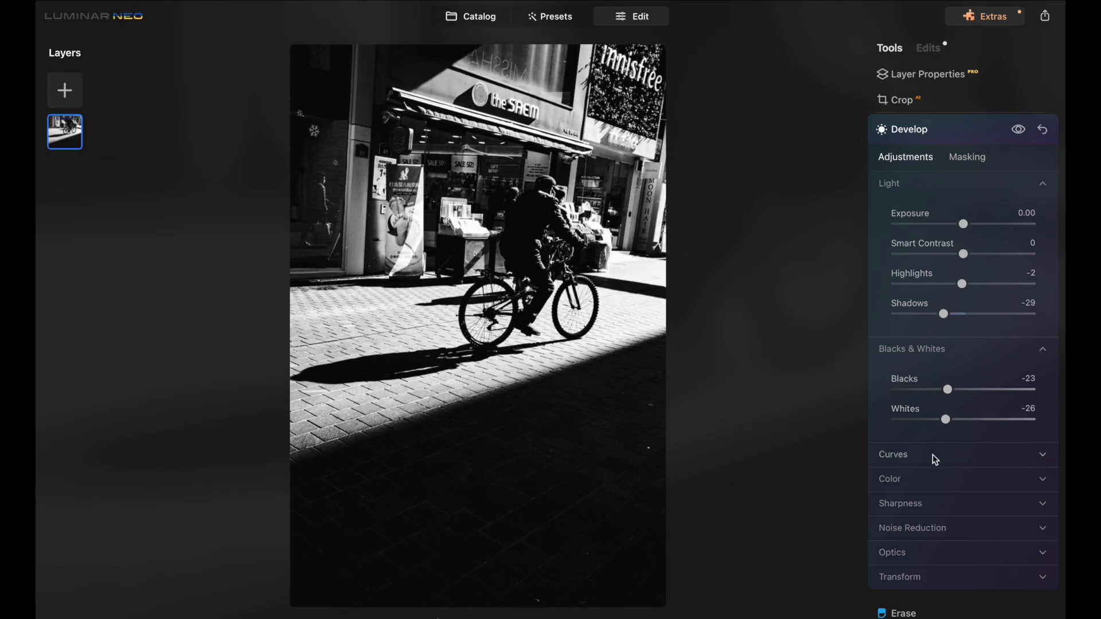
left_click(892, 454)
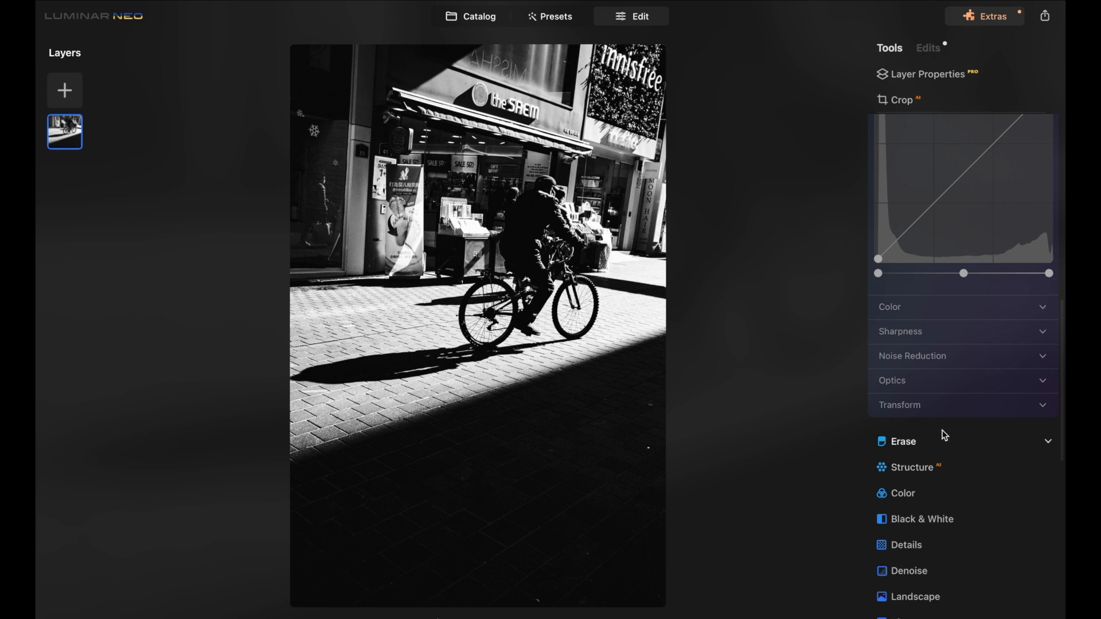
Erase the small spots scattered across the dark pavement with the Erase tool
left_click(903, 441)
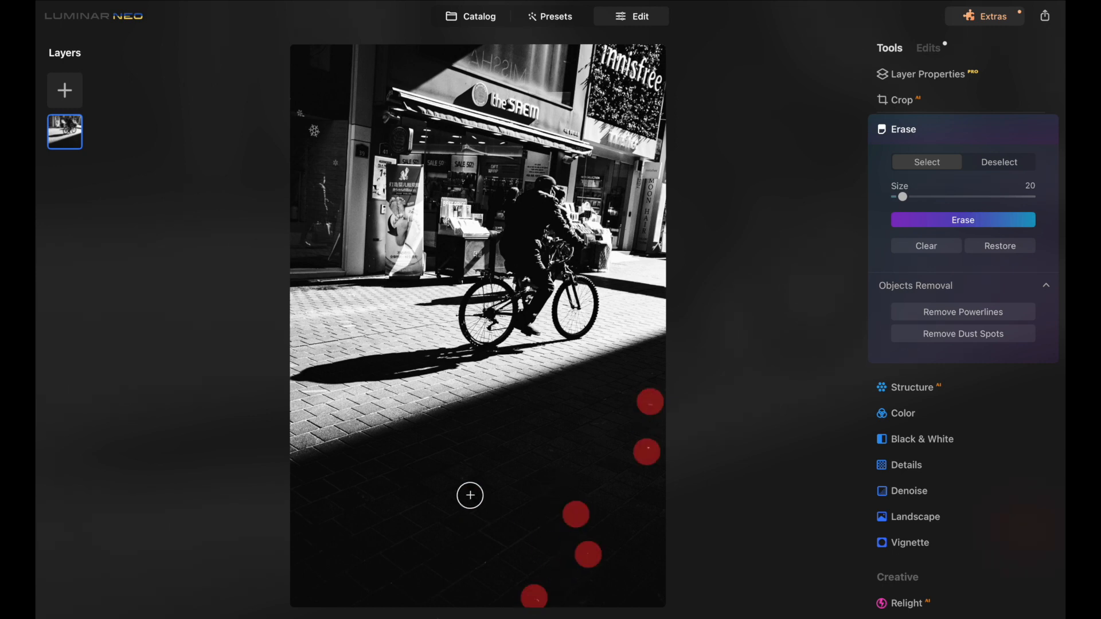
left_click(470, 496)
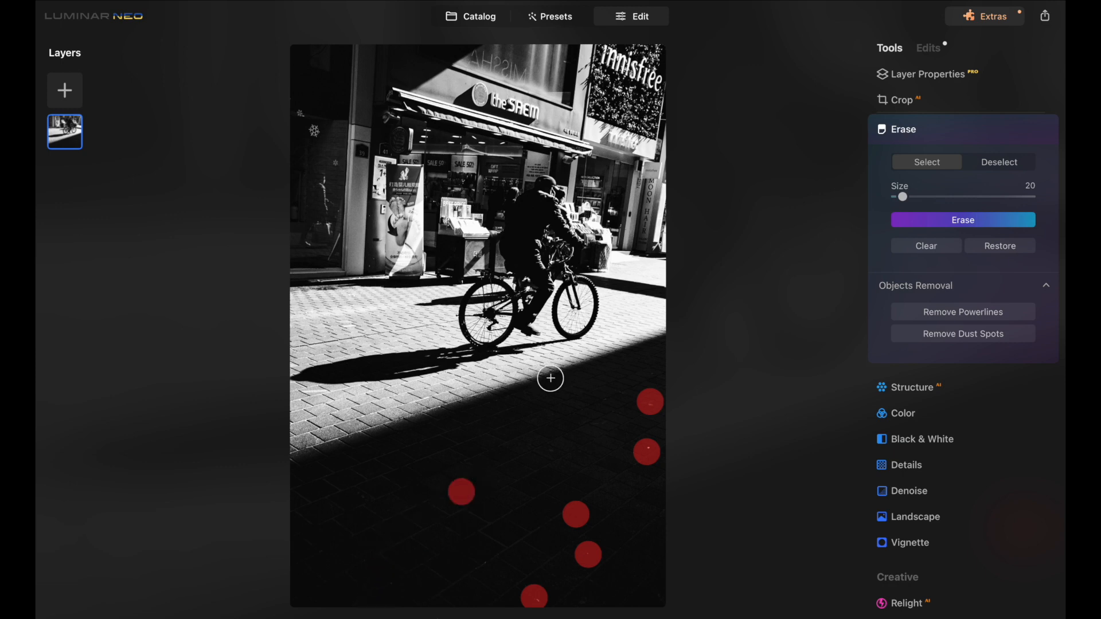
left_click(962, 220)
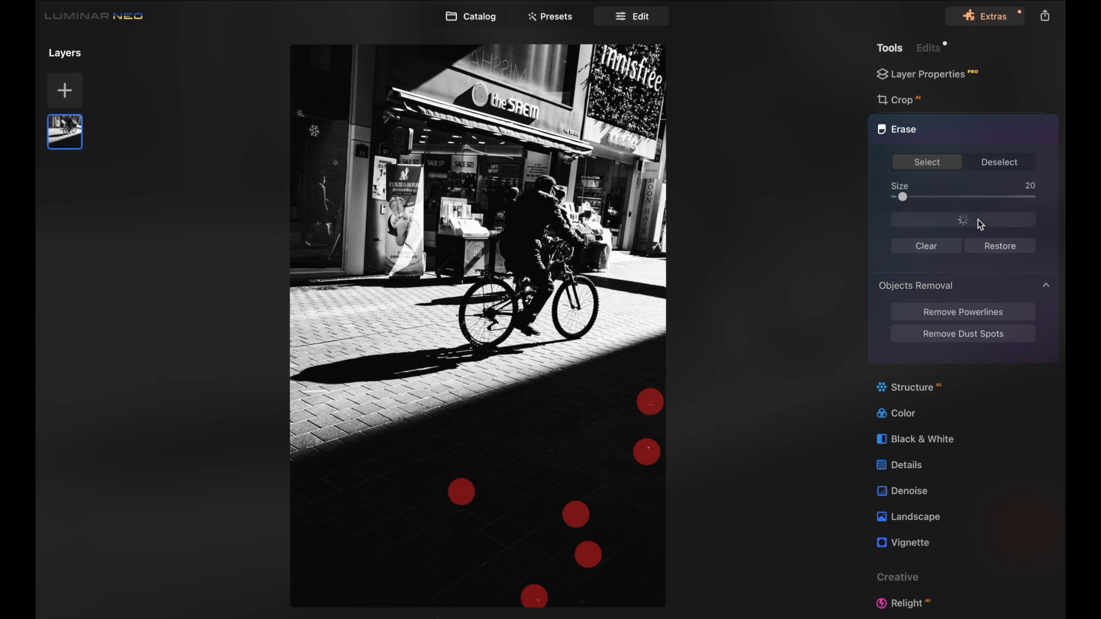
left_click(962, 220)
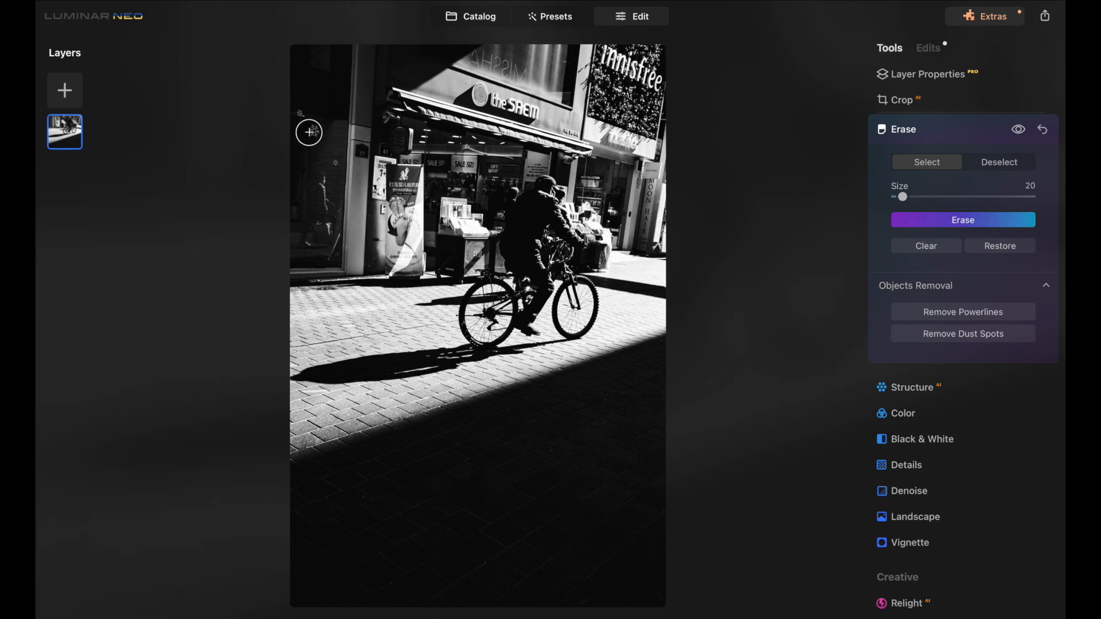
Erase a small spot near the photo's top-left corner
left_click_drag(309, 132, 329, 159)
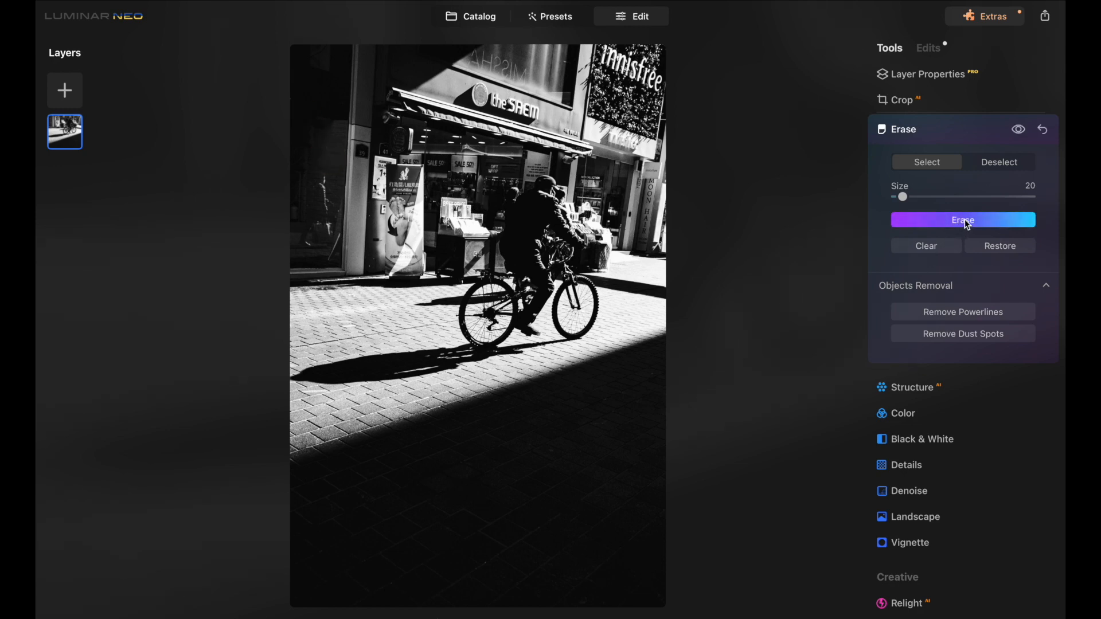
left_click(962, 220)
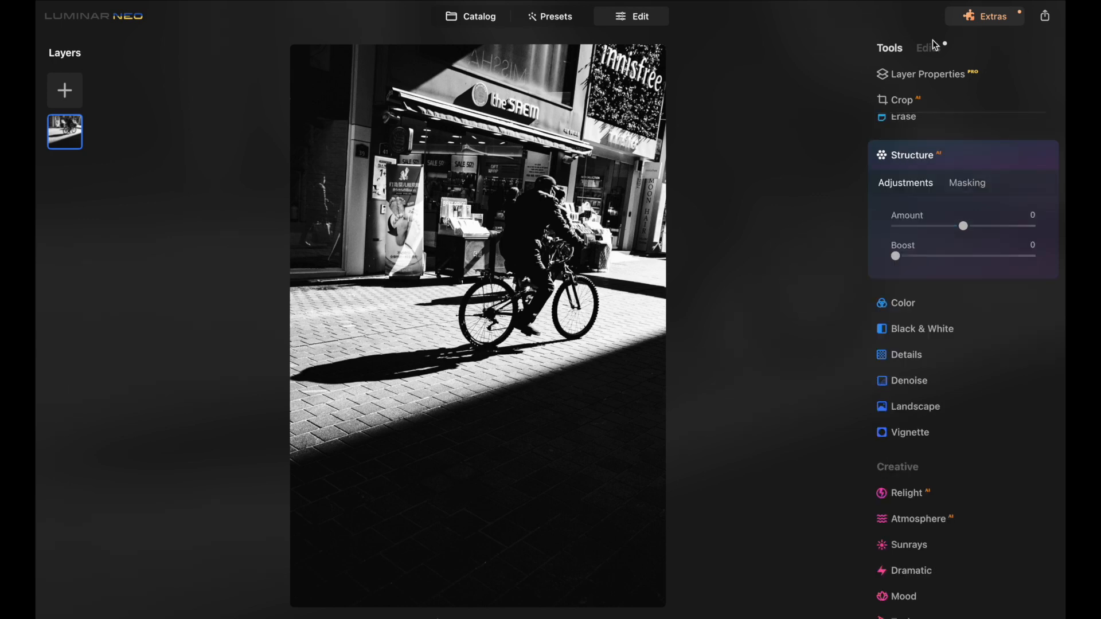
mouse_move(927, 250)
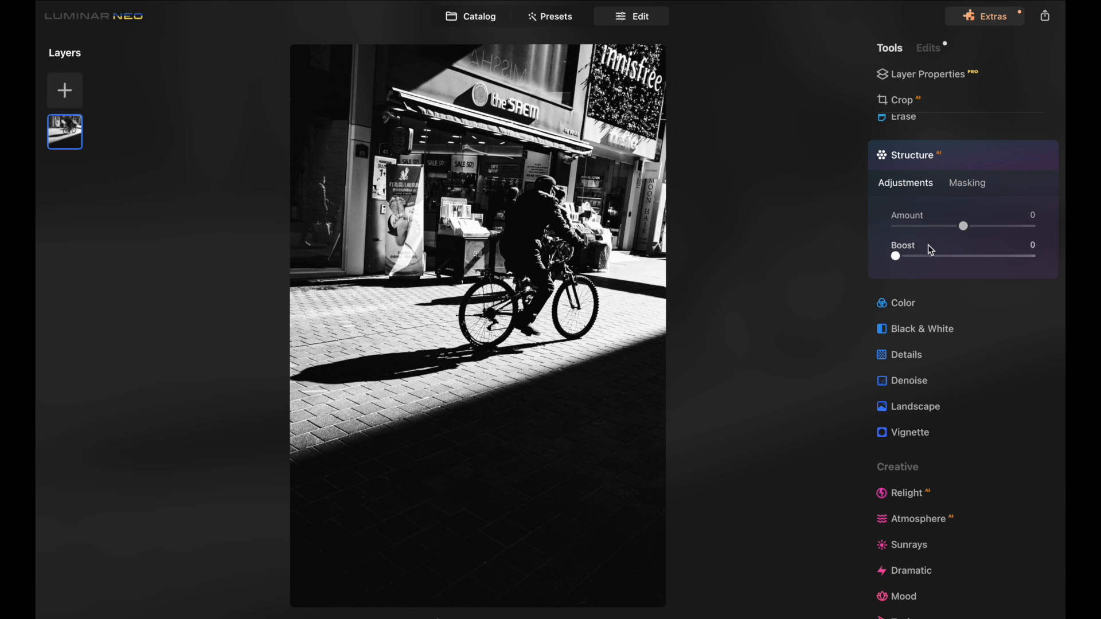
Raise the Structure amount to 69 for crisper texture
left_click_drag(963, 226, 983, 226)
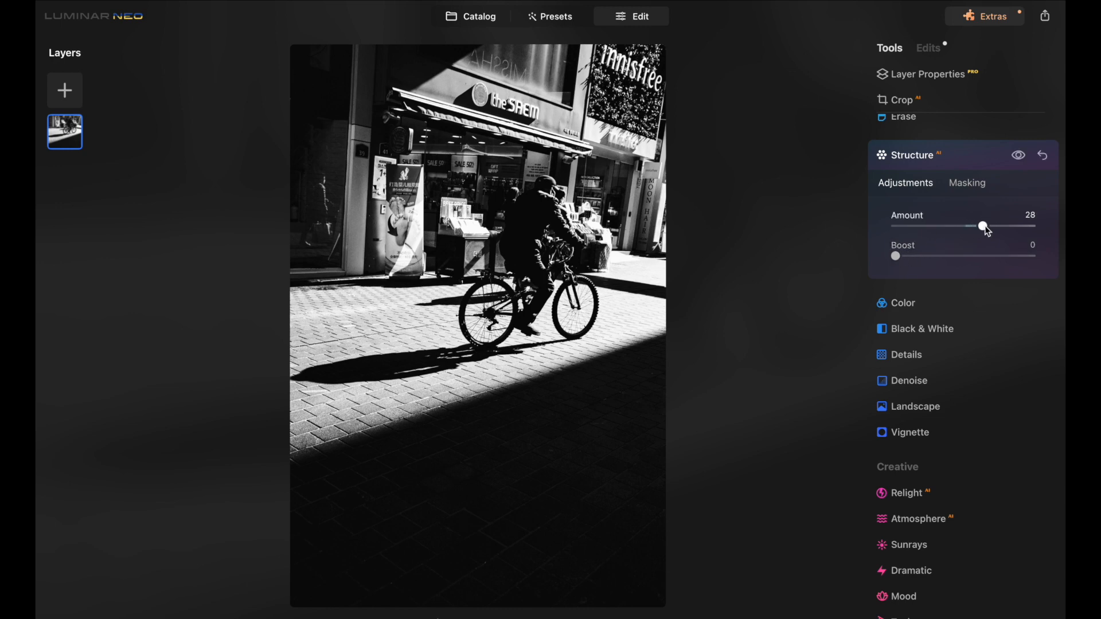
left_click_drag(982, 226, 1009, 226)
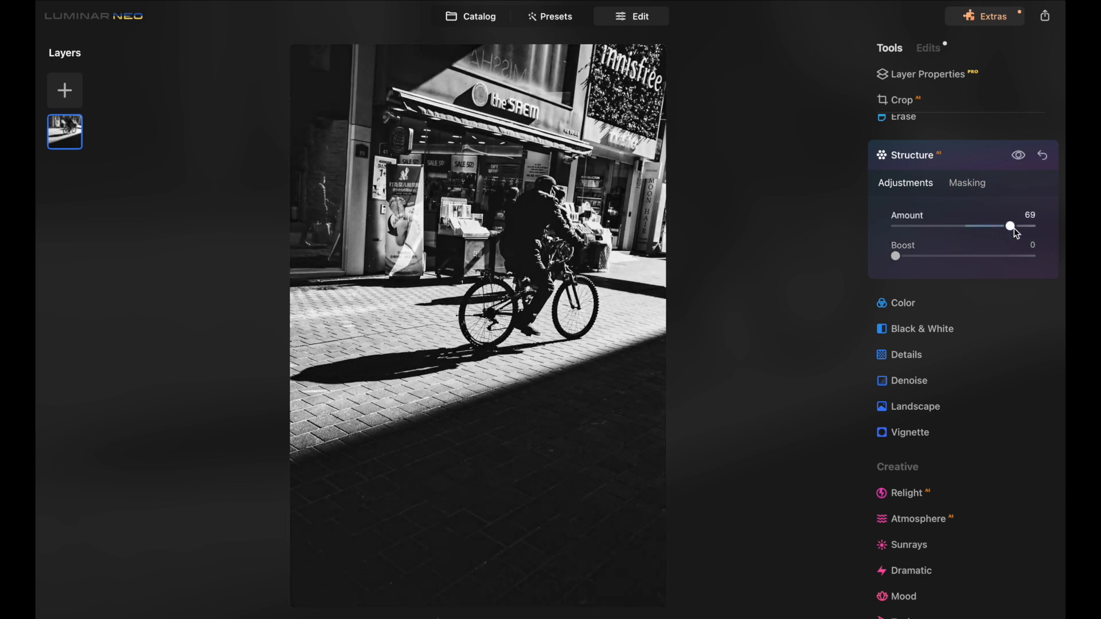
left_click_drag(1009, 226, 933, 226)
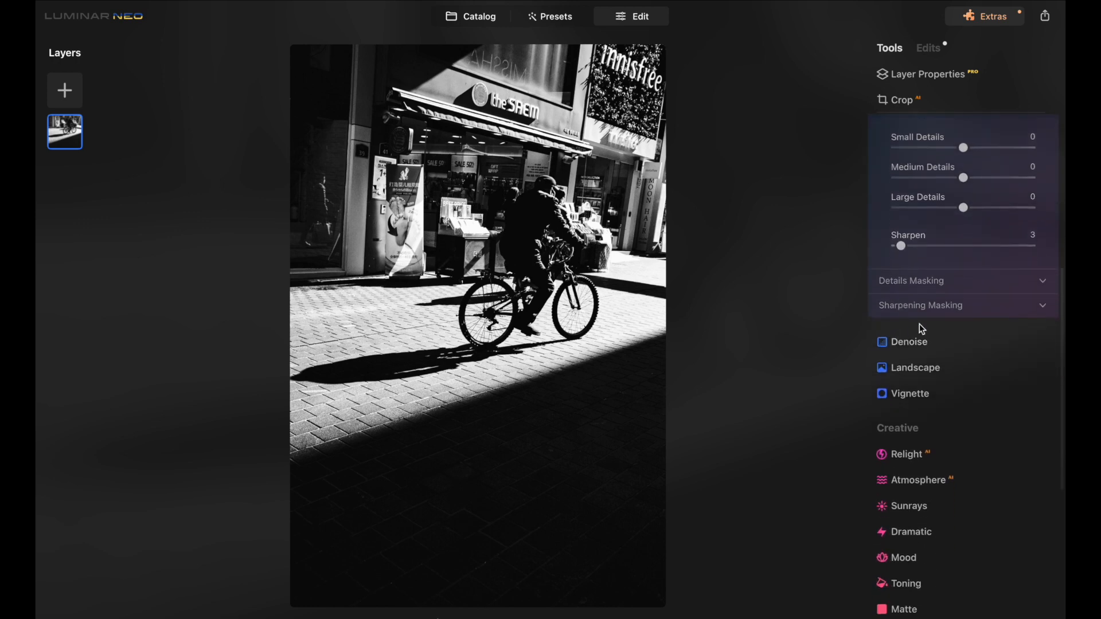
Try a Vignette amount and return it to 0
left_click(909, 393)
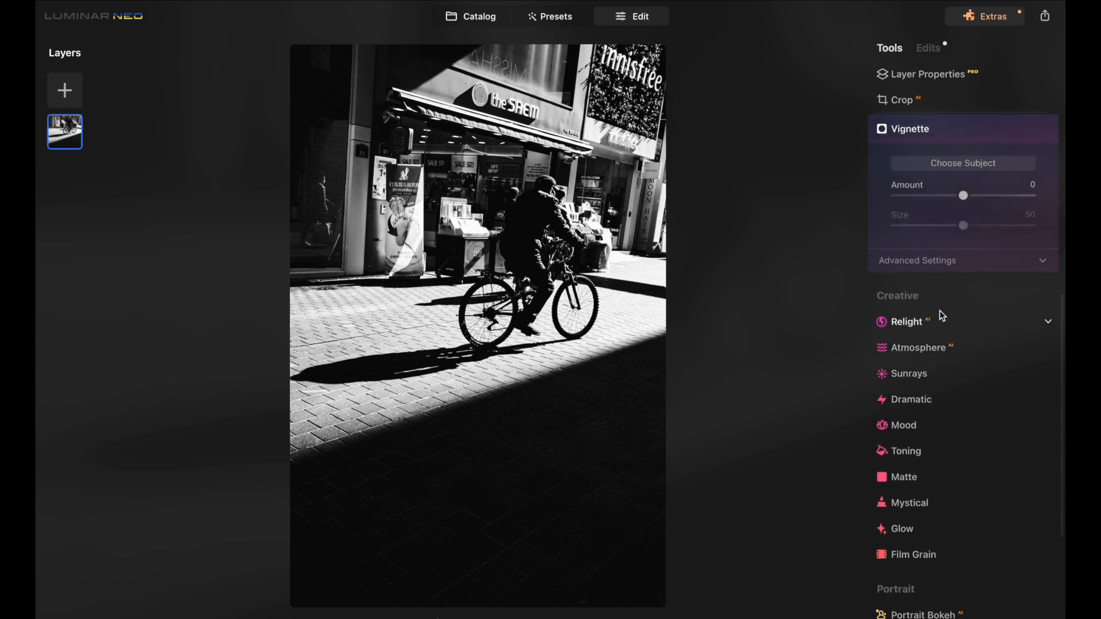
left_click_drag(963, 196, 981, 196)
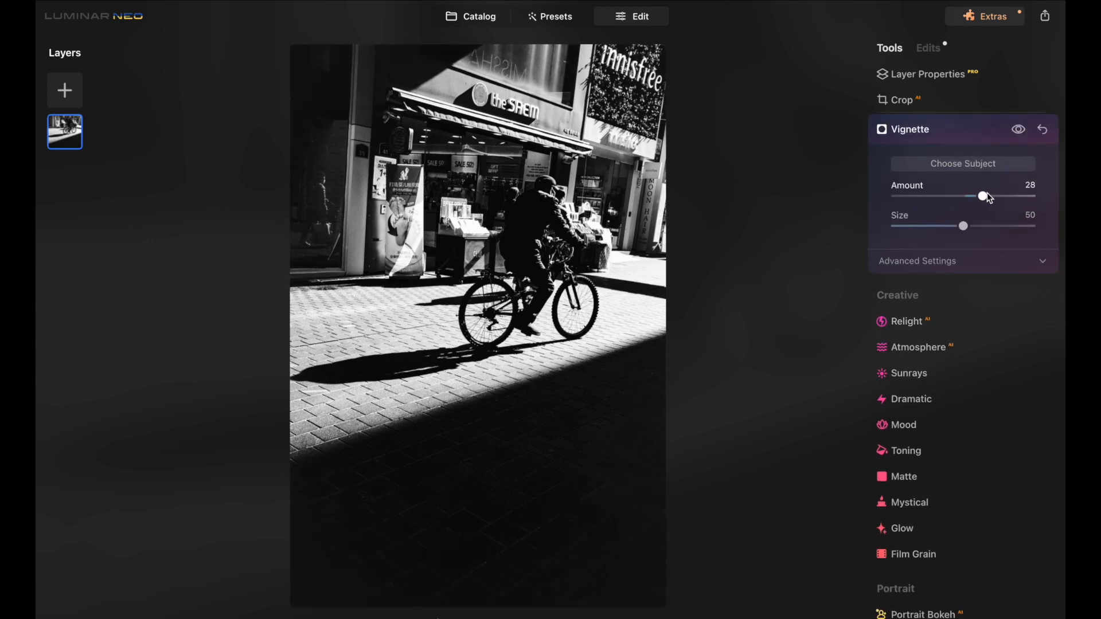
left_click_drag(981, 196, 963, 196)
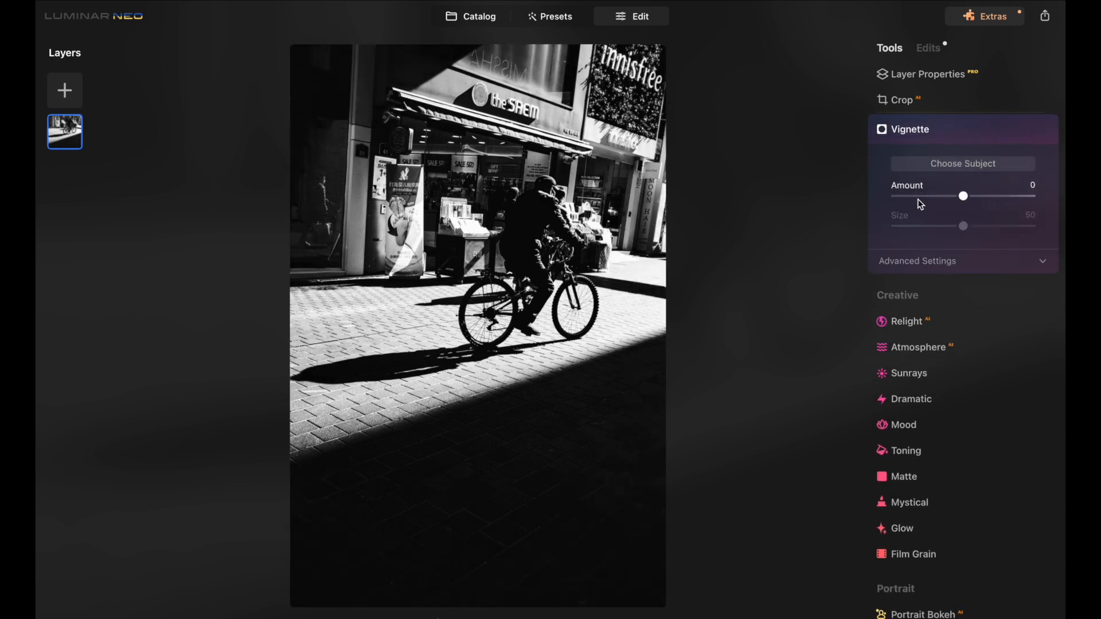
left_click(913, 554)
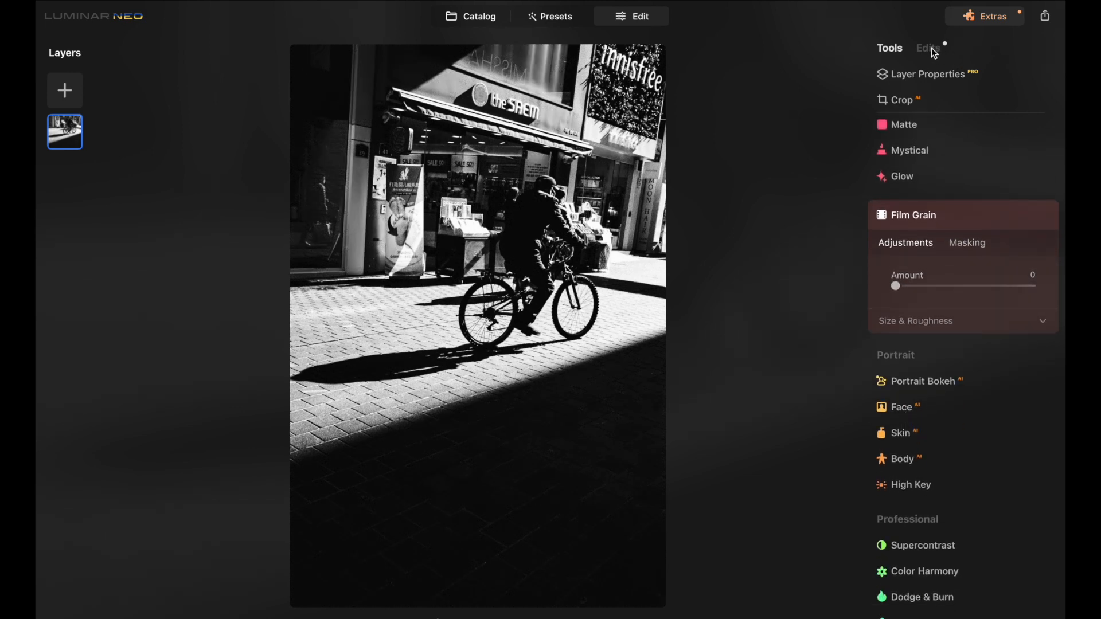
left_click(927, 48)
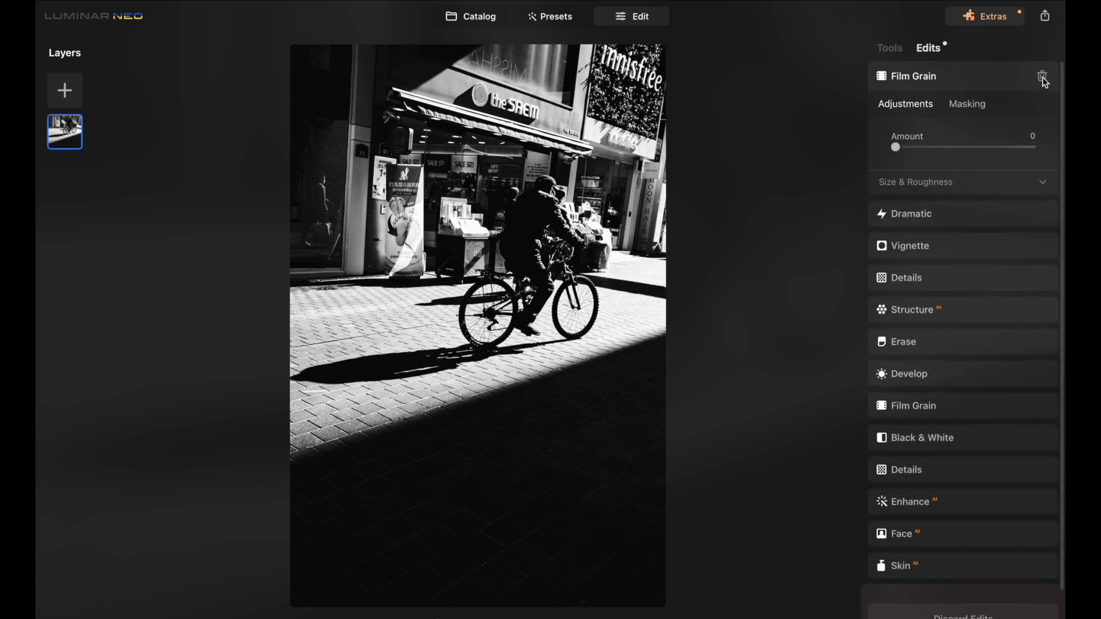
left_click(910, 245)
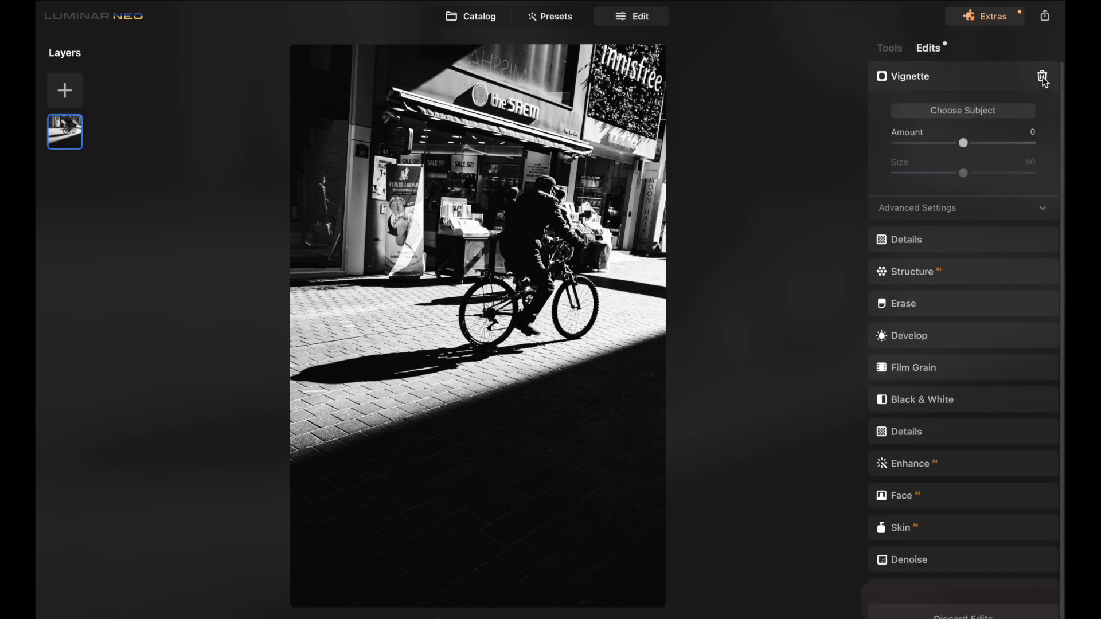
left_click(906, 240)
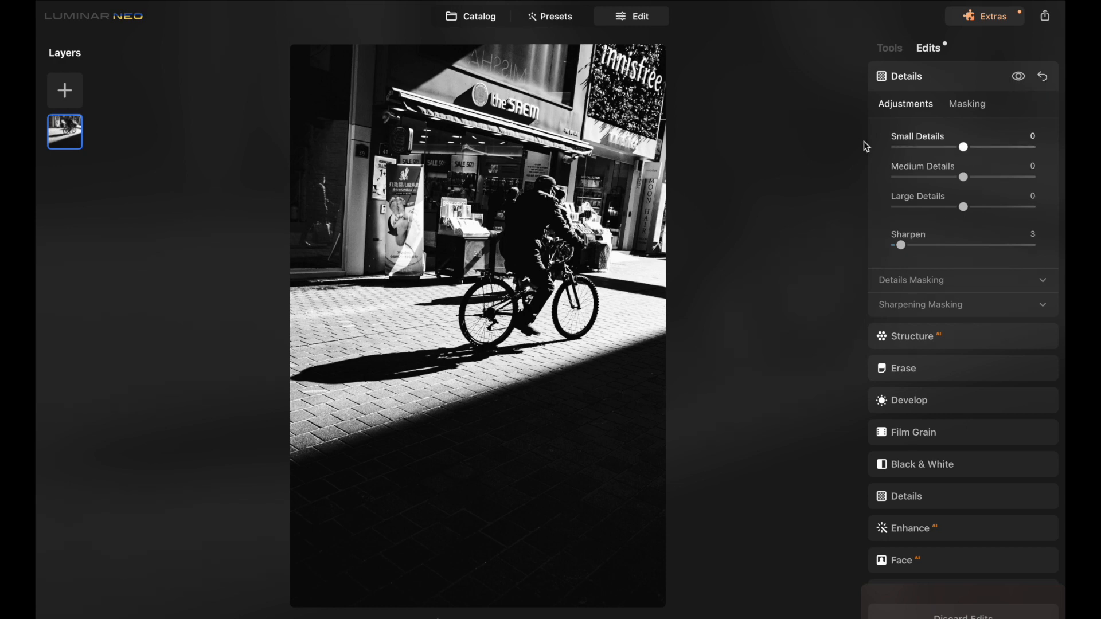
mouse_move(584, 257)
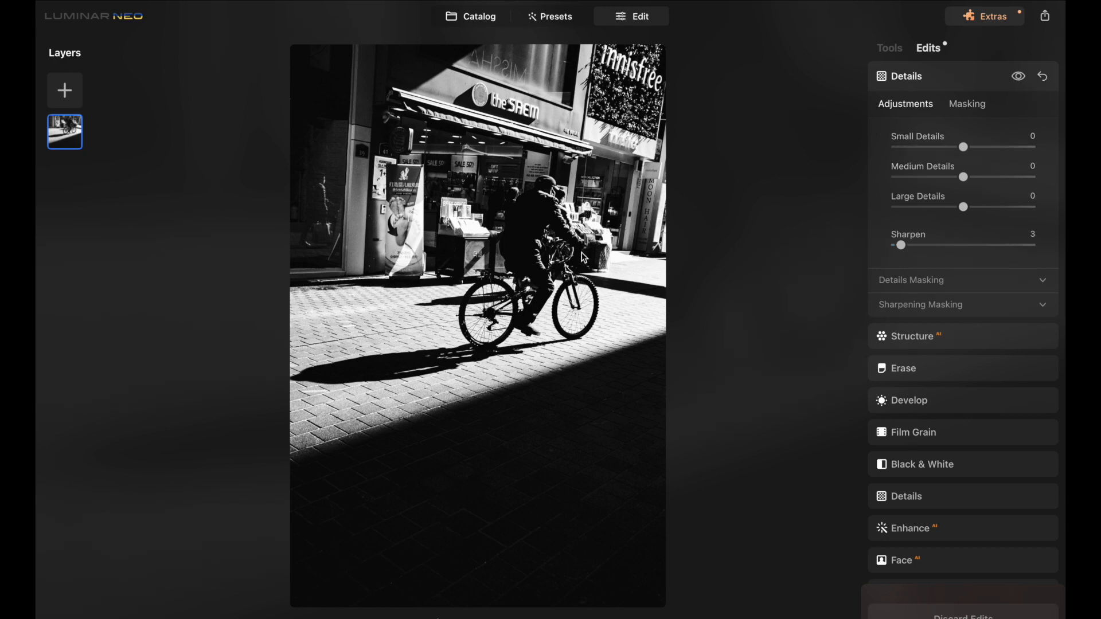
mouse_move(204, 159)
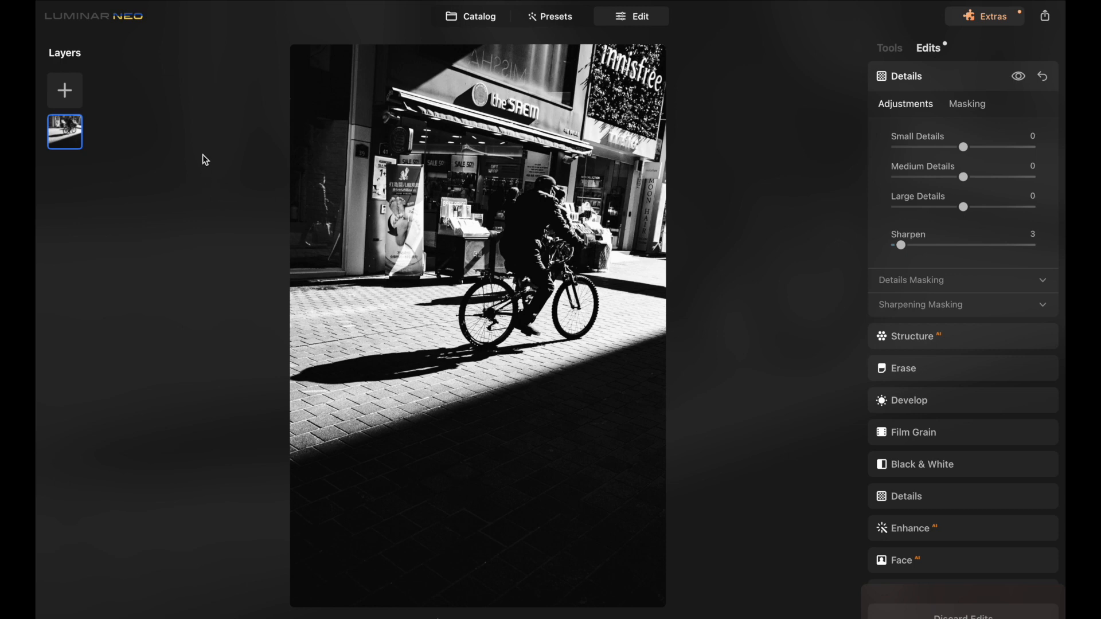
Return to the Catalog and open the white building photo DSCF6875 in Presets view
left_click(479, 16)
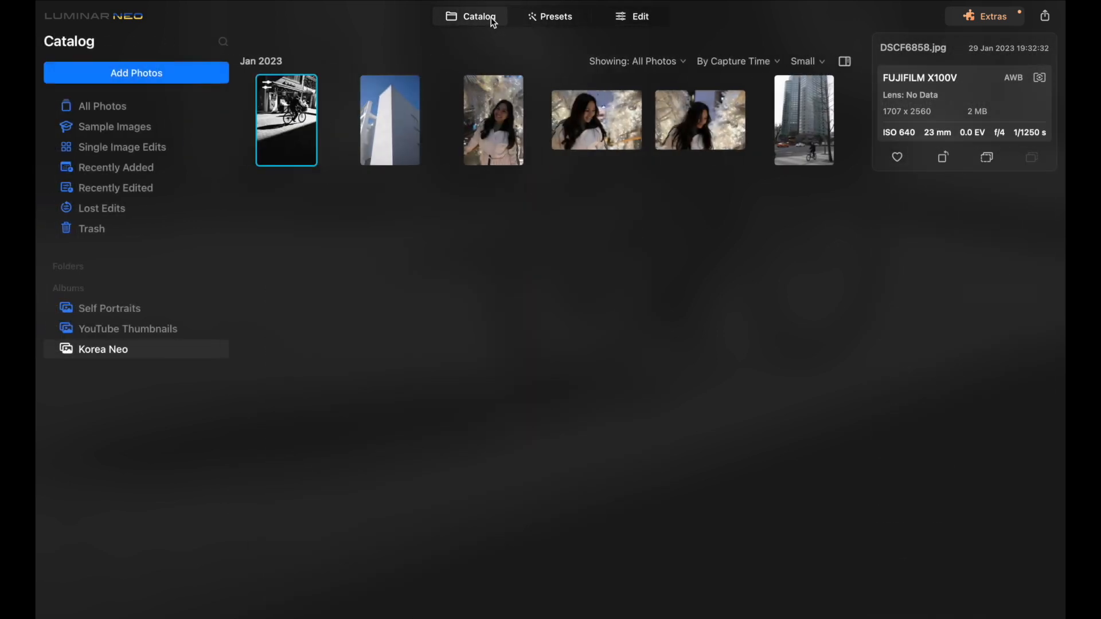
left_click(388, 119)
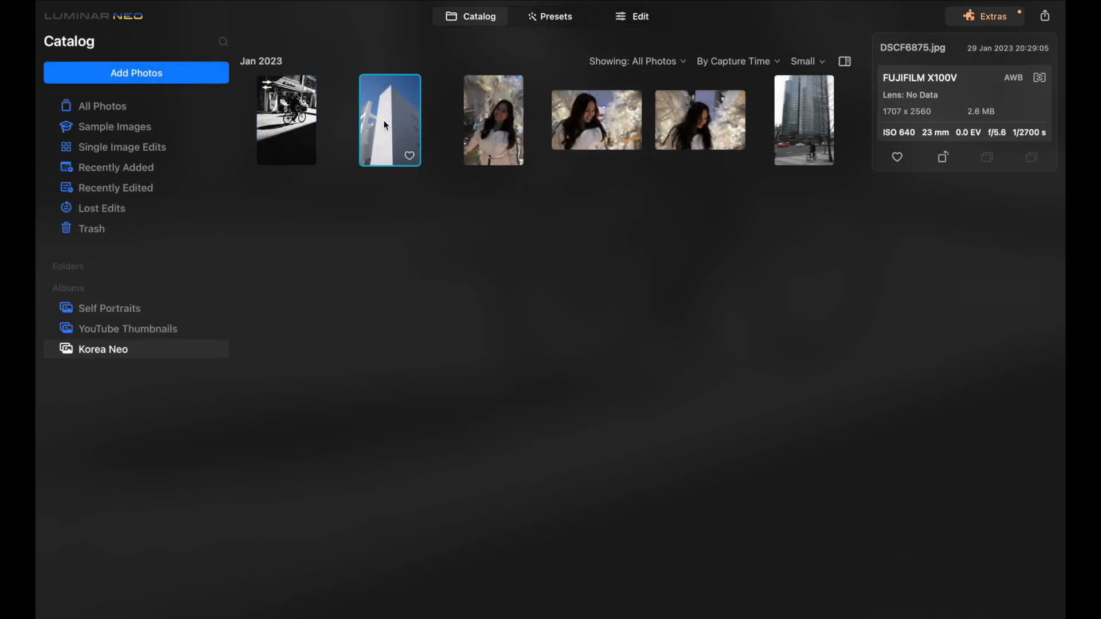
double_click(390, 120)
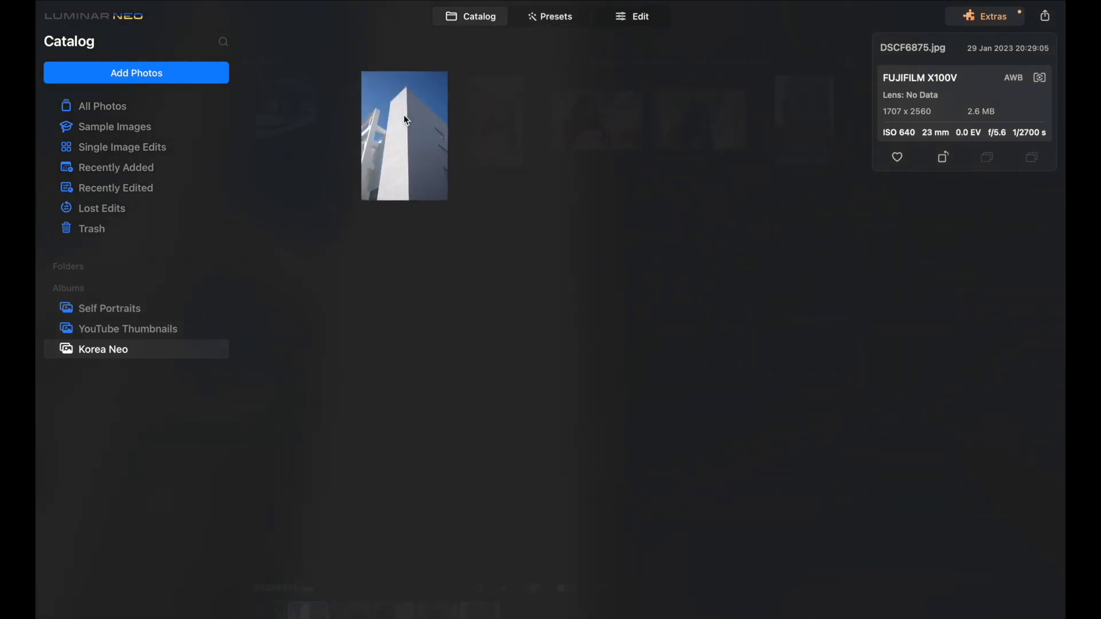
double_click(404, 135)
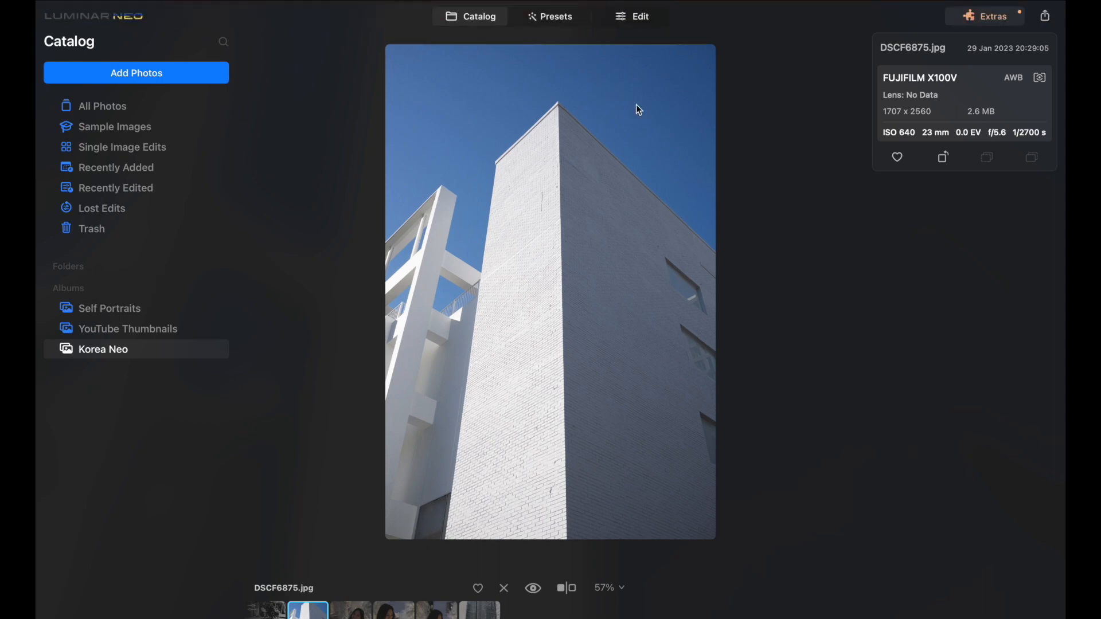
mouse_move(930, 86)
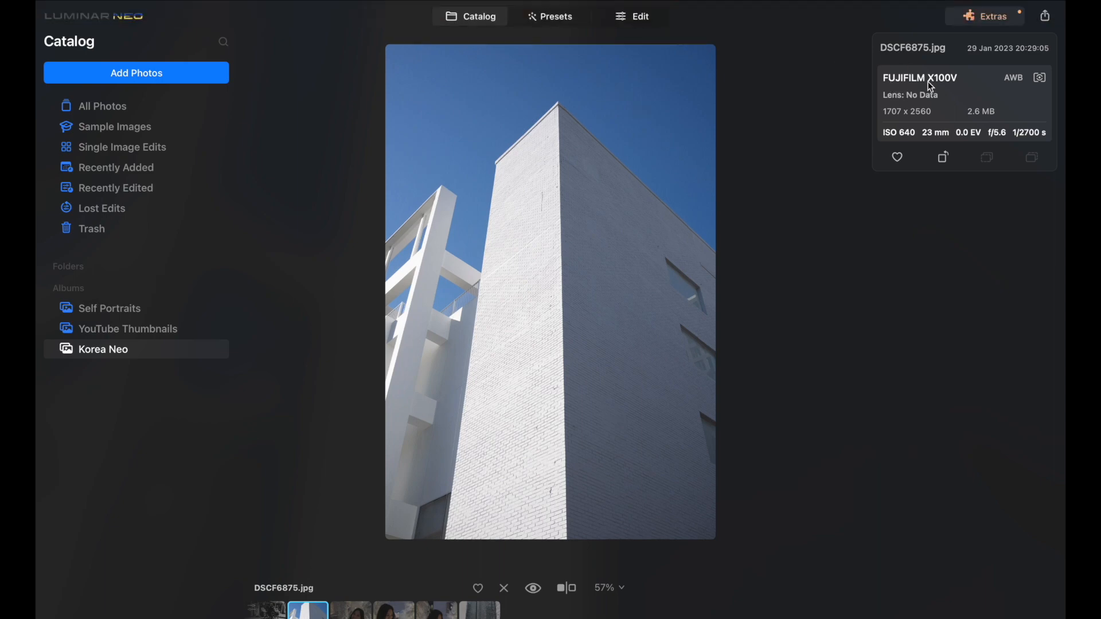
left_click(555, 16)
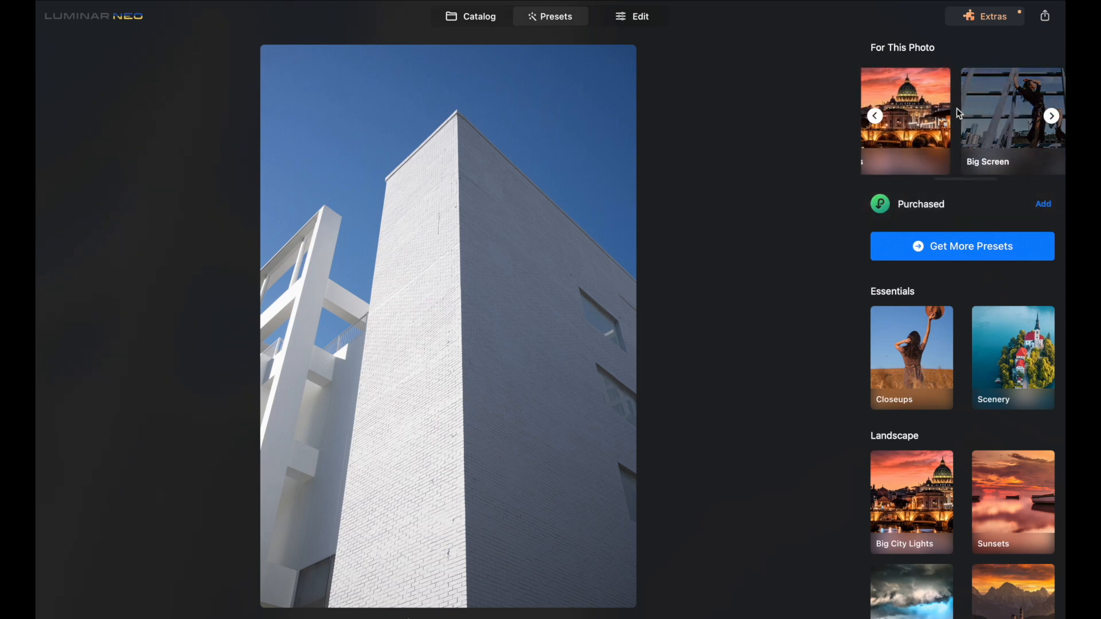
Apply Urban Style's Old Town look to the building photo at strength 26
left_click(1050, 115)
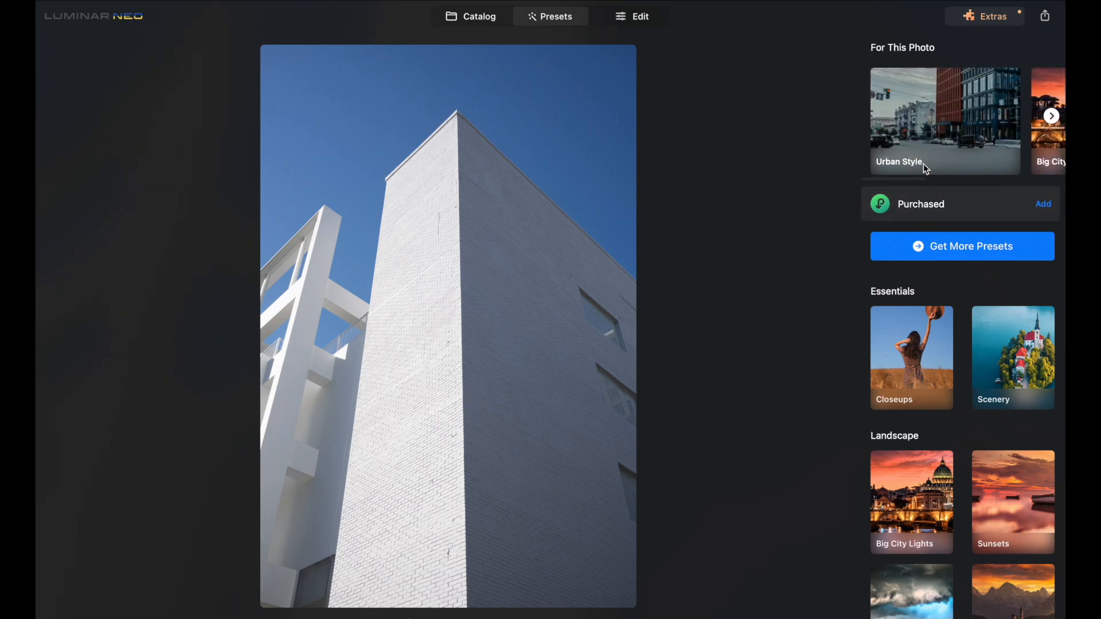
mouse_move(559, 409)
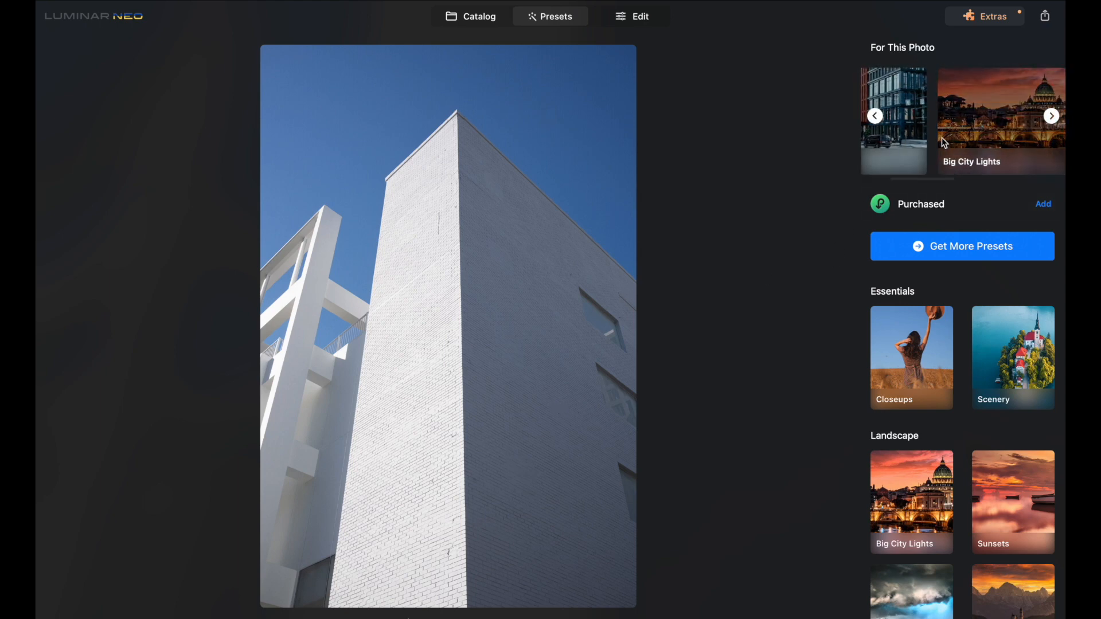
left_click(1051, 116)
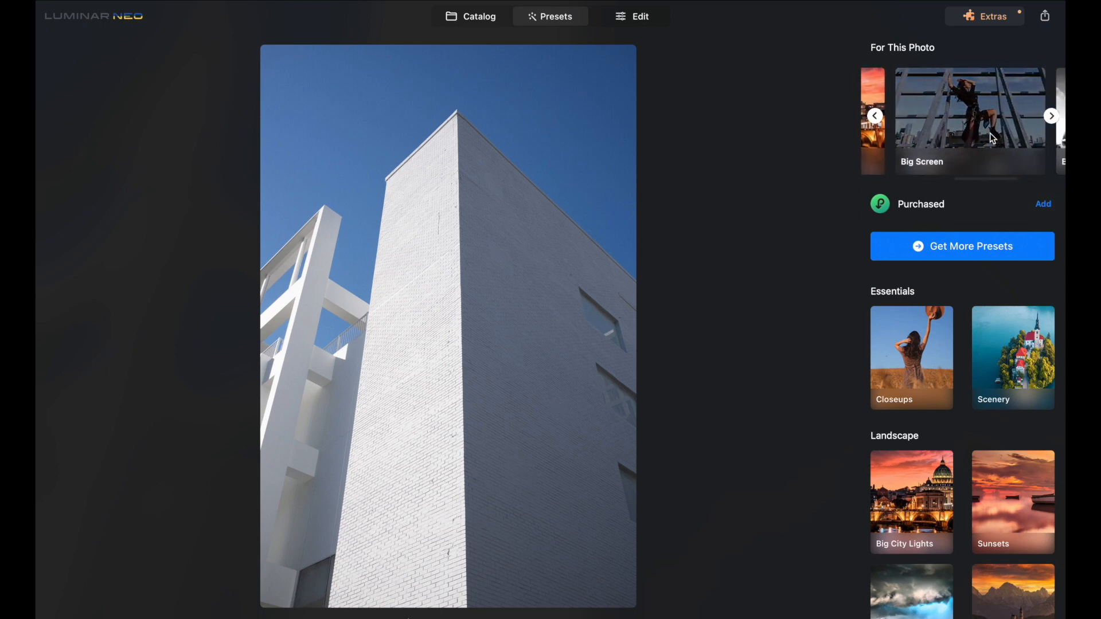
left_click(969, 121)
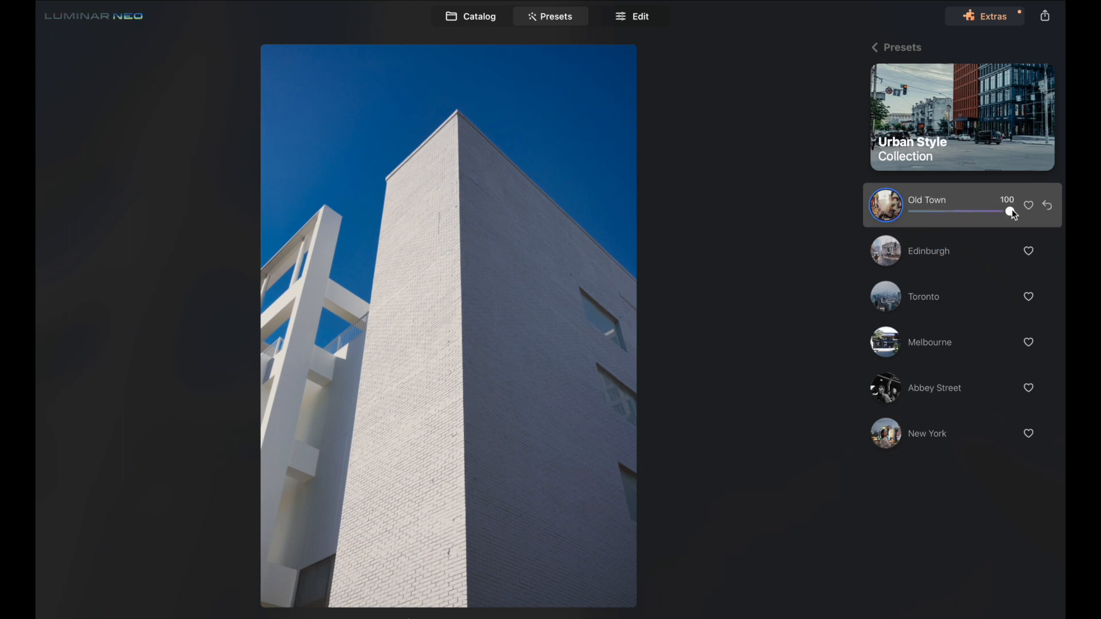
left_click_drag(1002, 211, 937, 211)
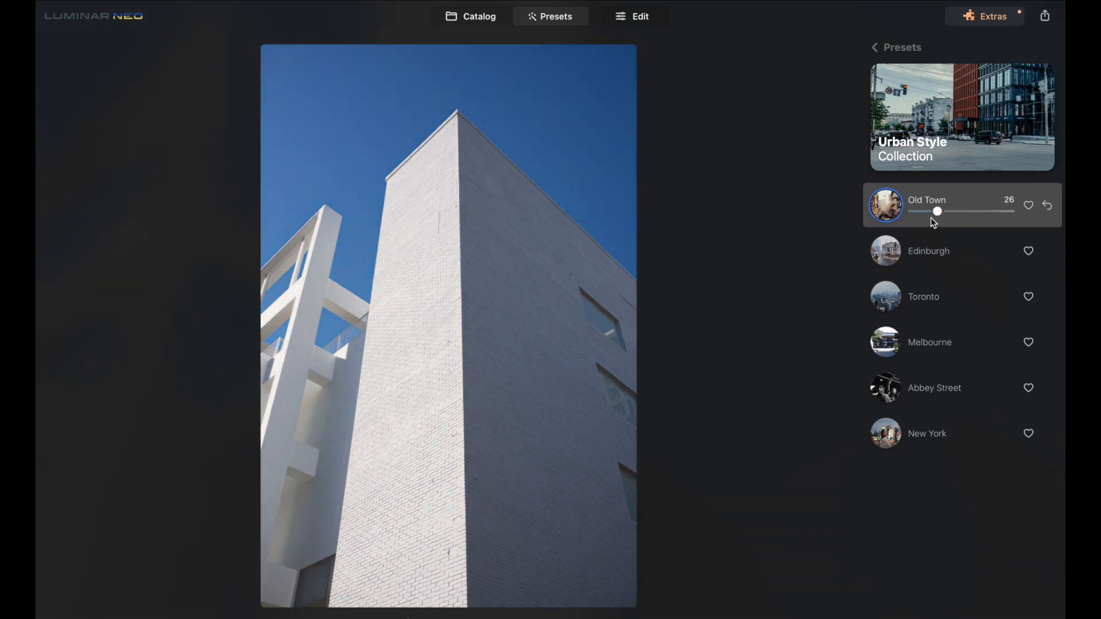
left_click(640, 16)
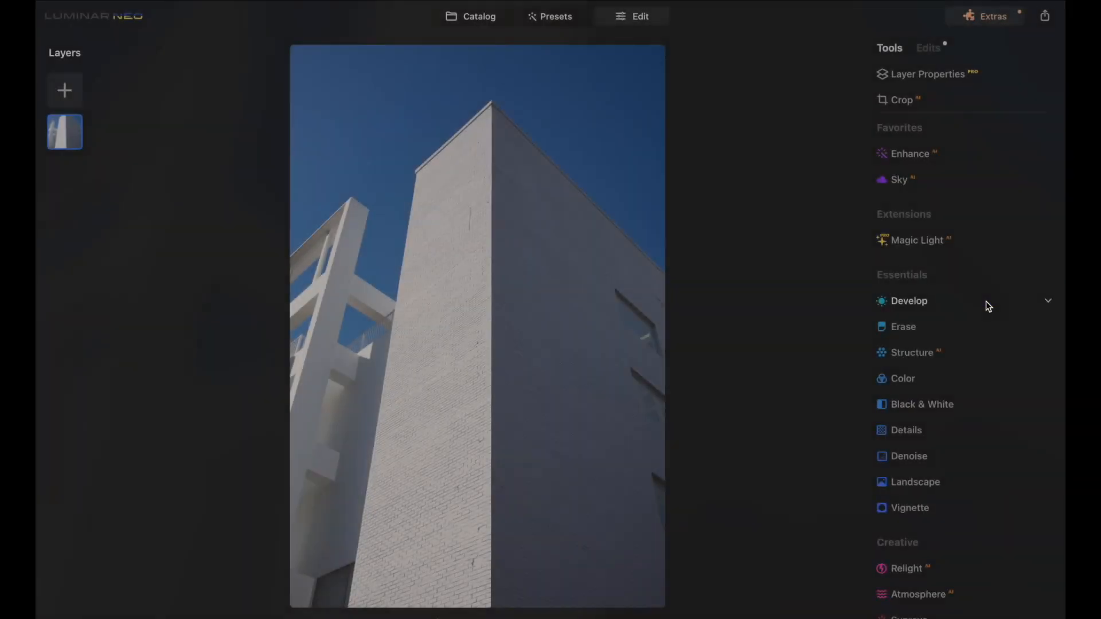
Bring up the Sky replacement options and preview the Galaxy 2 sky
left_click(908, 301)
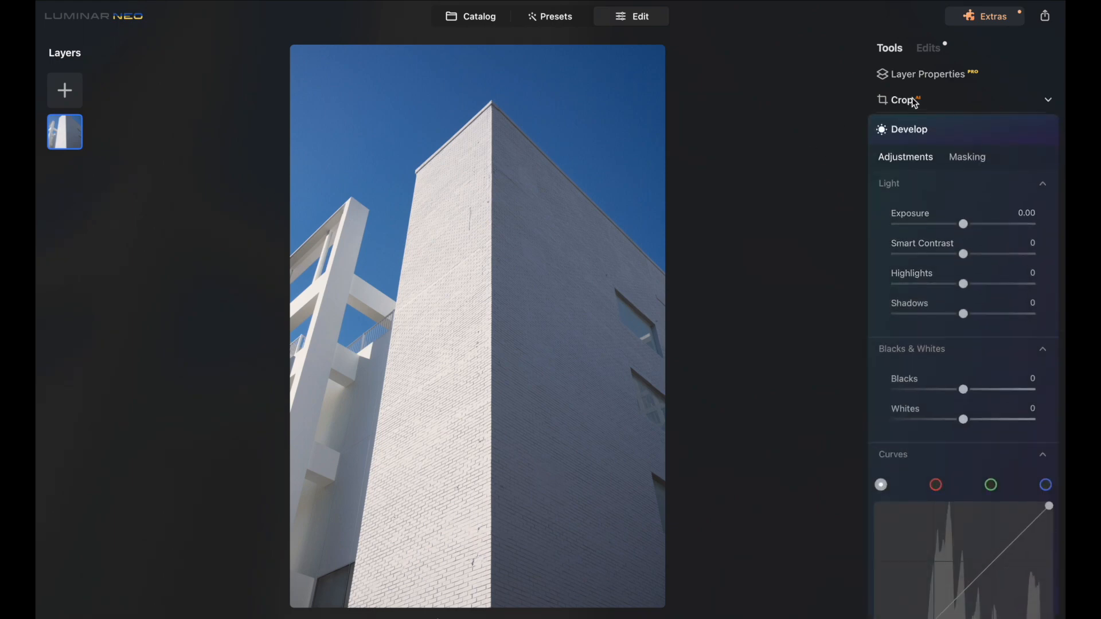
left_click(926, 73)
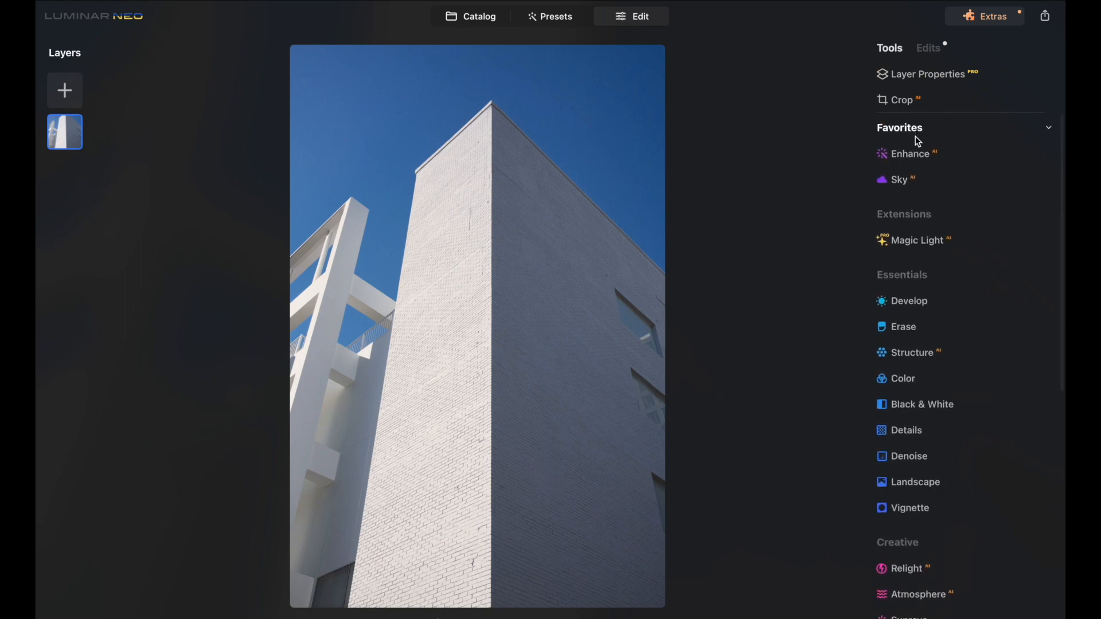
left_click(899, 179)
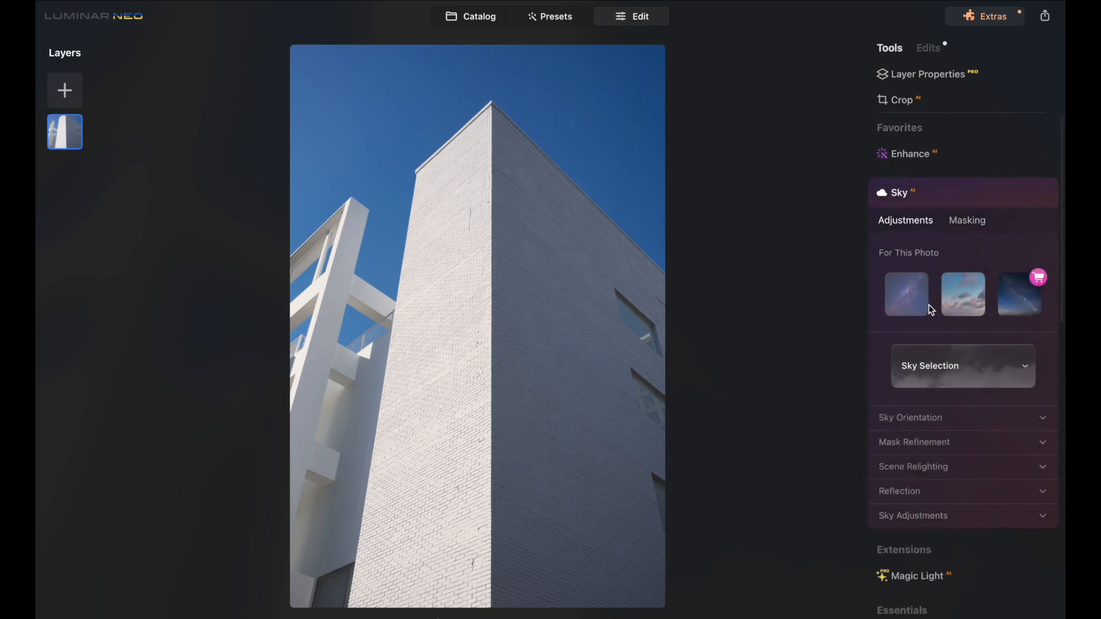
left_click(906, 295)
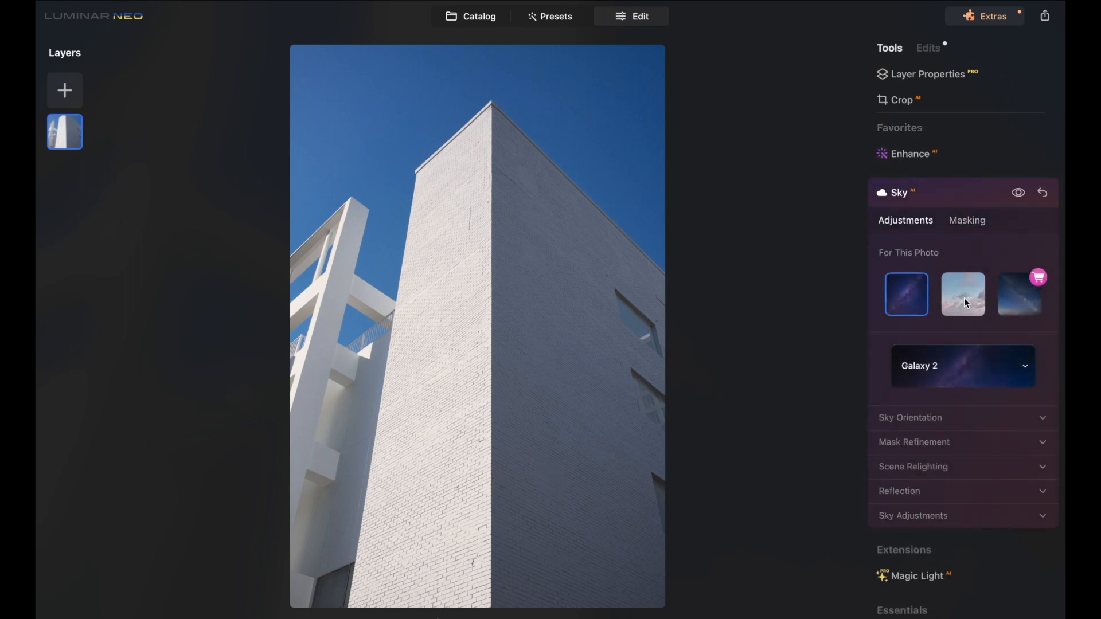
Browse the full sky collection, trying Blue Sky 5 and 6, and apply the contrail sky
left_click(962, 293)
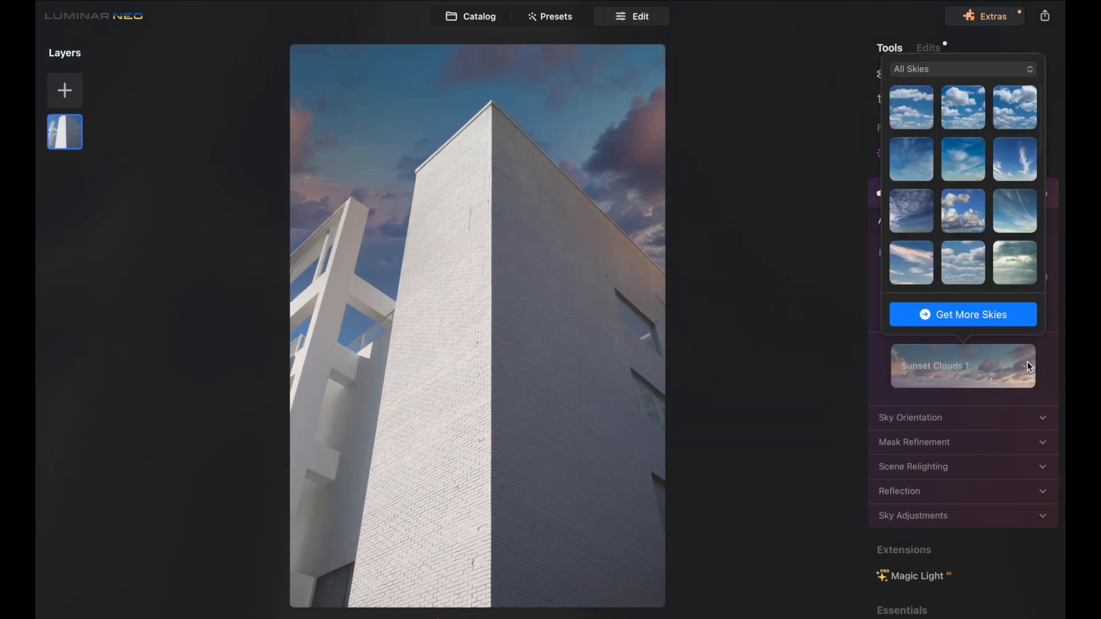
left_click(962, 158)
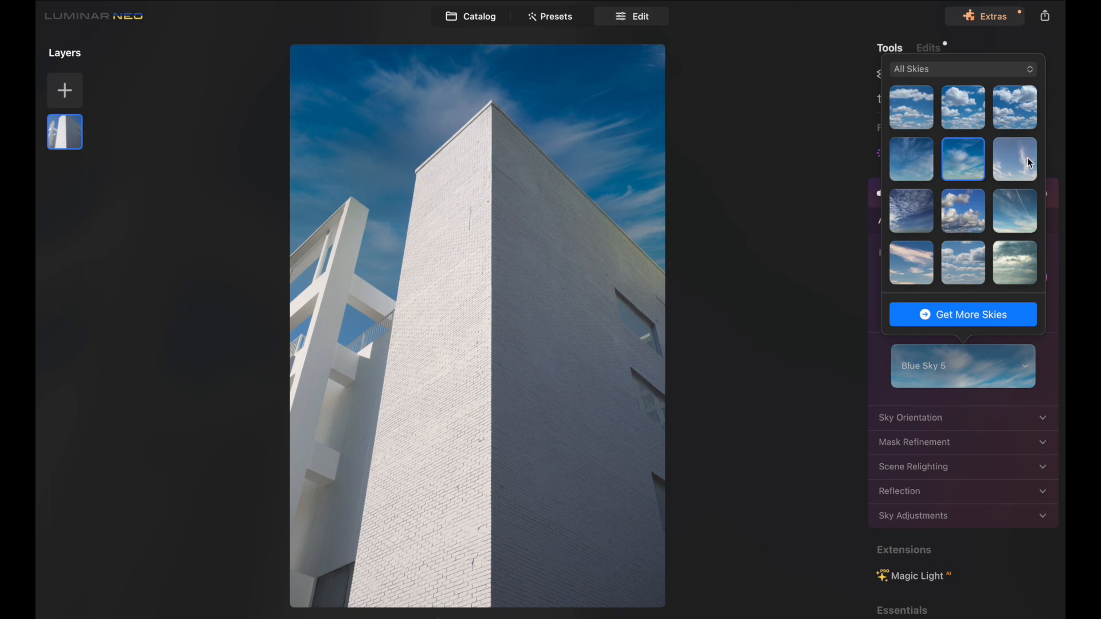
left_click(1014, 160)
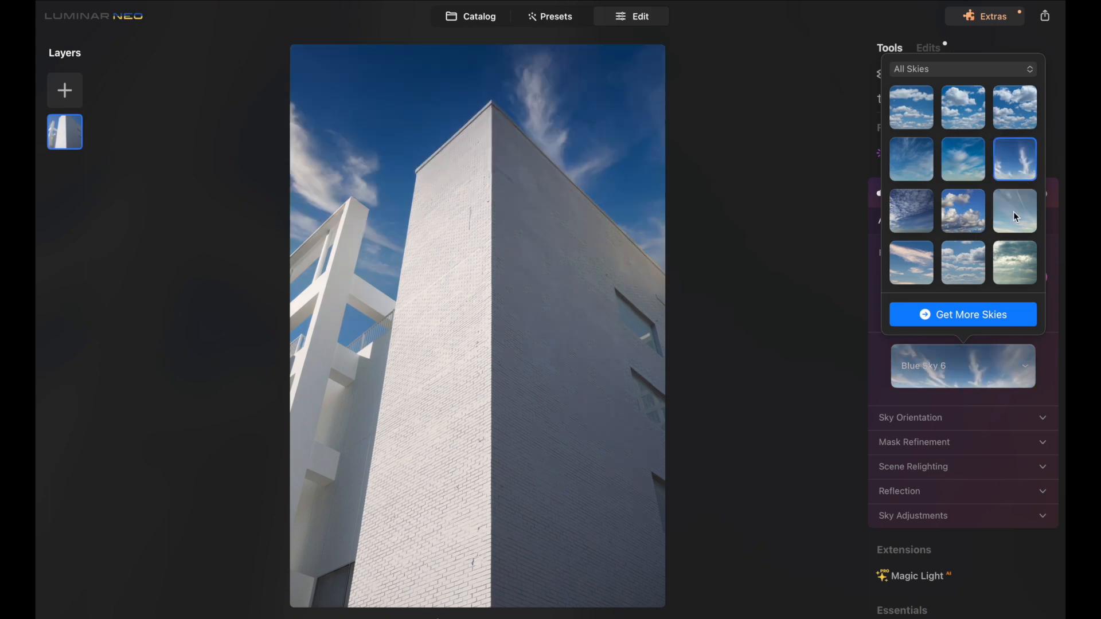
left_click(1014, 211)
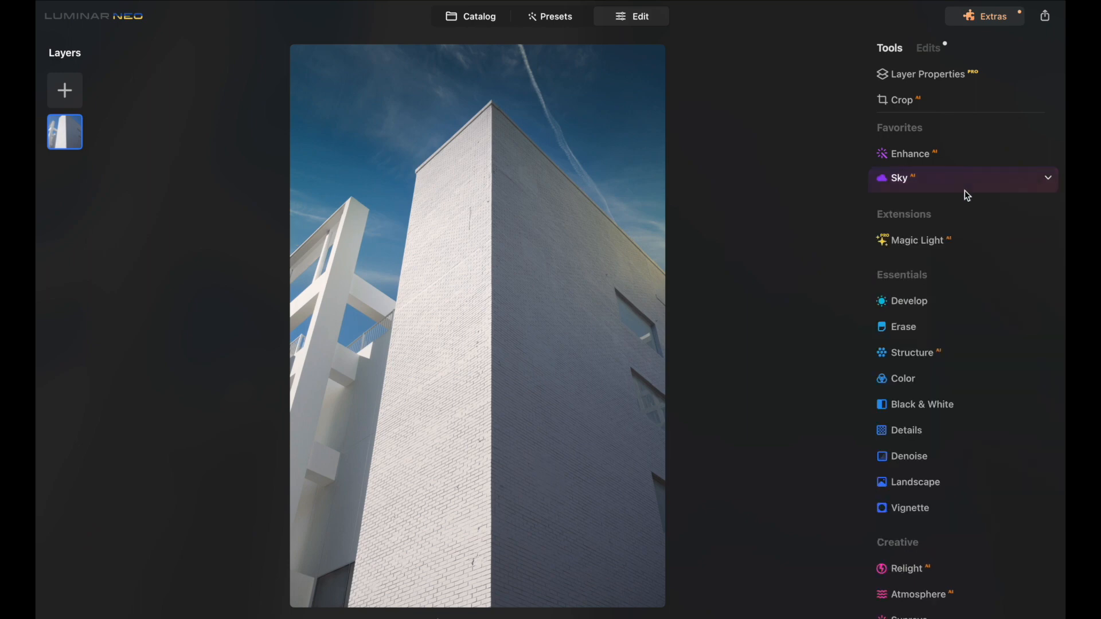
In Develop, set Exposure to 0.50 and darken Shadows to about -19
left_click(908, 300)
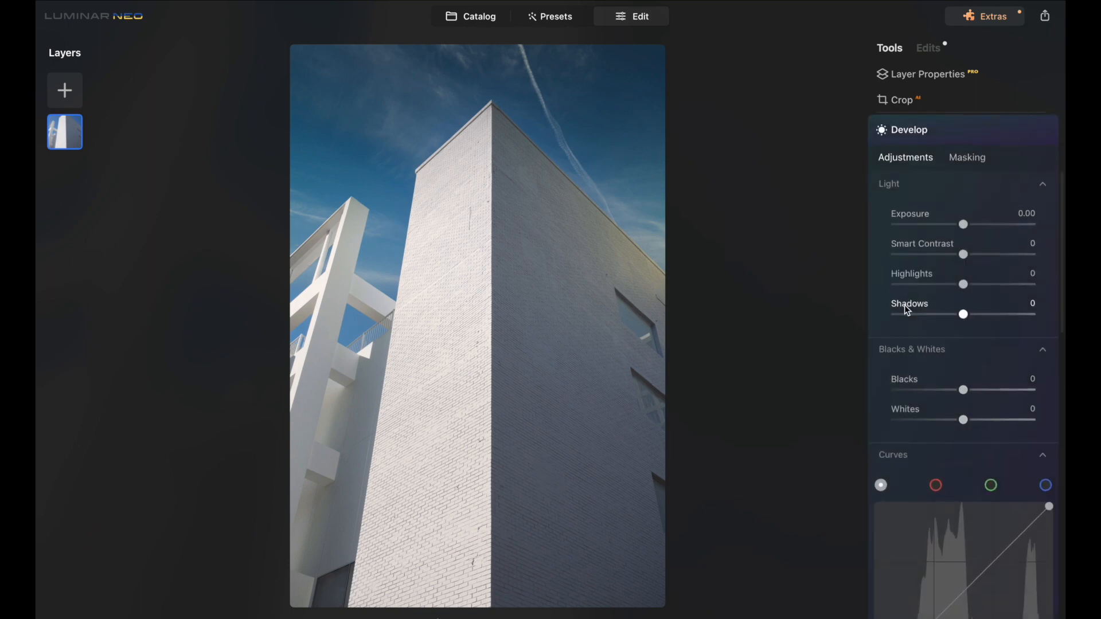
left_click_drag(965, 224, 971, 223)
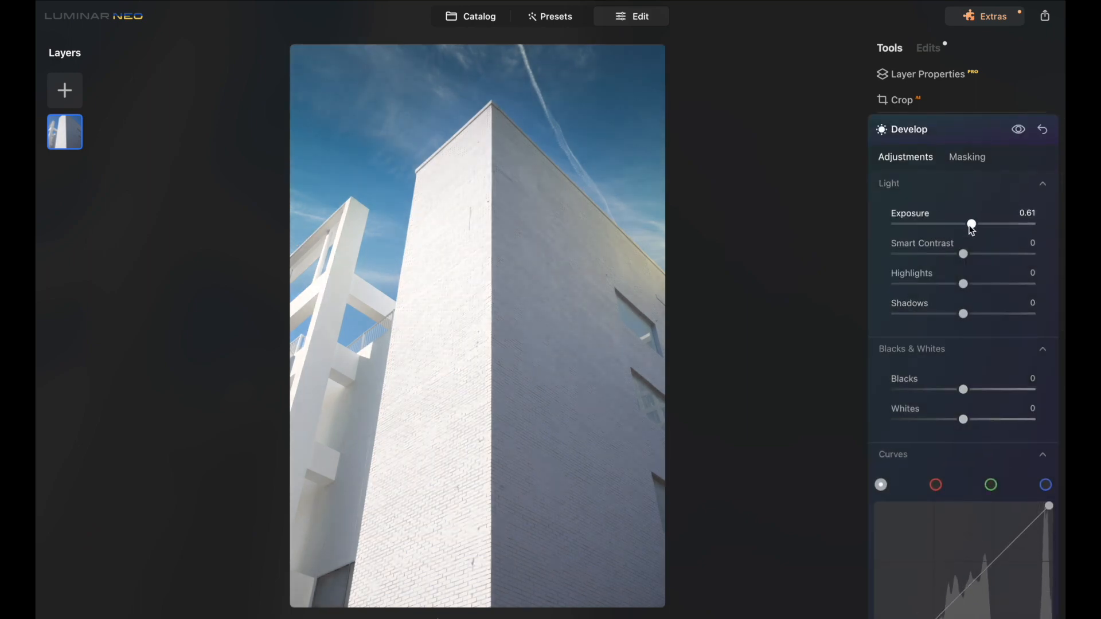
left_click_drag(971, 224, 970, 224)
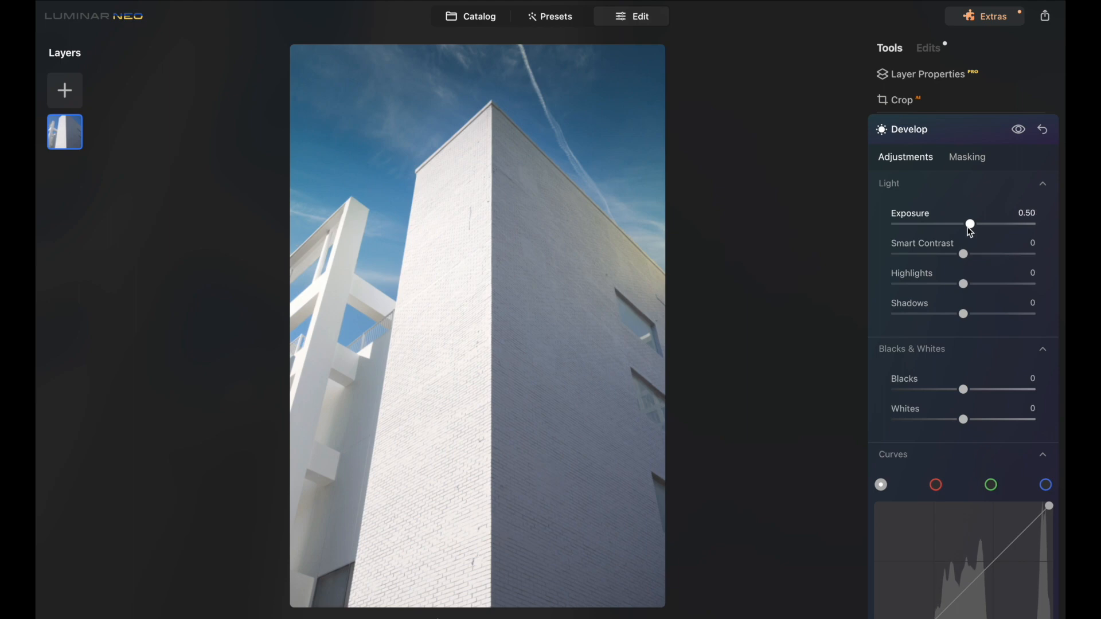
left_click_drag(963, 314, 956, 314)
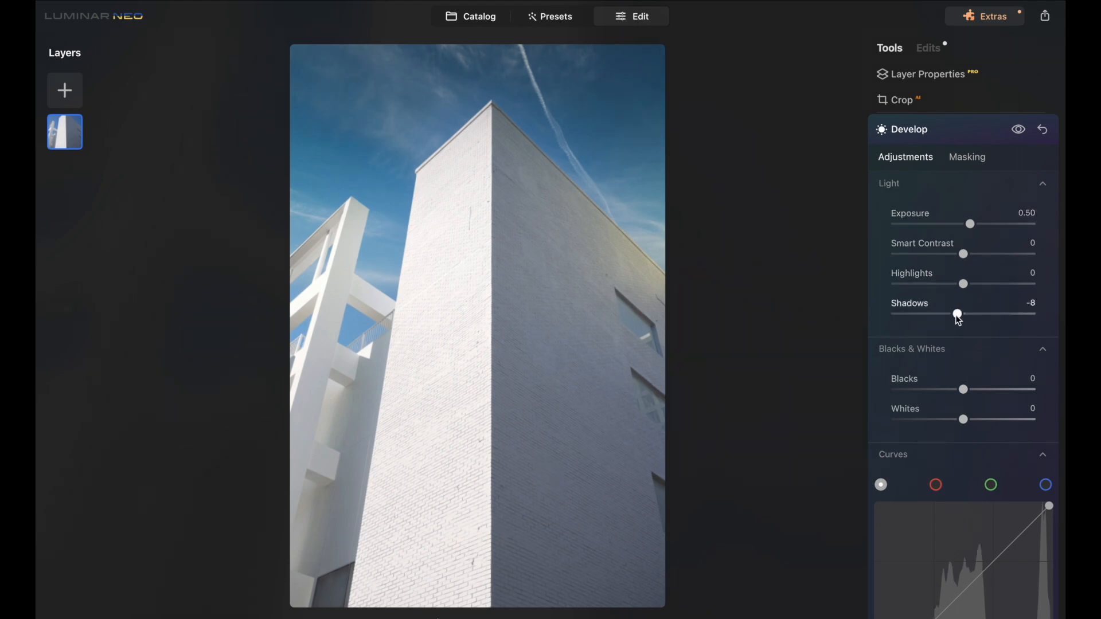
left_click_drag(957, 314, 948, 315)
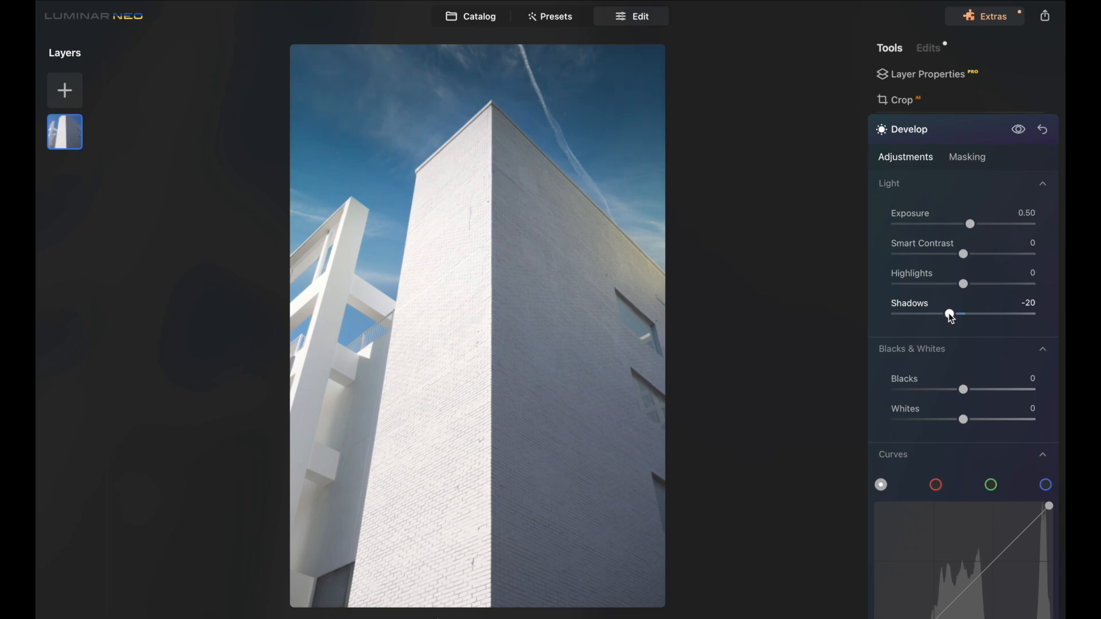
Set Smart Contrast to 25 and deepen Blacks to -20
left_click_drag(963, 255, 982, 255)
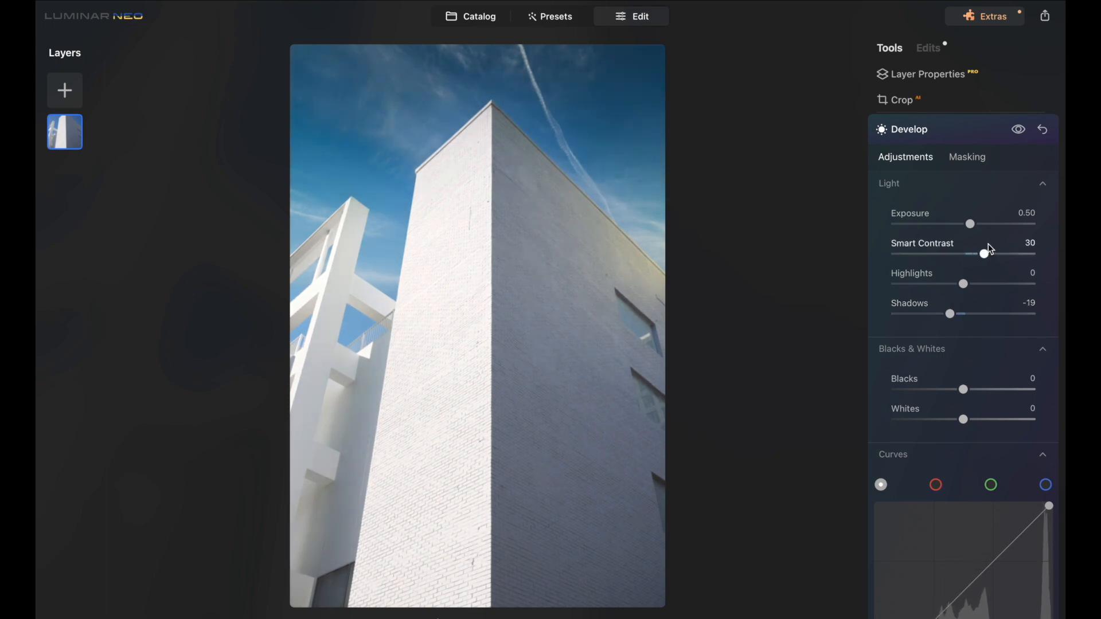
left_click_drag(982, 254, 981, 253)
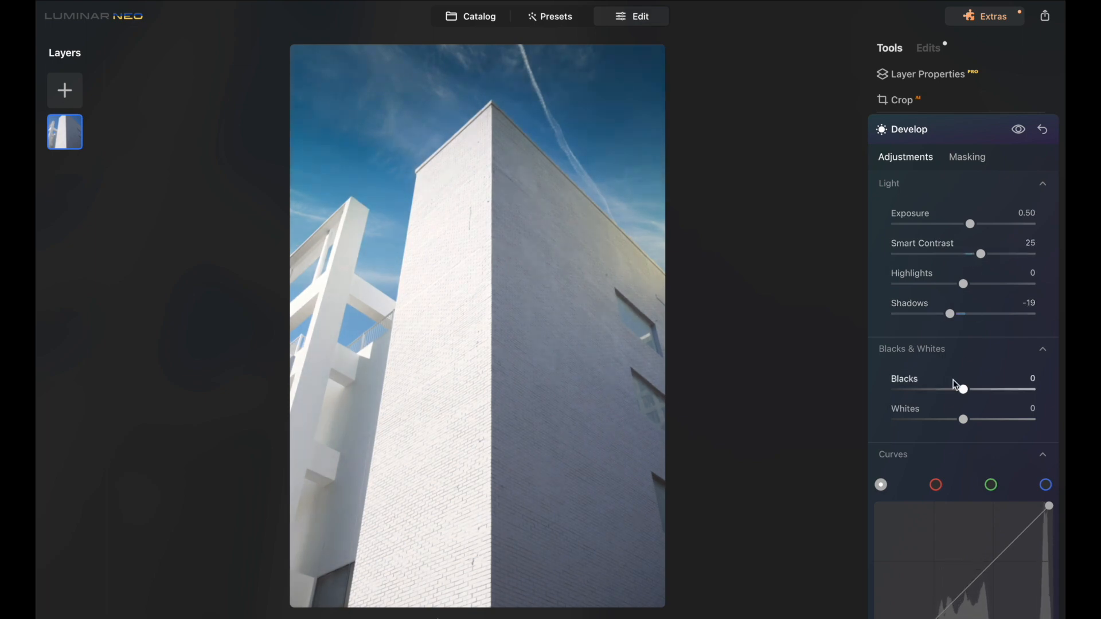
left_click_drag(963, 390, 953, 327)
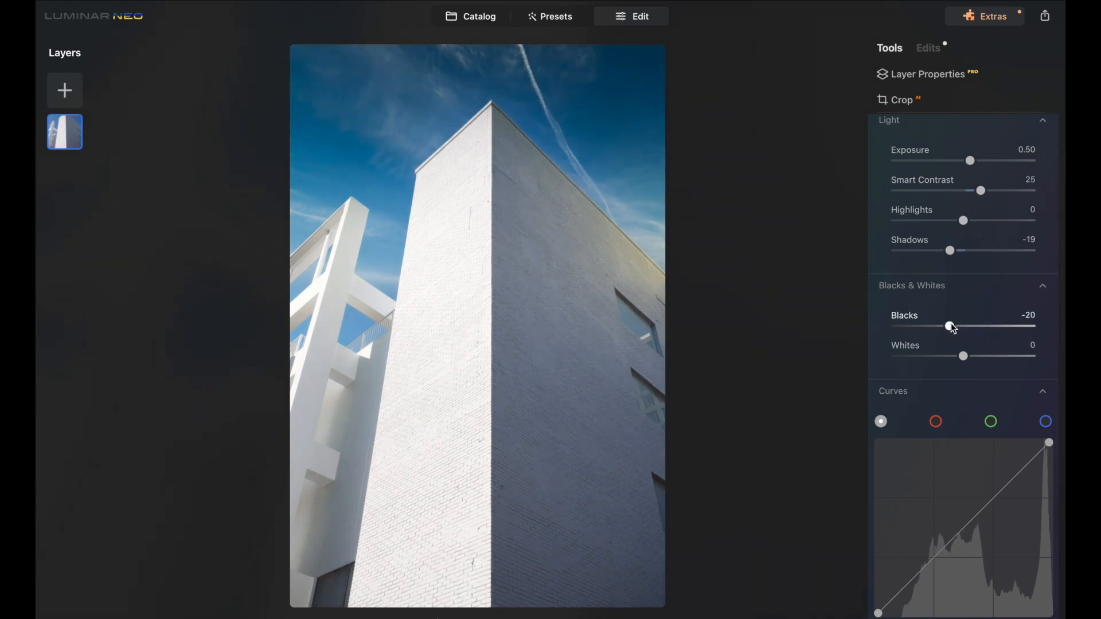
left_click_drag(953, 327, 961, 326)
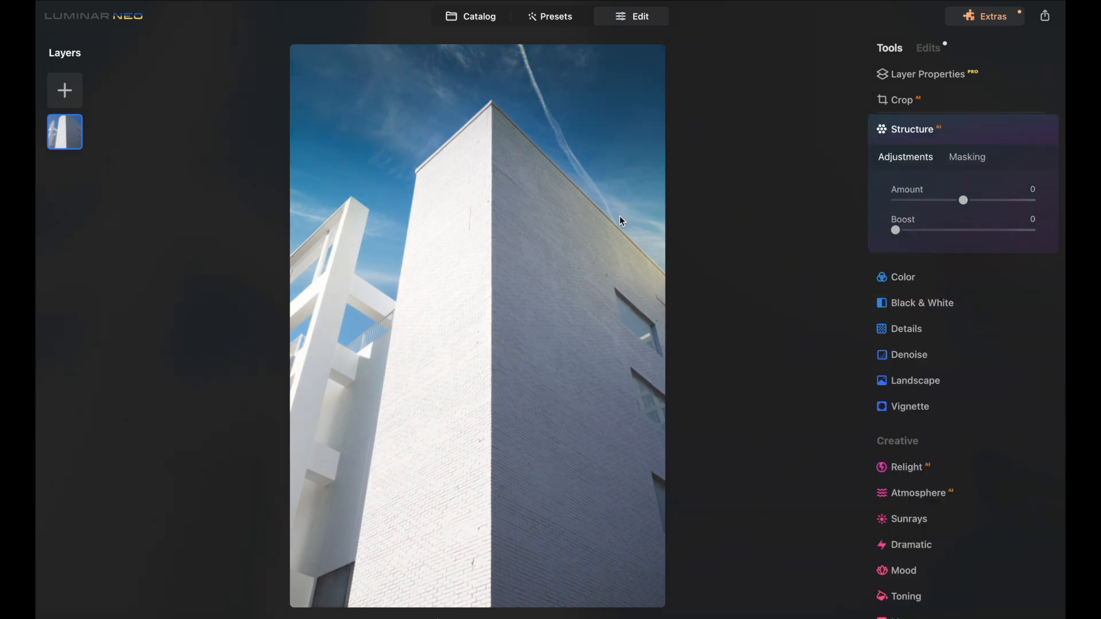
mouse_move(471, 209)
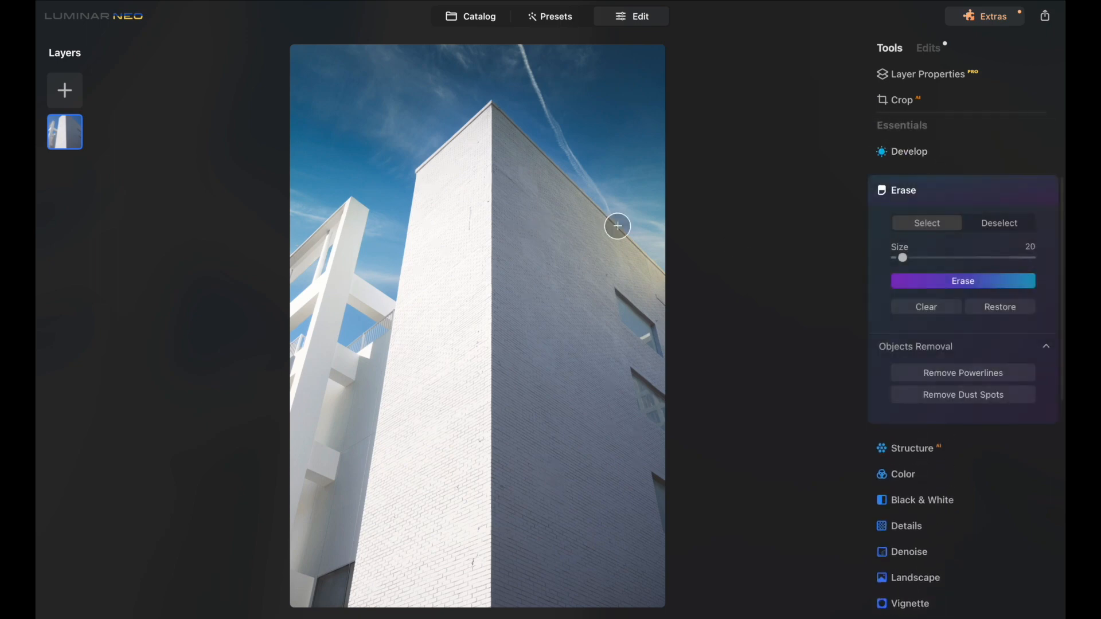
mouse_move(468, 214)
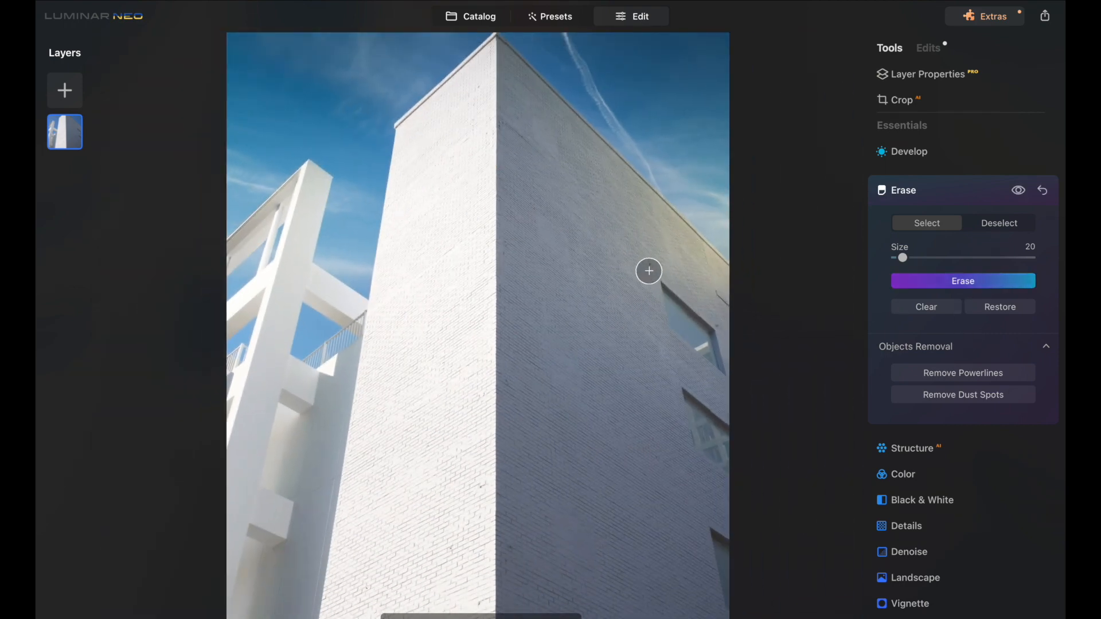
Mark the unwanted detail on the white building photo for erasing
left_click(647, 262)
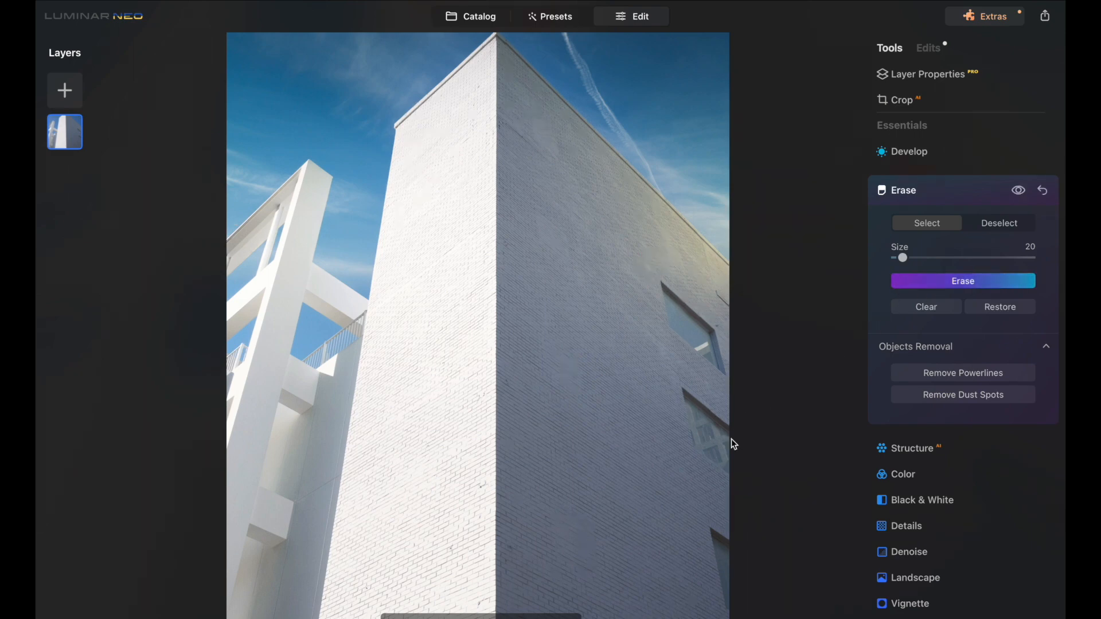
mouse_move(520, 505)
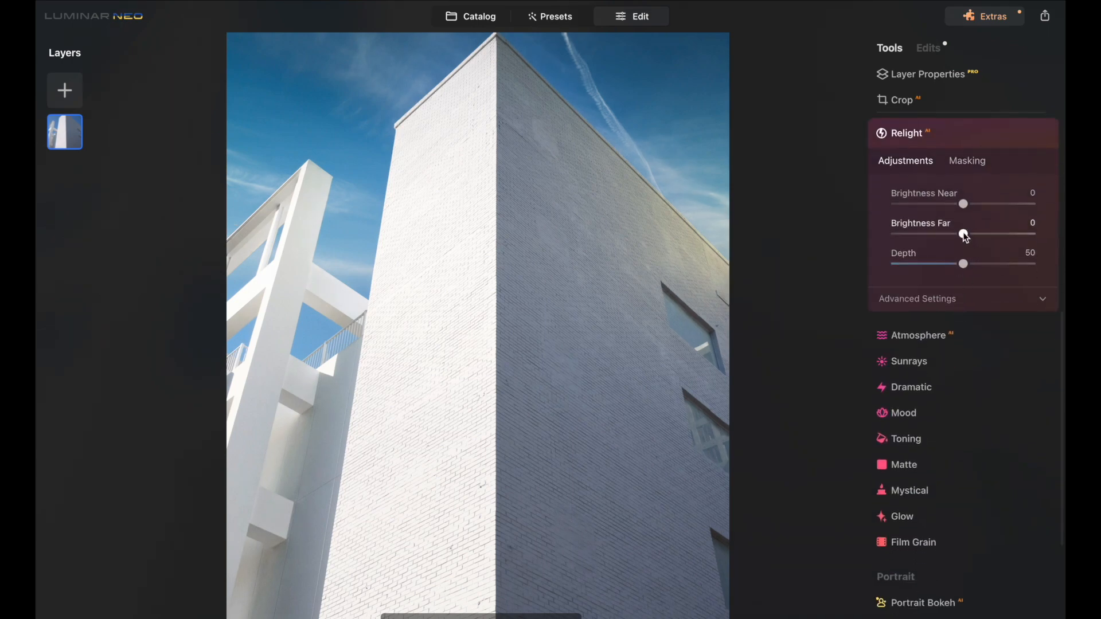
Raise Relight Brightness Far to about 57 to brighten the distant areas
left_click_drag(963, 234, 983, 234)
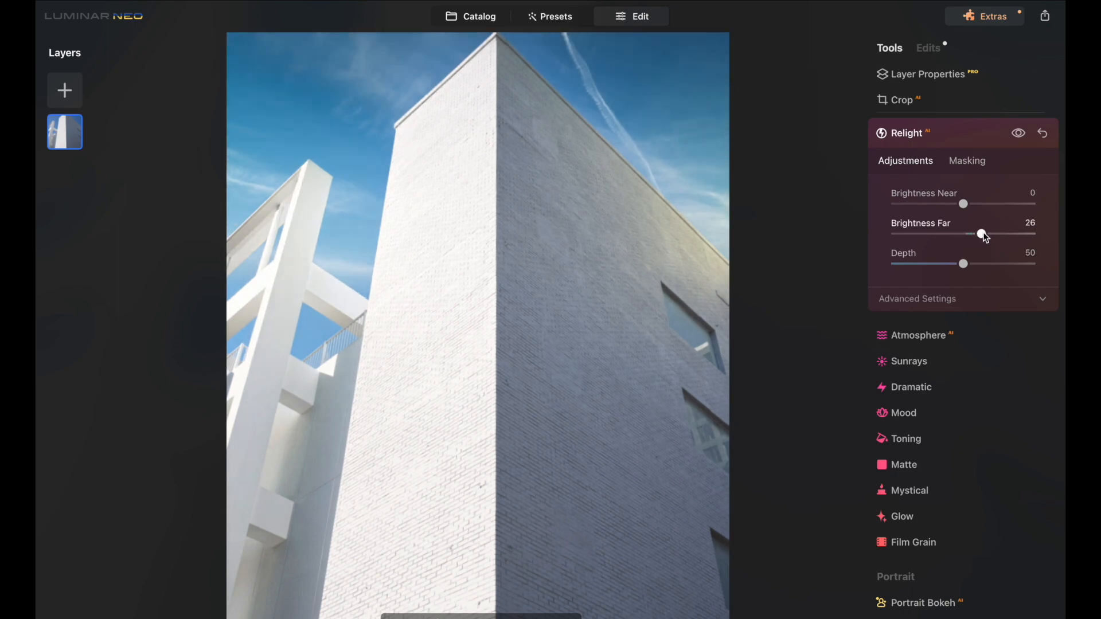
left_click_drag(979, 234, 983, 234)
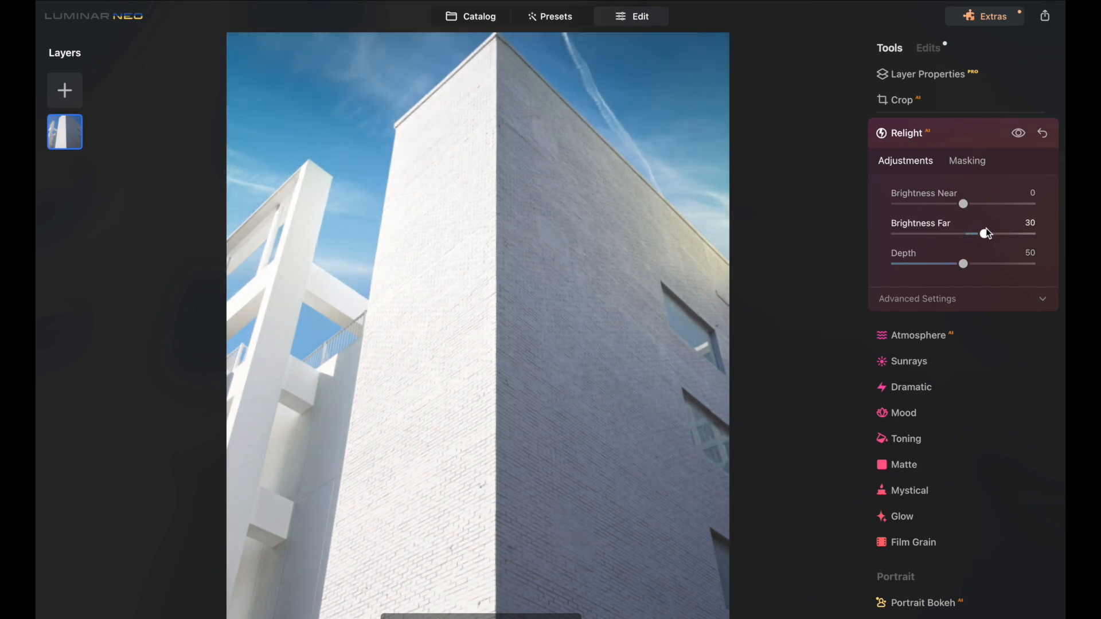
left_click_drag(984, 234, 1002, 233)
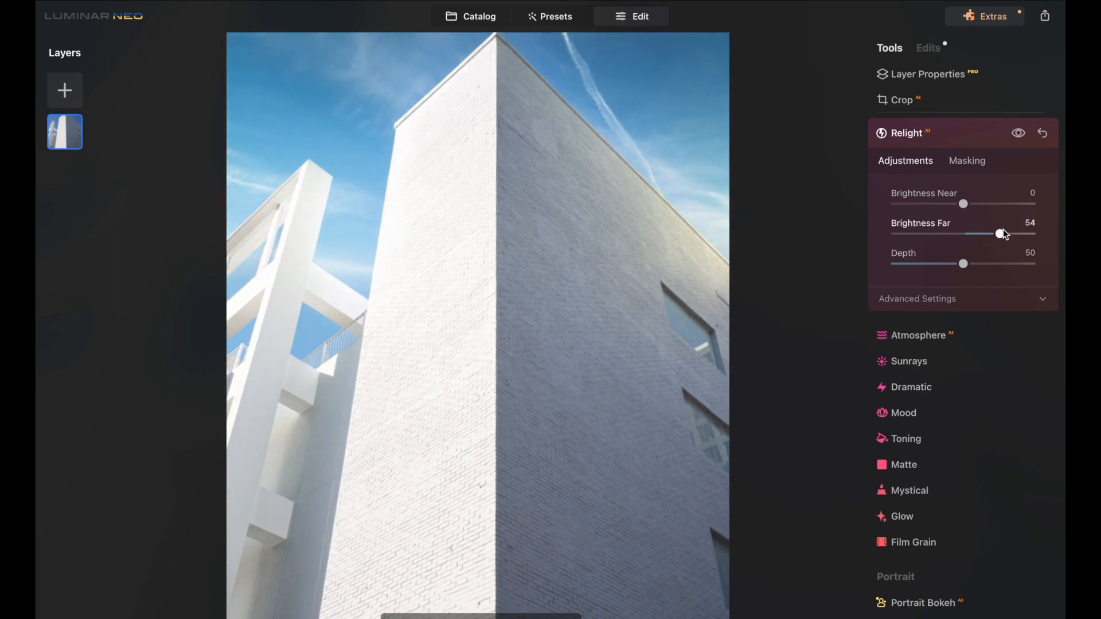
Set Relight Brightness Near to about -43 so the near wall darkens
left_click_drag(964, 204, 986, 204)
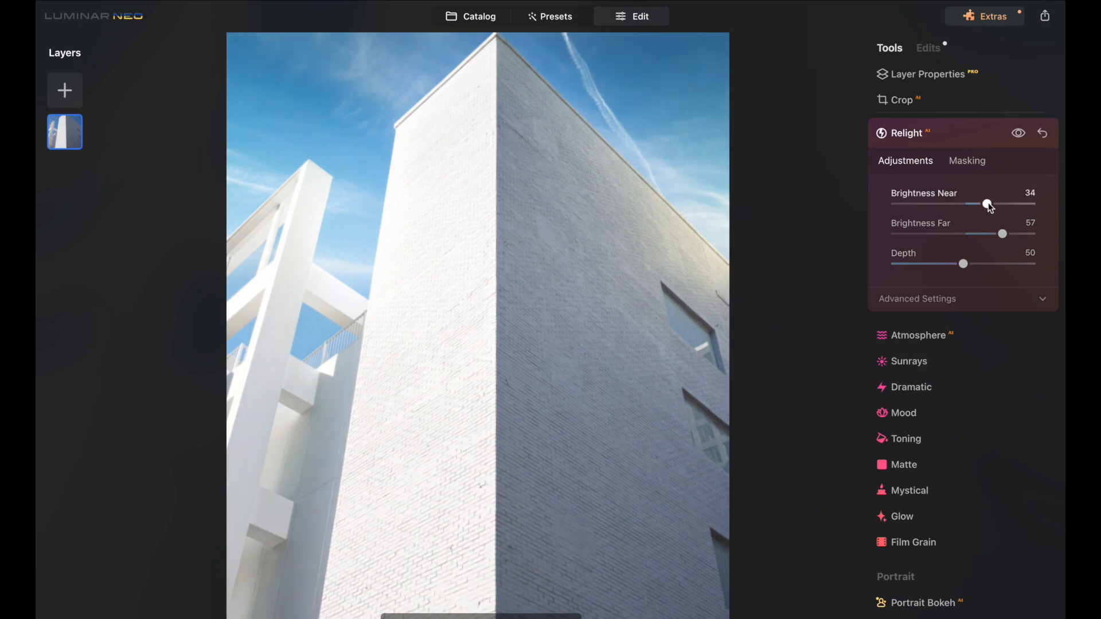
left_click_drag(987, 204, 927, 204)
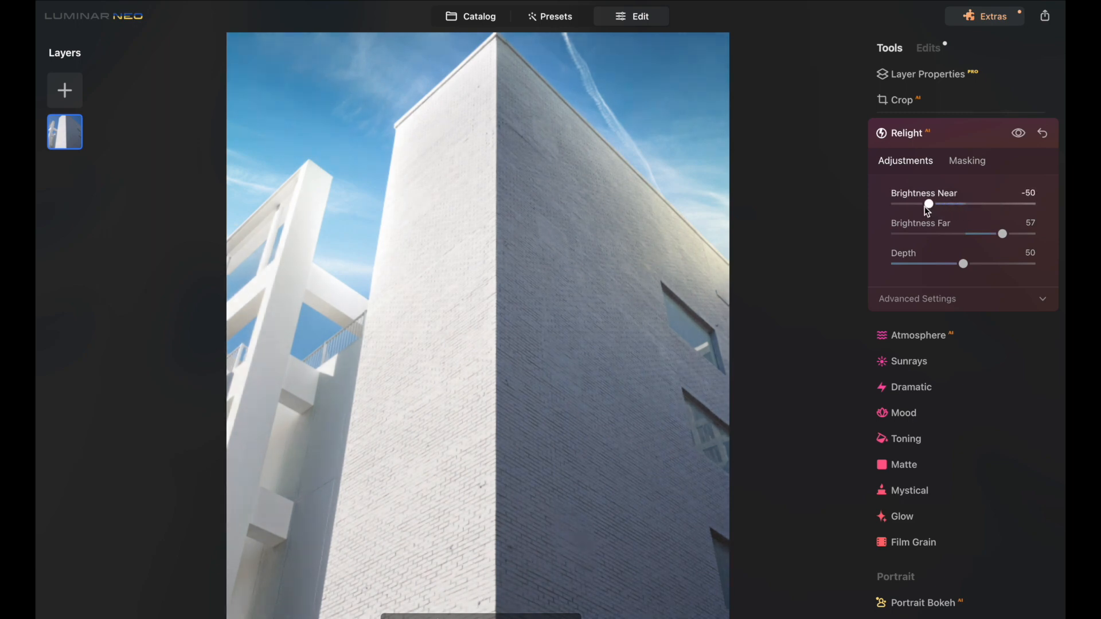
left_click_drag(929, 204, 935, 204)
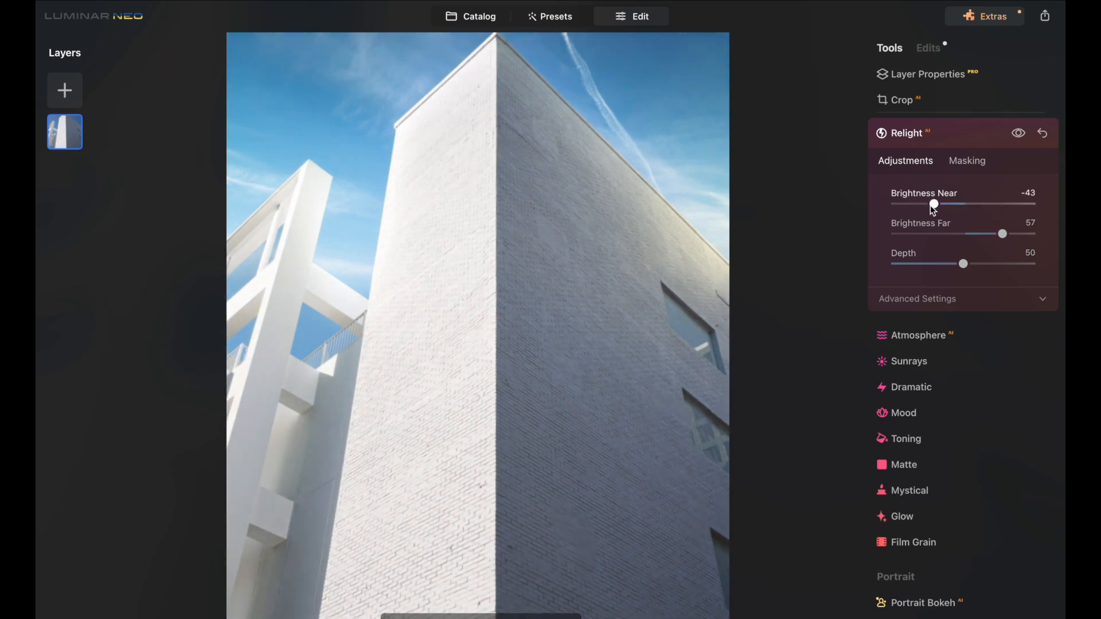
left_click_drag(933, 204, 944, 204)
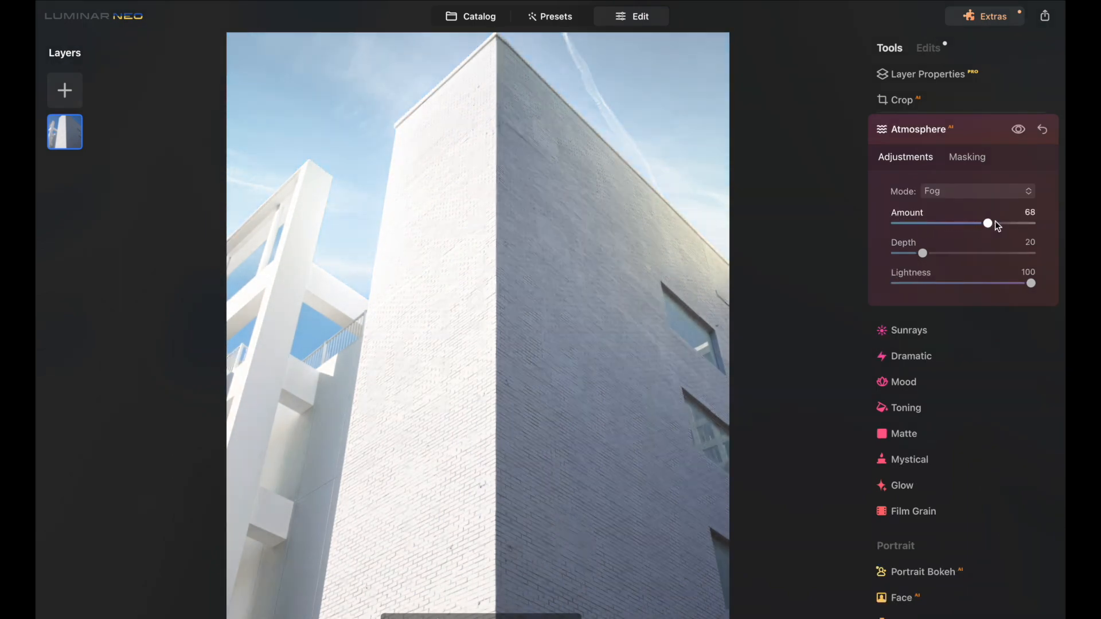
Cut the Atmosphere fog amount down to about 1
left_click_drag(987, 224, 897, 224)
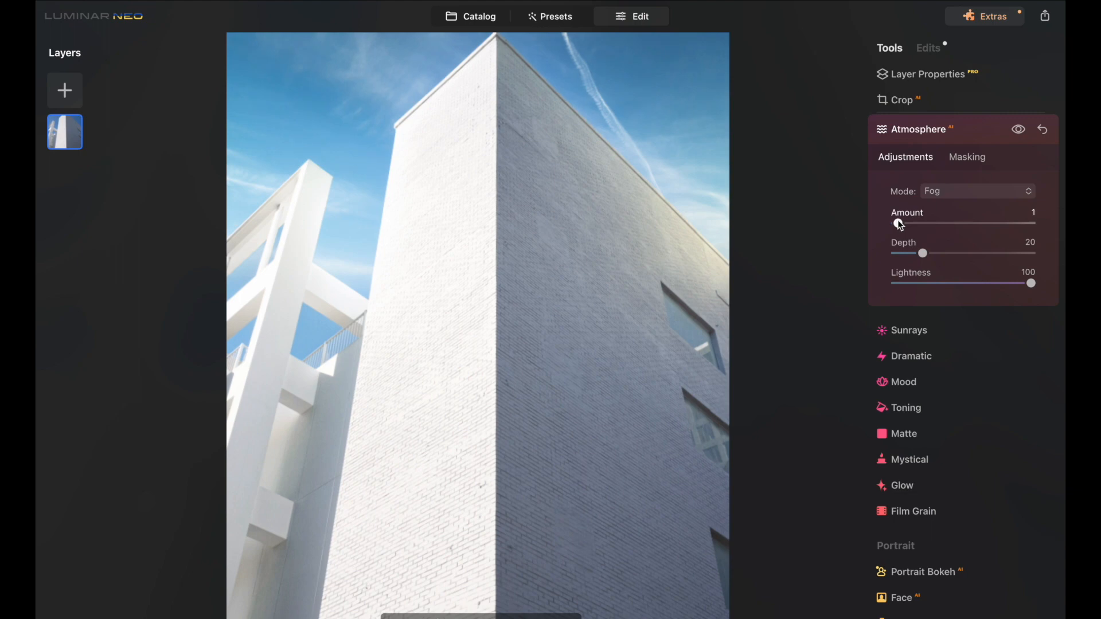
left_click_drag(899, 224, 895, 223)
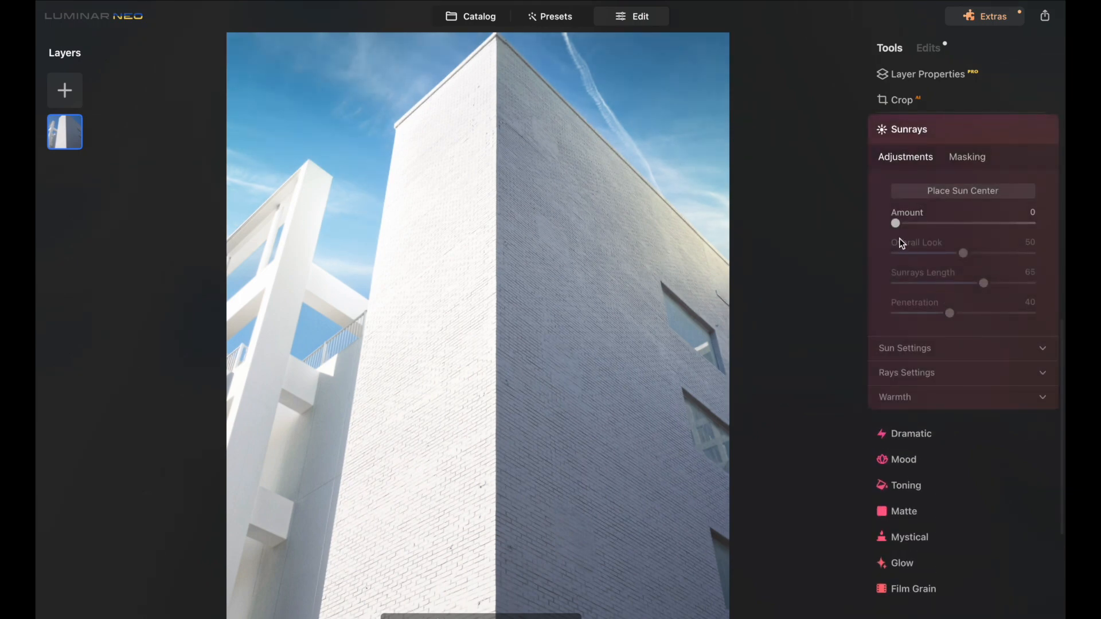
left_click_drag(896, 223, 926, 223)
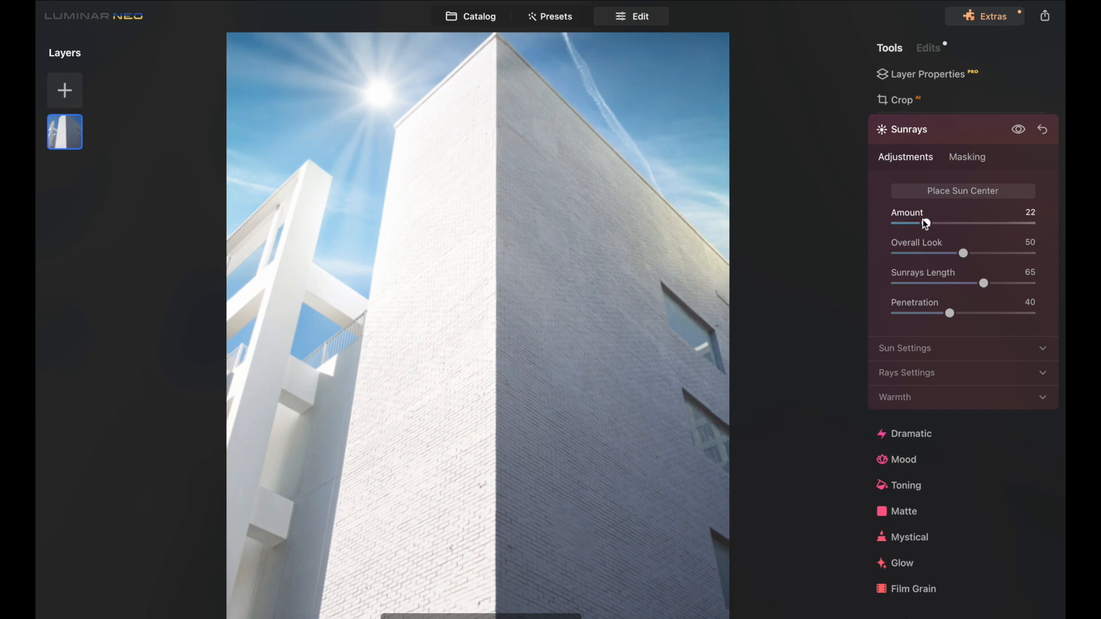
left_click_drag(926, 223, 895, 224)
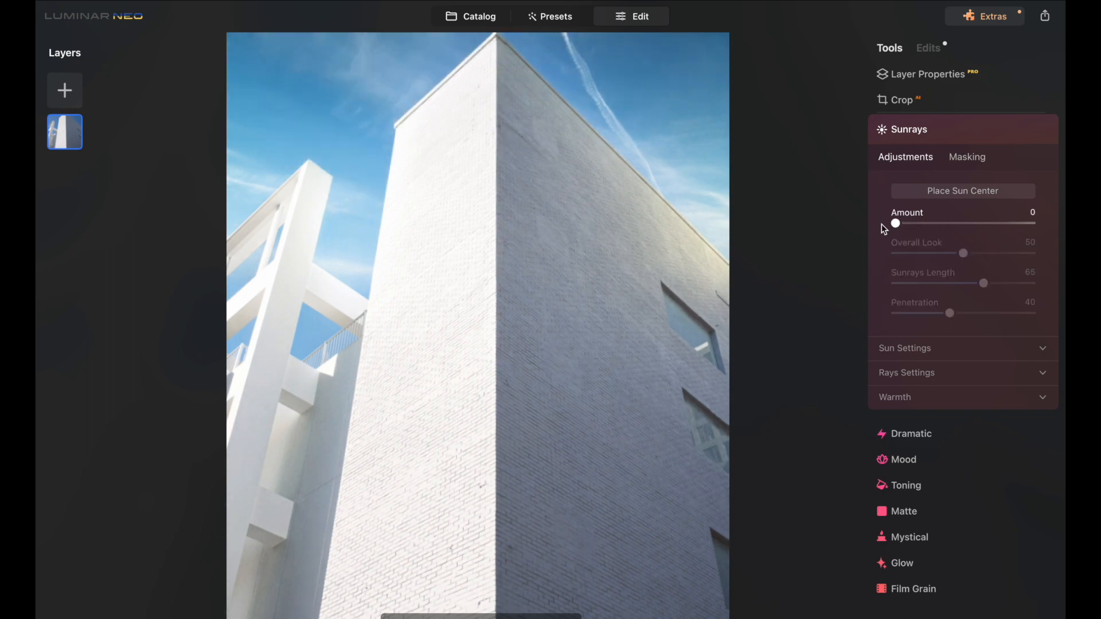
Place a faint sun in the top-left sky with Sunrays amount around 7
left_click_drag(895, 223, 905, 224)
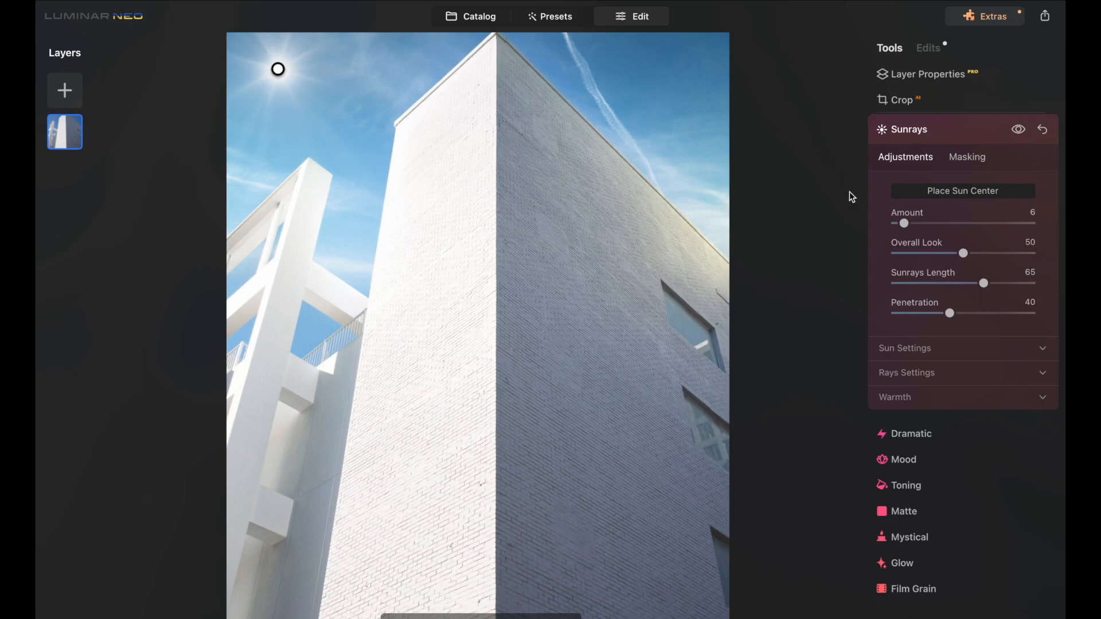
left_click_drag(905, 224, 909, 224)
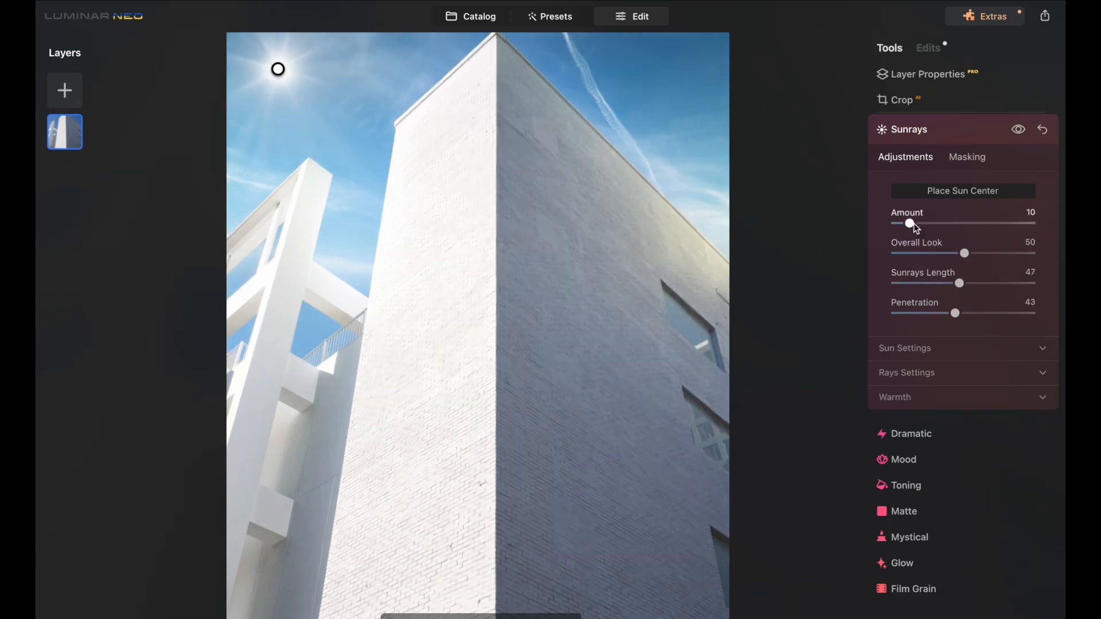
left_click_drag(910, 224, 906, 223)
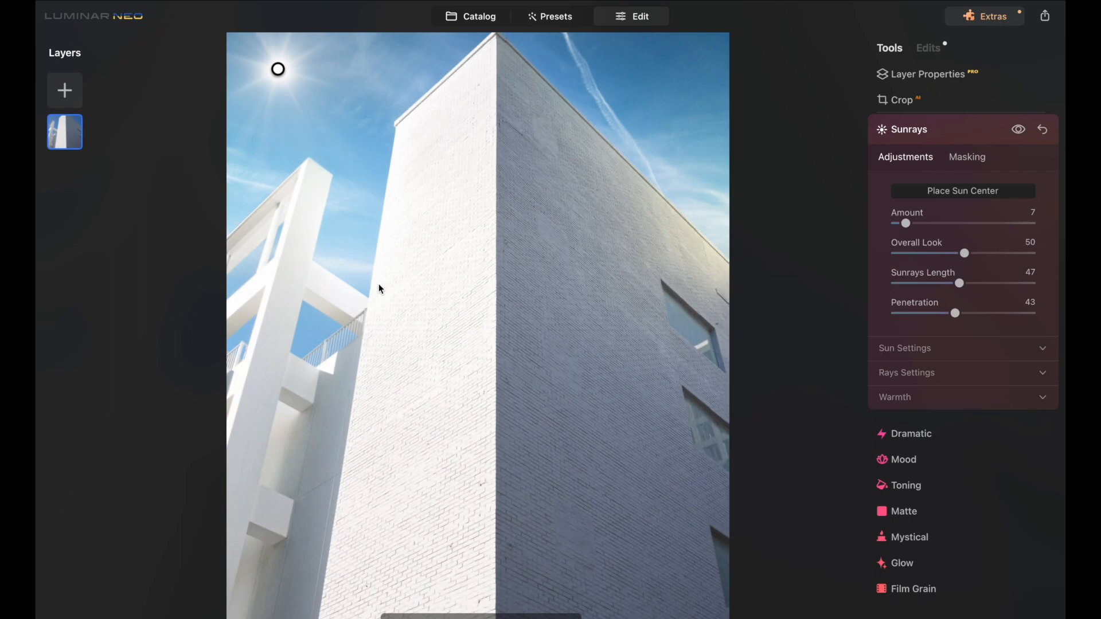
mouse_move(436, 236)
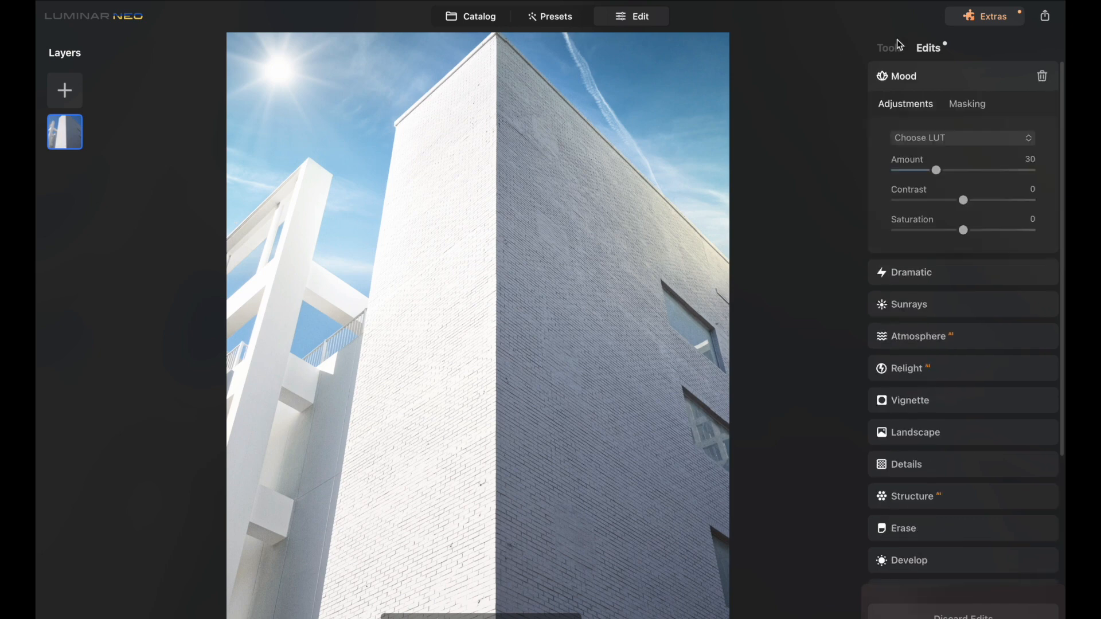
mouse_move(501, 565)
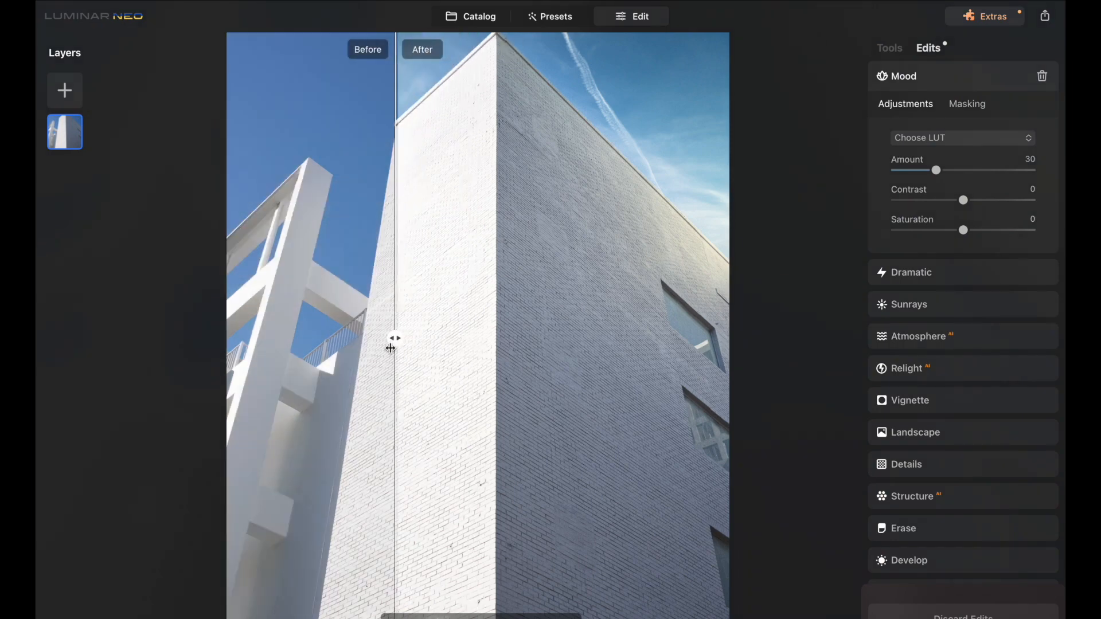
Drag the Before/After divider back and forth to compare the edit with the original
left_click_drag(394, 339, 251, 339)
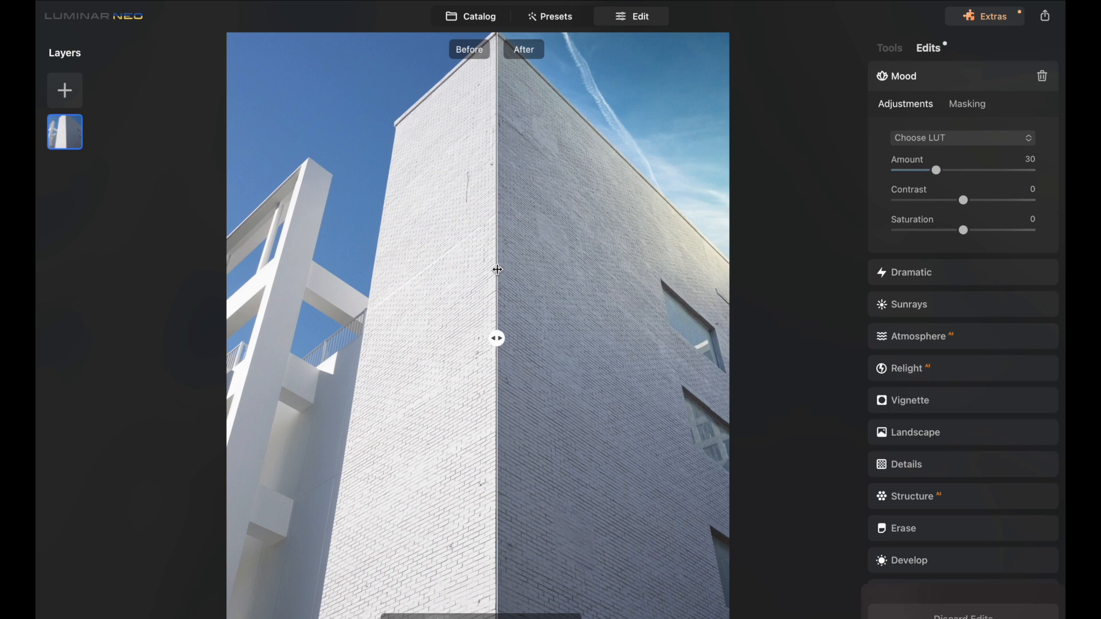
left_click_drag(497, 338, 698, 338)
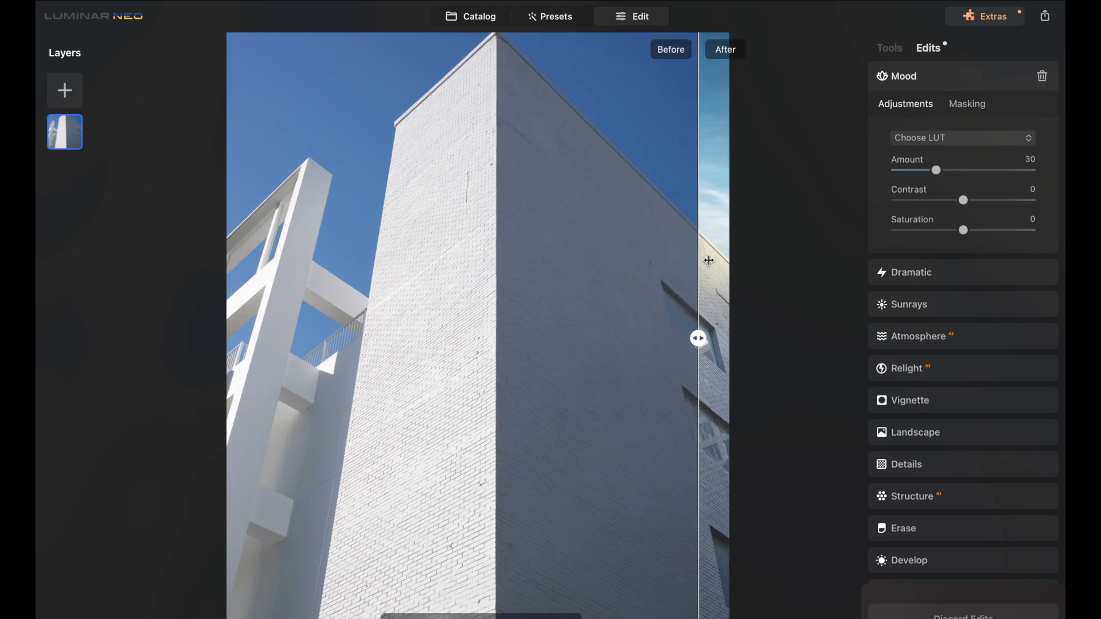
left_click_drag(698, 337, 250, 337)
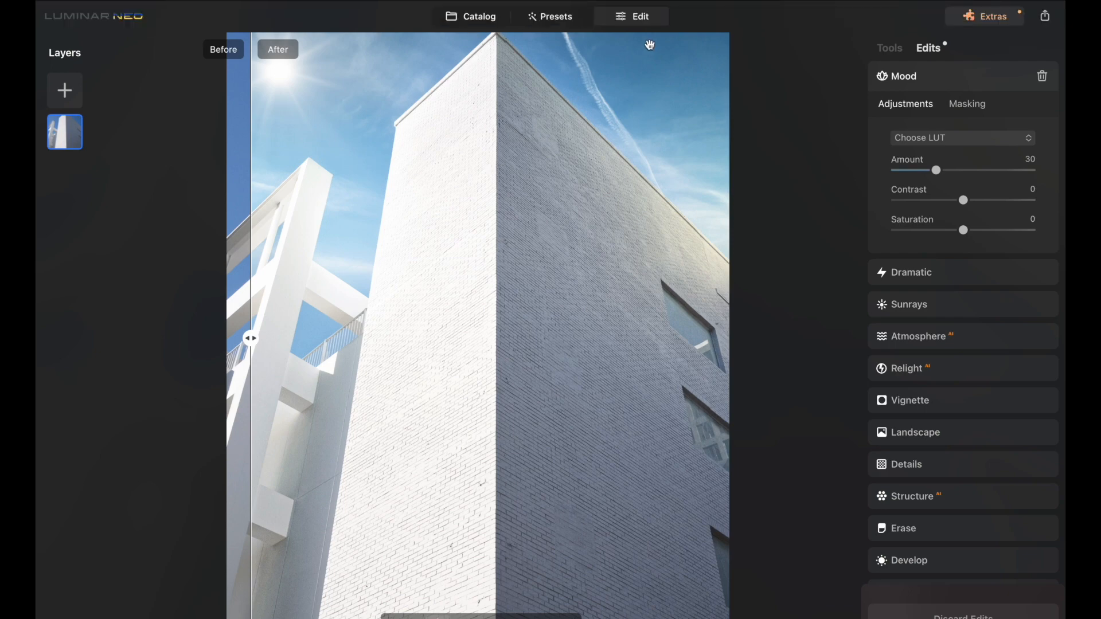
Pick the portrait from the catalog, apply the Easy Portraits High Key preset, and enter Edit
left_click(469, 16)
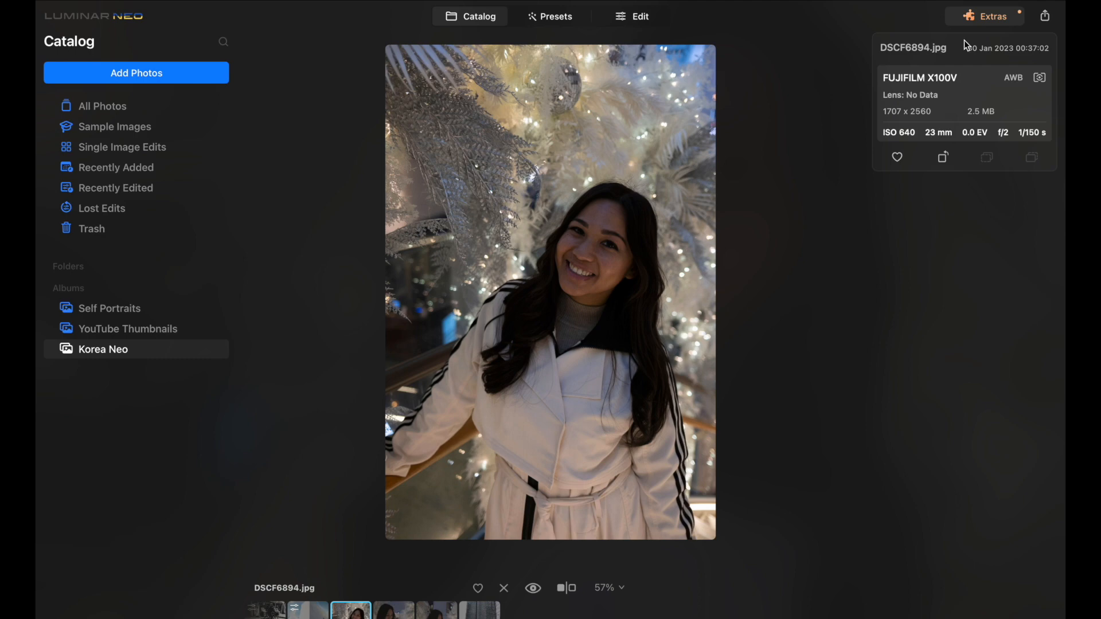
left_click(549, 16)
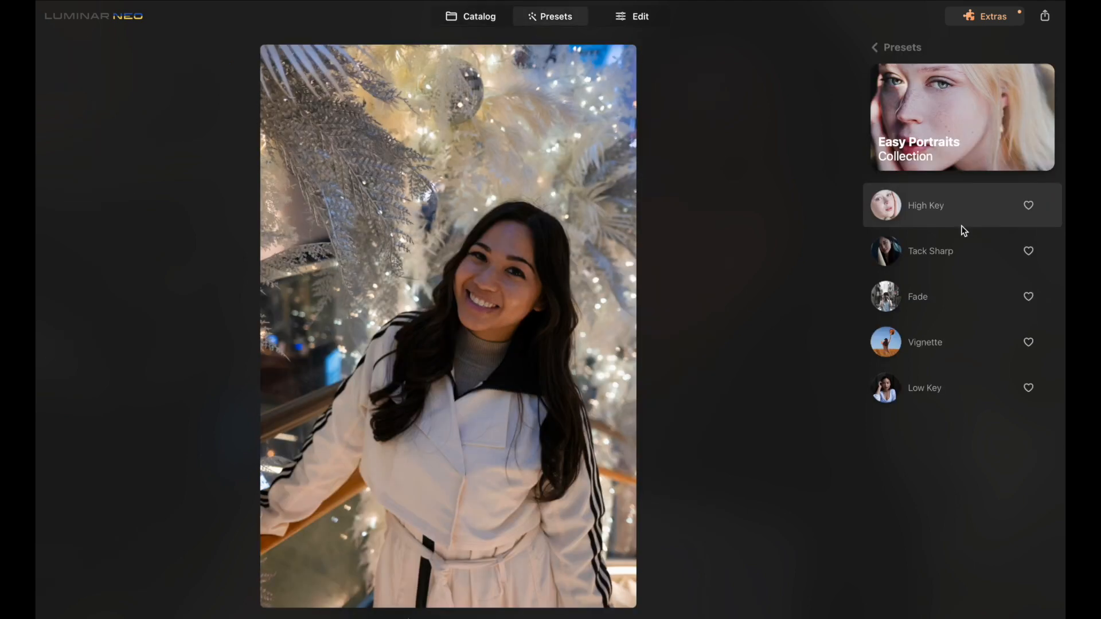
left_click(925, 205)
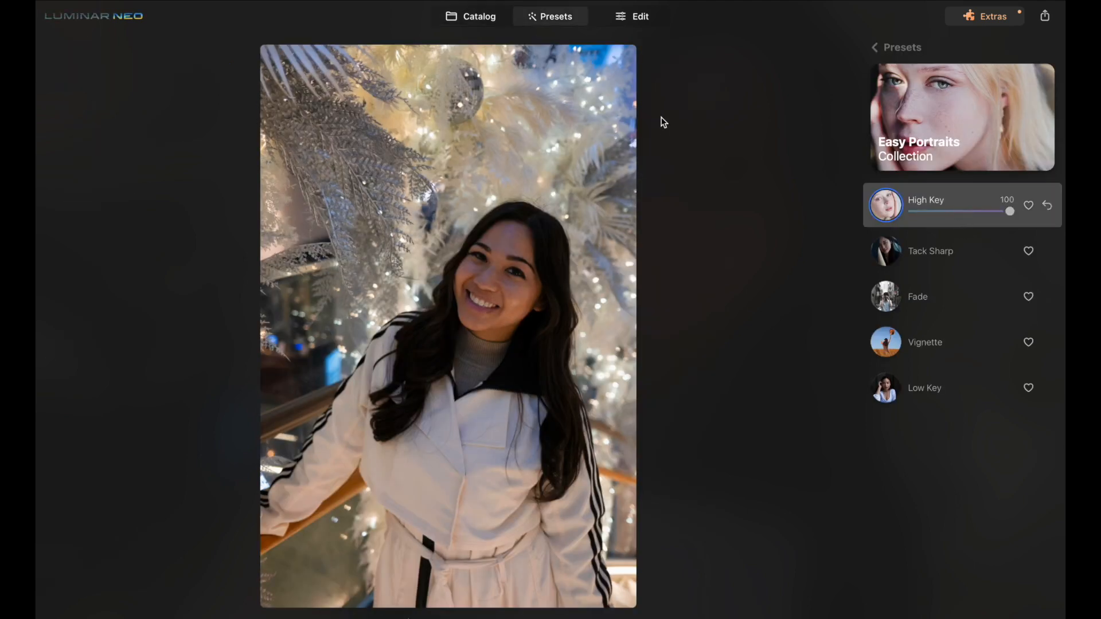
left_click(631, 16)
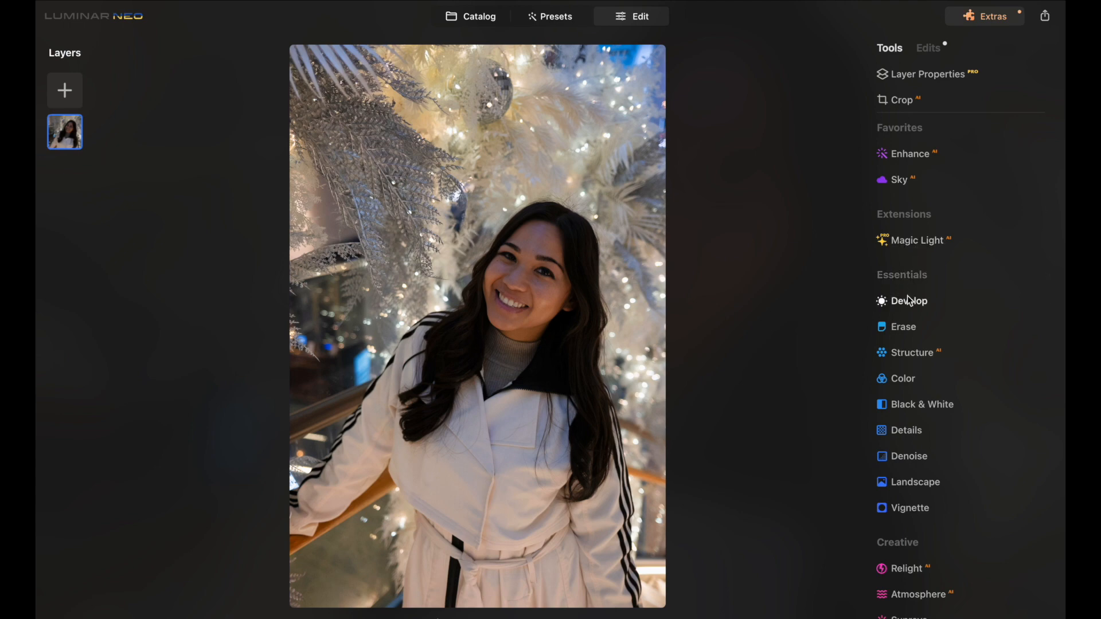
left_click(908, 300)
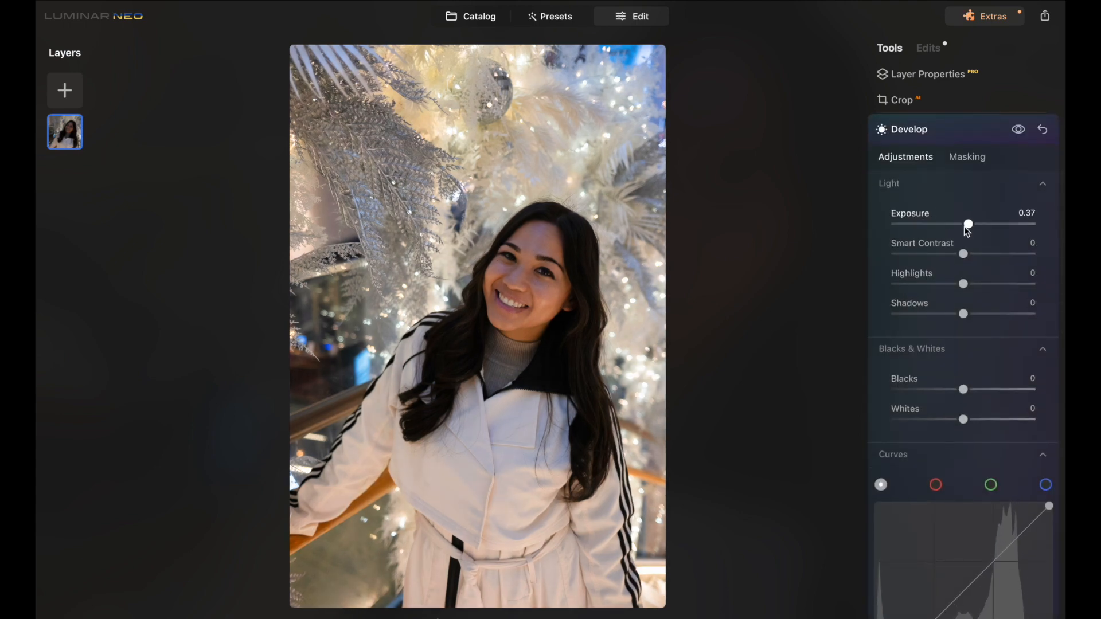
left_click_drag(969, 224, 966, 223)
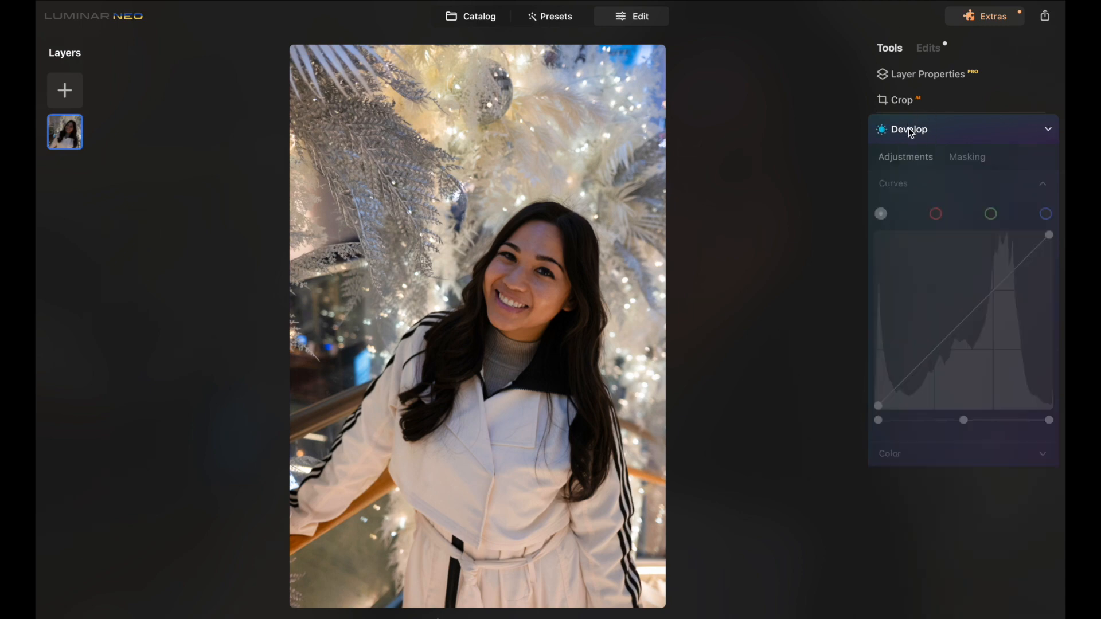
left_click(908, 130)
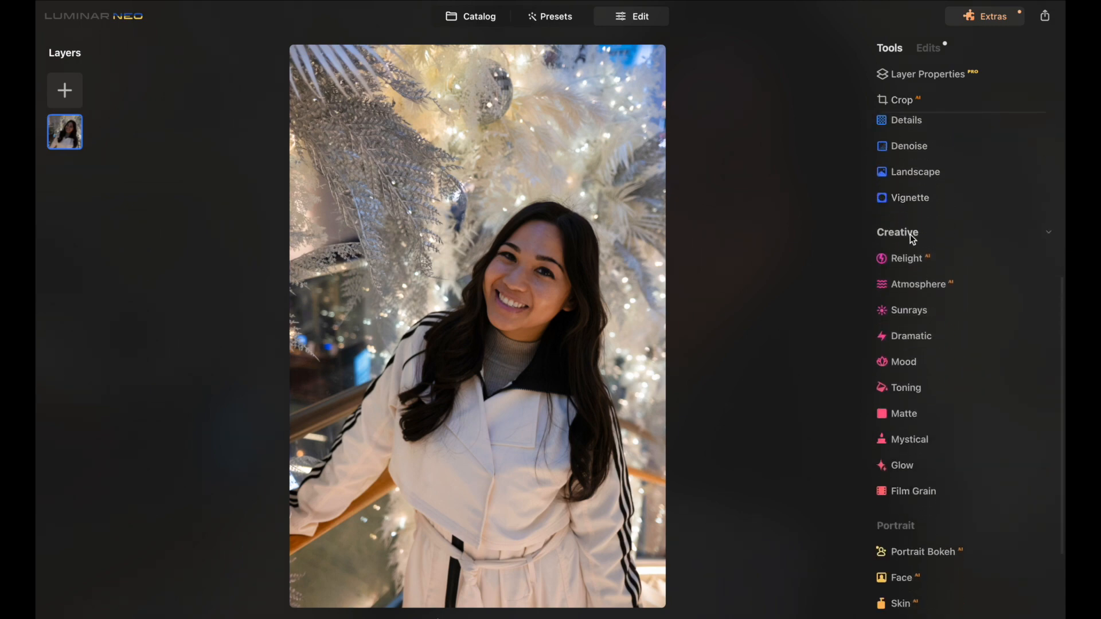
scroll("down", 3)
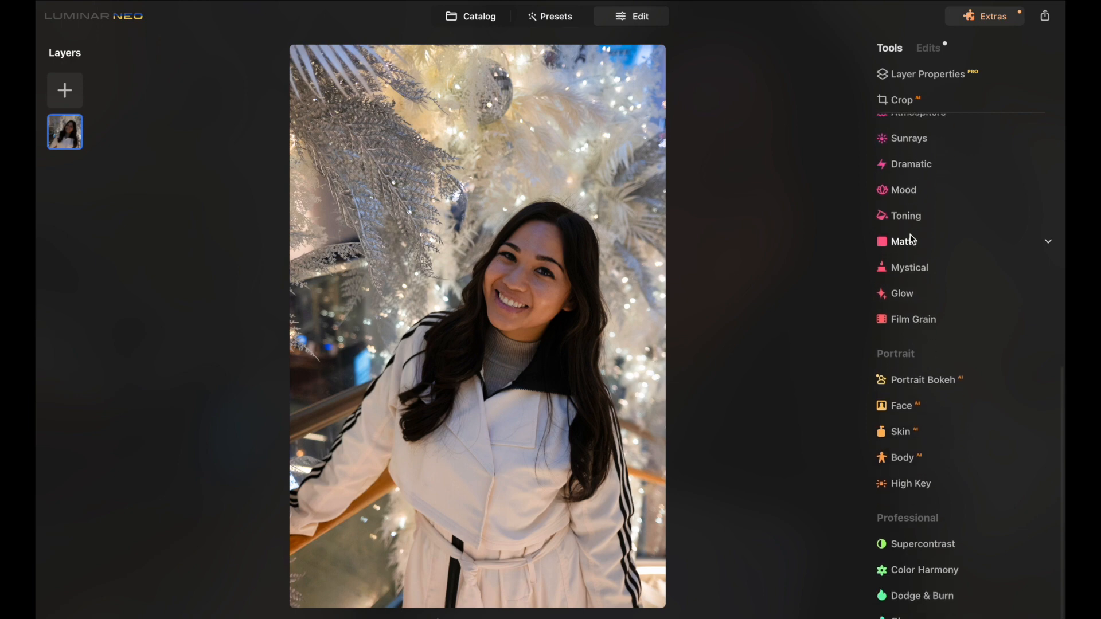
Apply Portrait Bokeh, pushing Amount up to 76 then settling it near 17
left_click(924, 380)
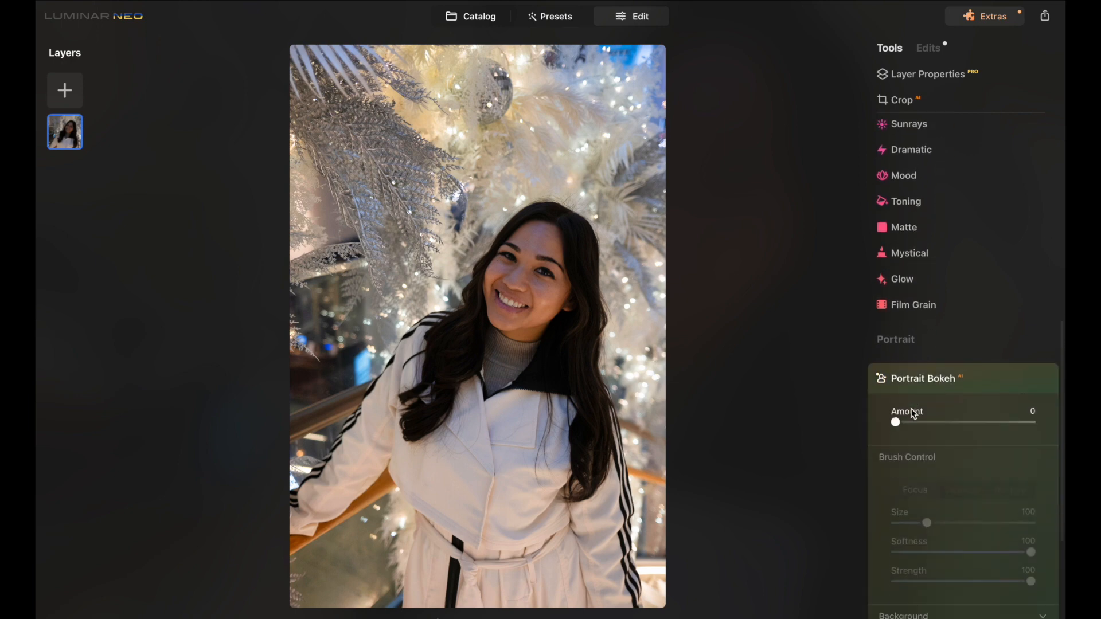
left_click_drag(895, 422, 999, 345)
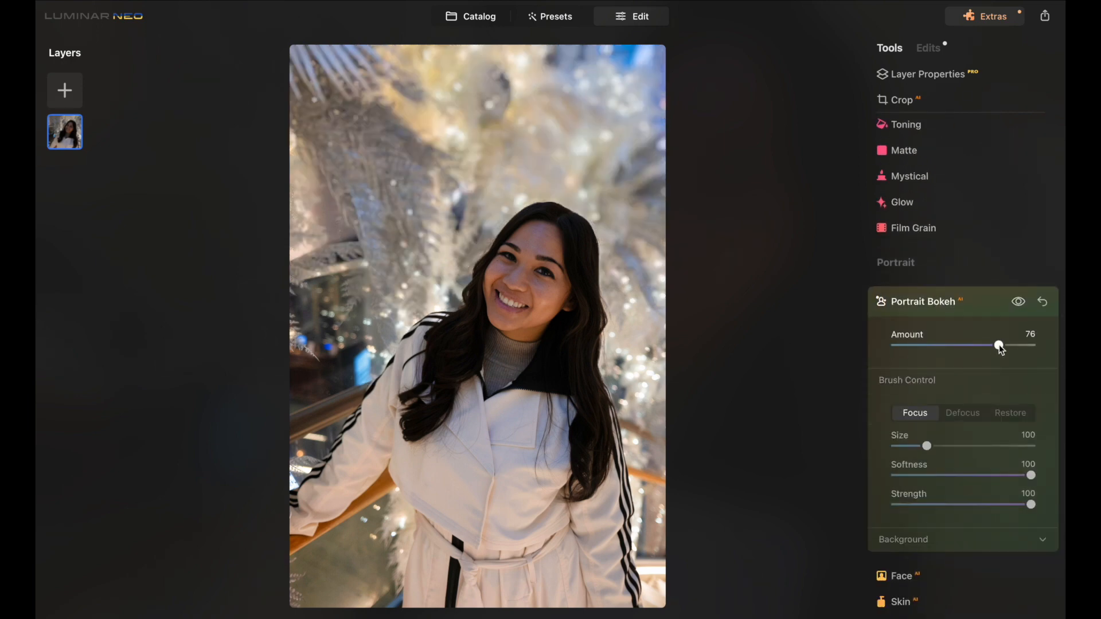
left_click_drag(999, 345, 929, 345)
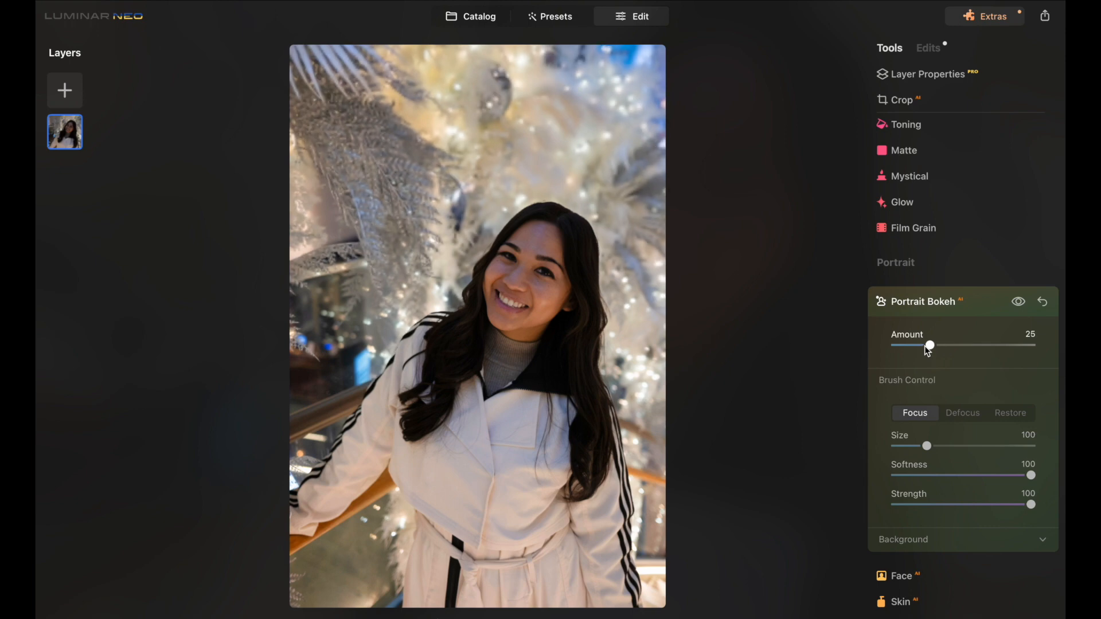
left_click_drag(930, 345, 920, 345)
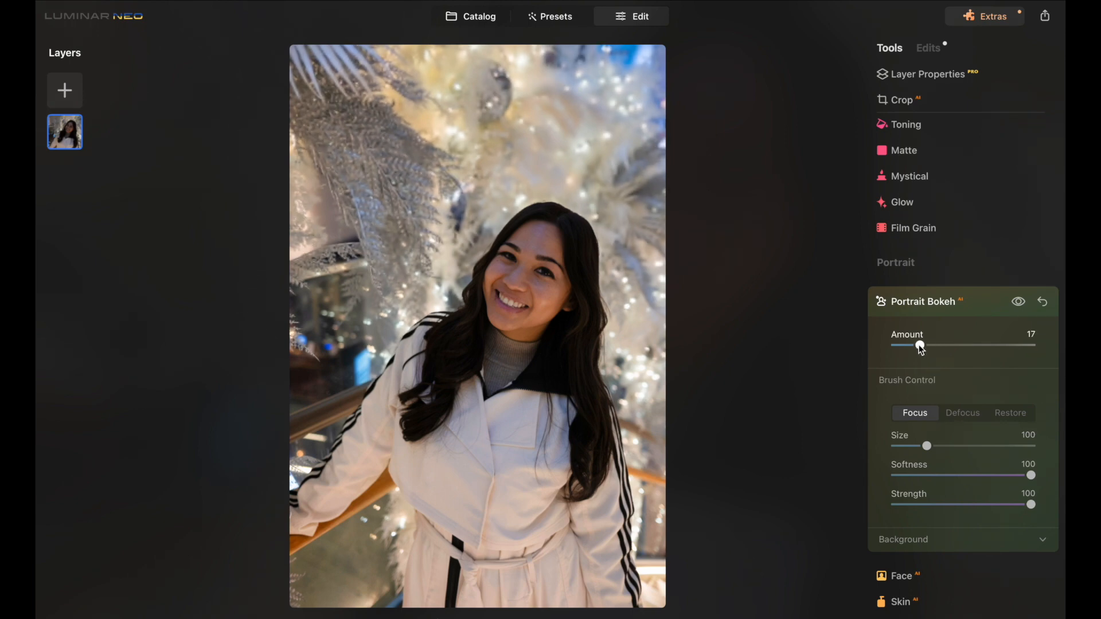
left_click_drag(920, 345, 915, 345)
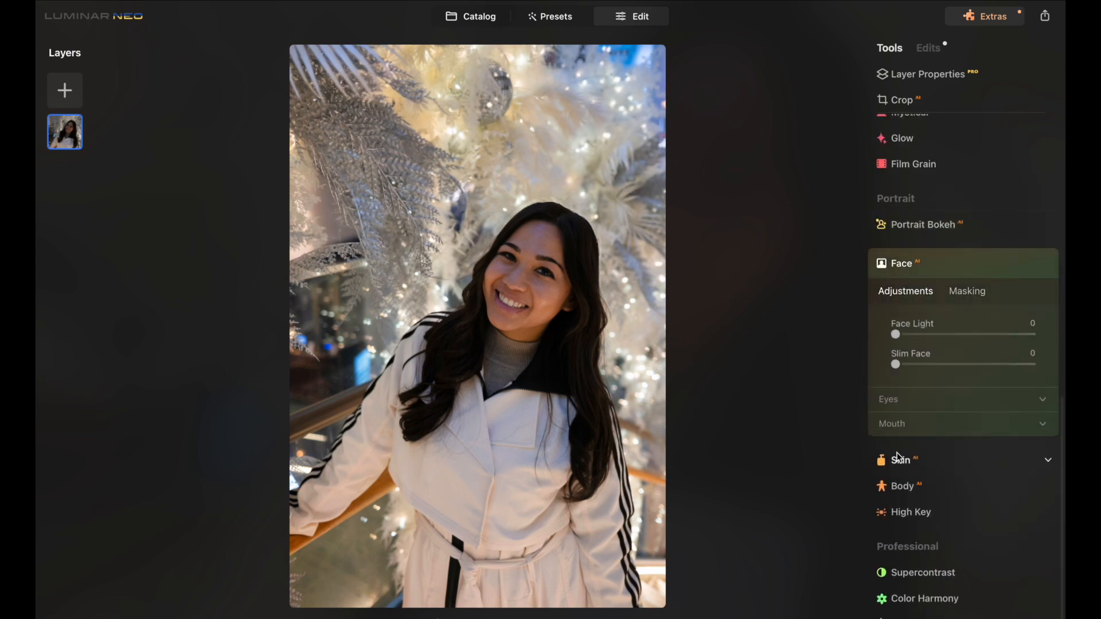
Set Face Light to about 20 and Slim Face to 12
left_click_drag(896, 333, 952, 334)
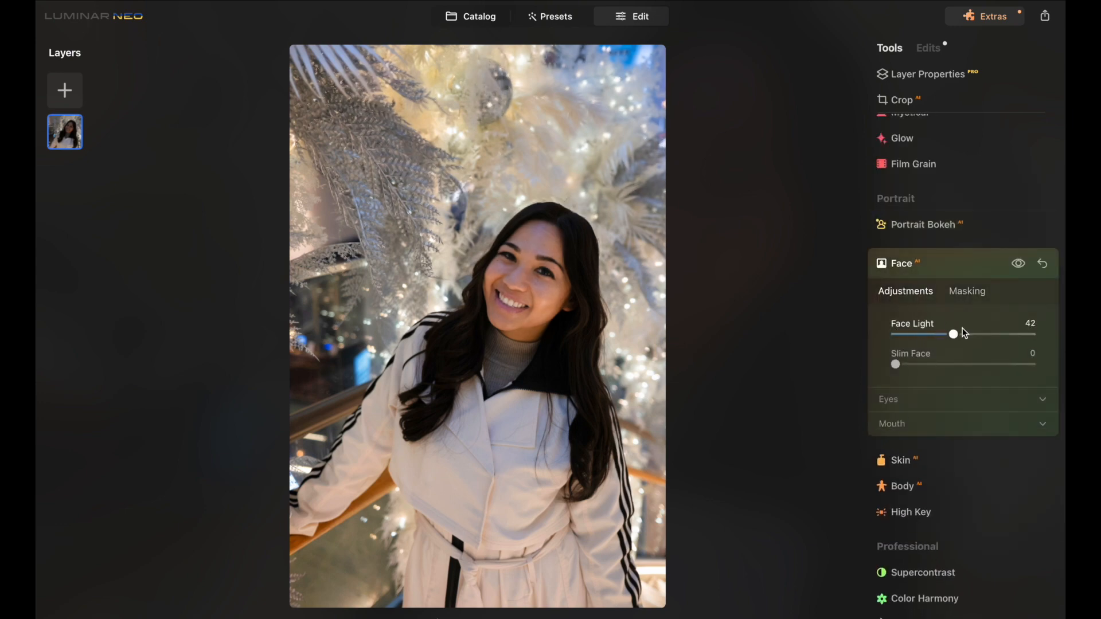
left_click_drag(953, 334, 919, 334)
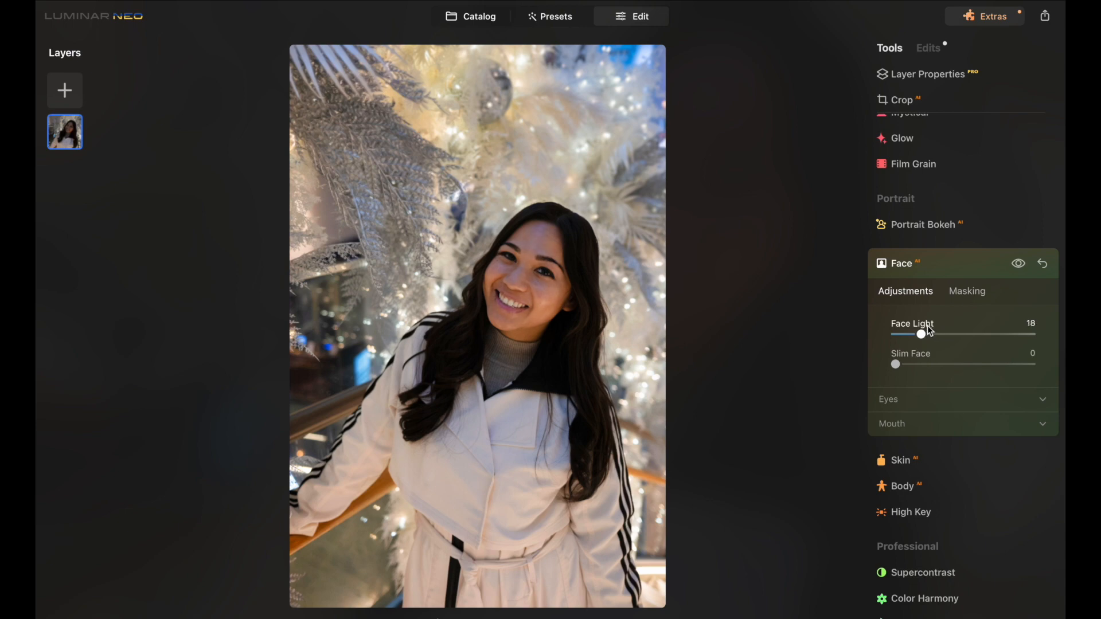
left_click_drag(896, 364, 912, 365)
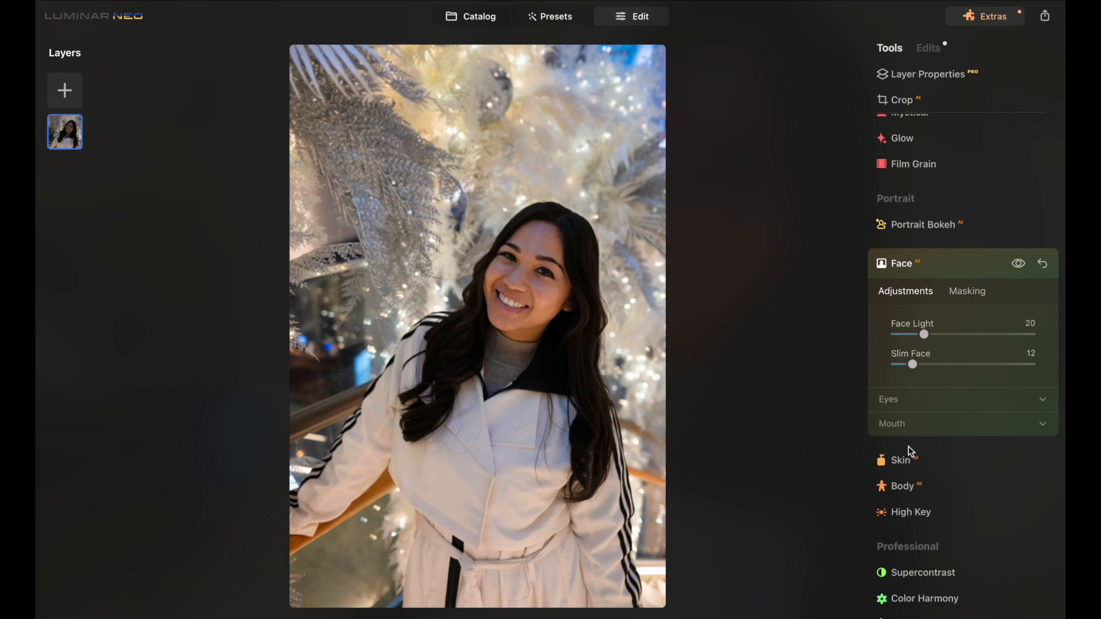
left_click(901, 460)
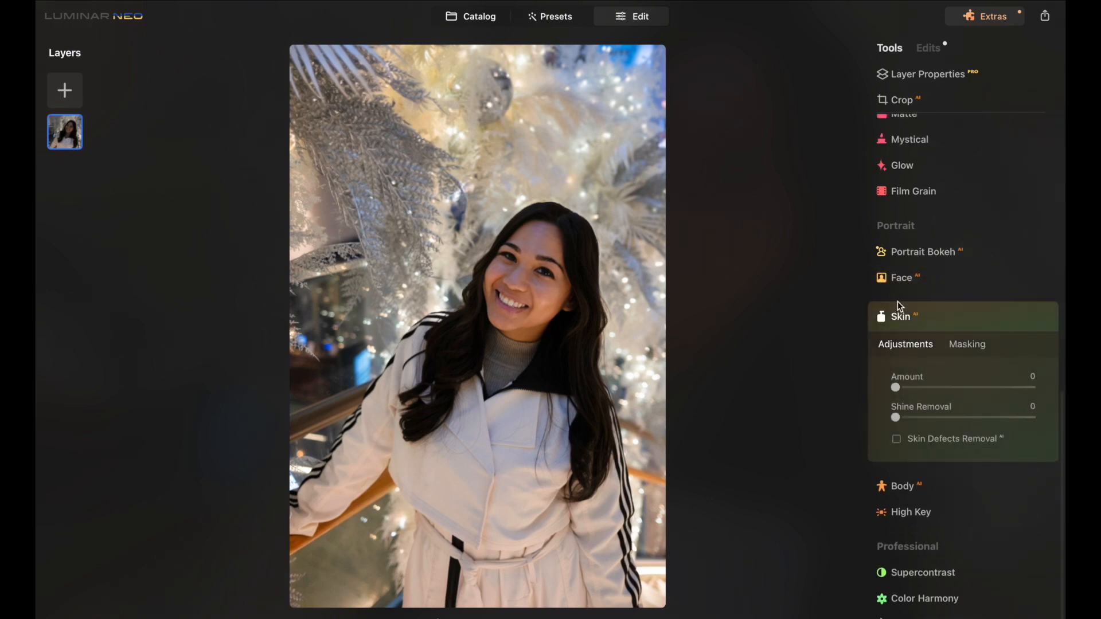
Whiten and enhance the eyes, then lightly smooth skin with shine removal 25
left_click(901, 278)
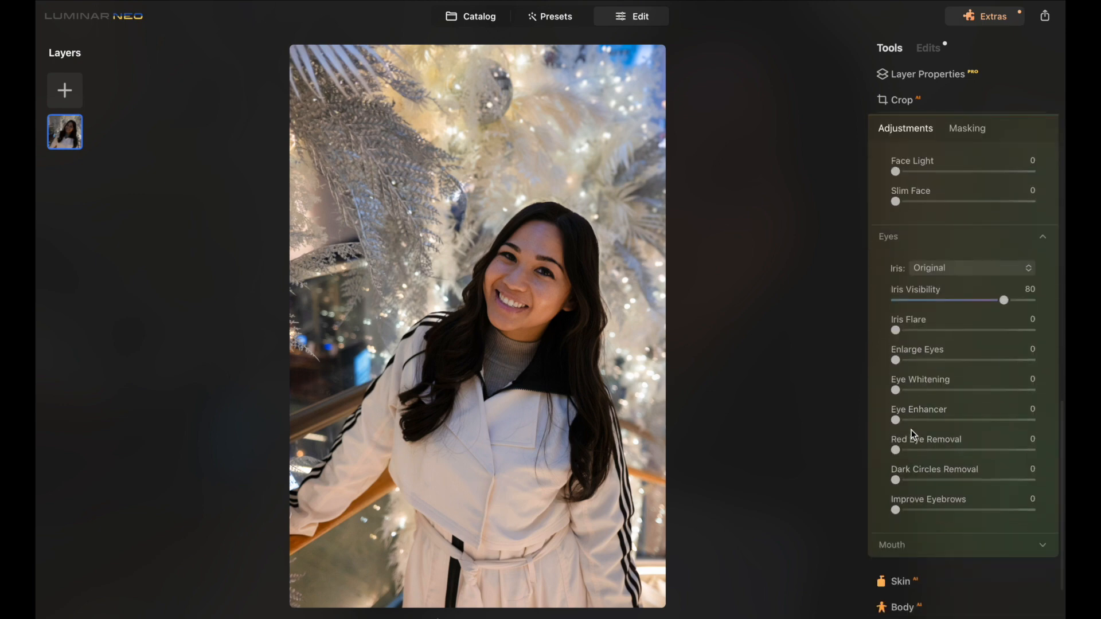
scroll("down", 3)
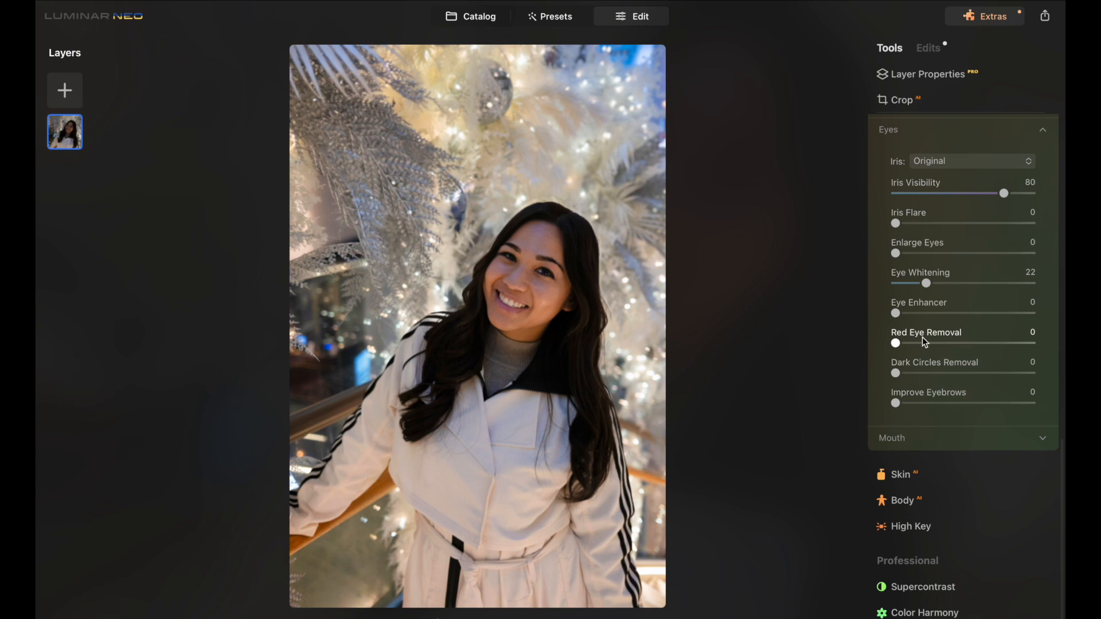
left_click_drag(895, 314, 983, 315)
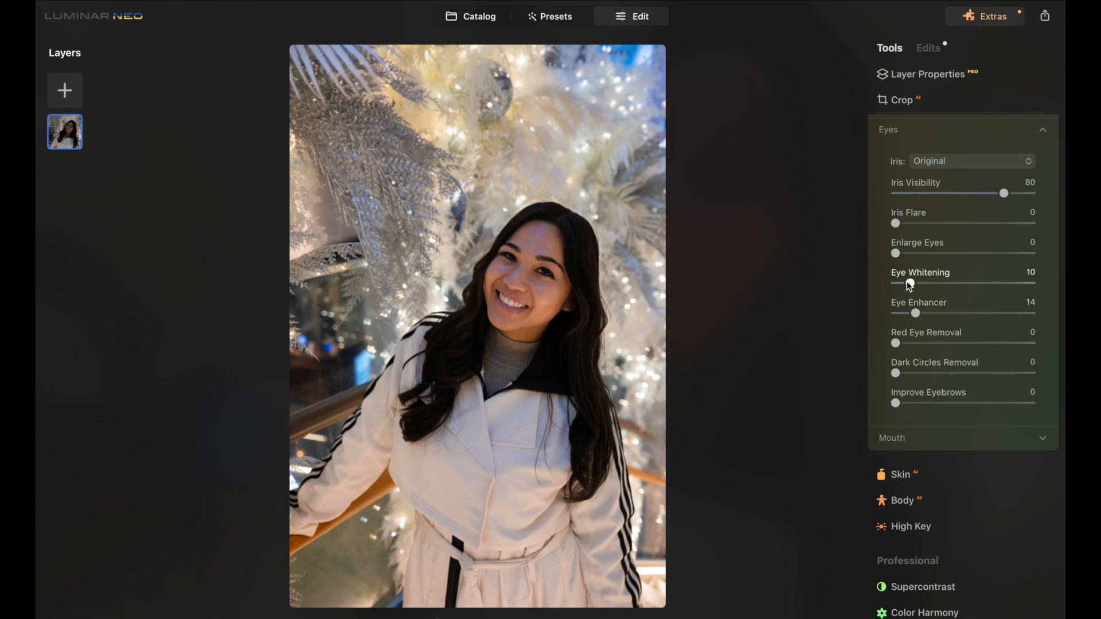
scroll("down", 3)
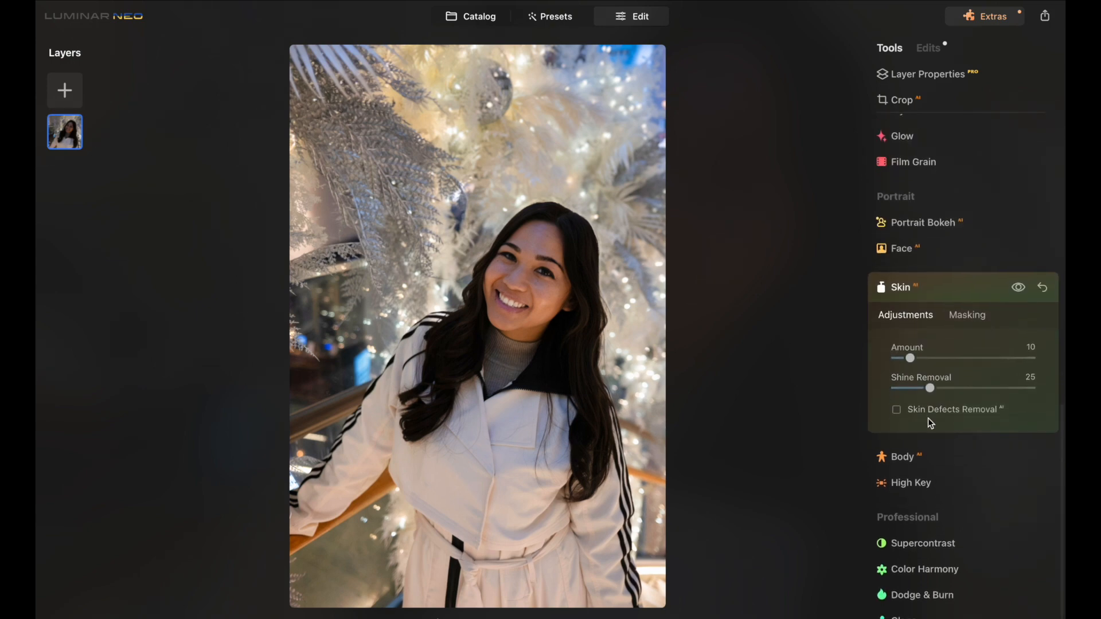
left_click(902, 456)
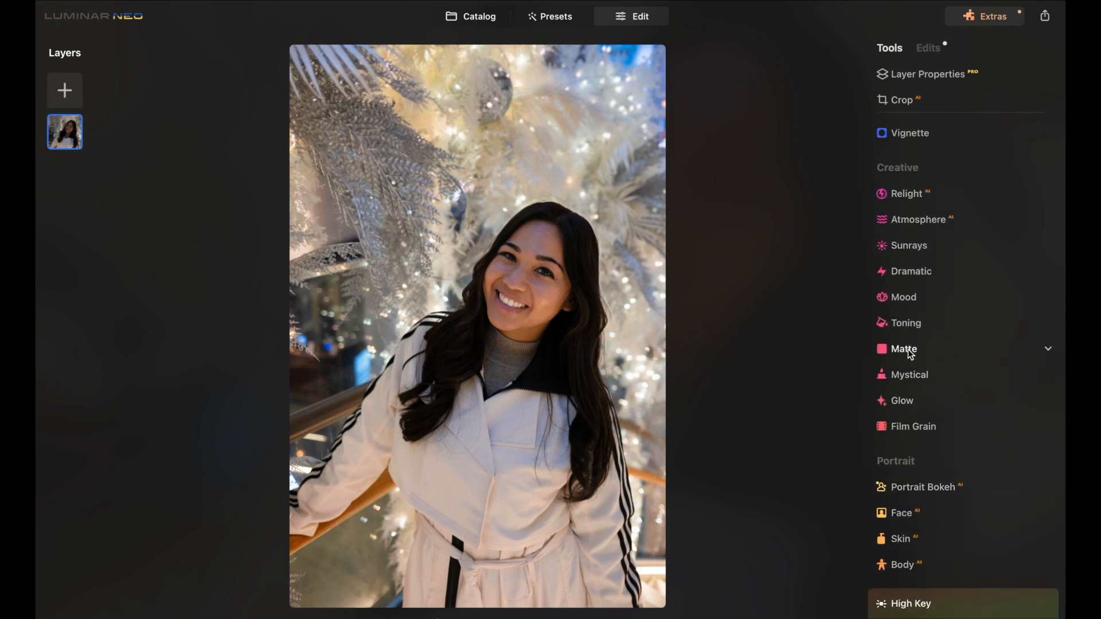
Return to the catalog and select the tall-buildings street photo DSCF6927.jpg
left_click(468, 16)
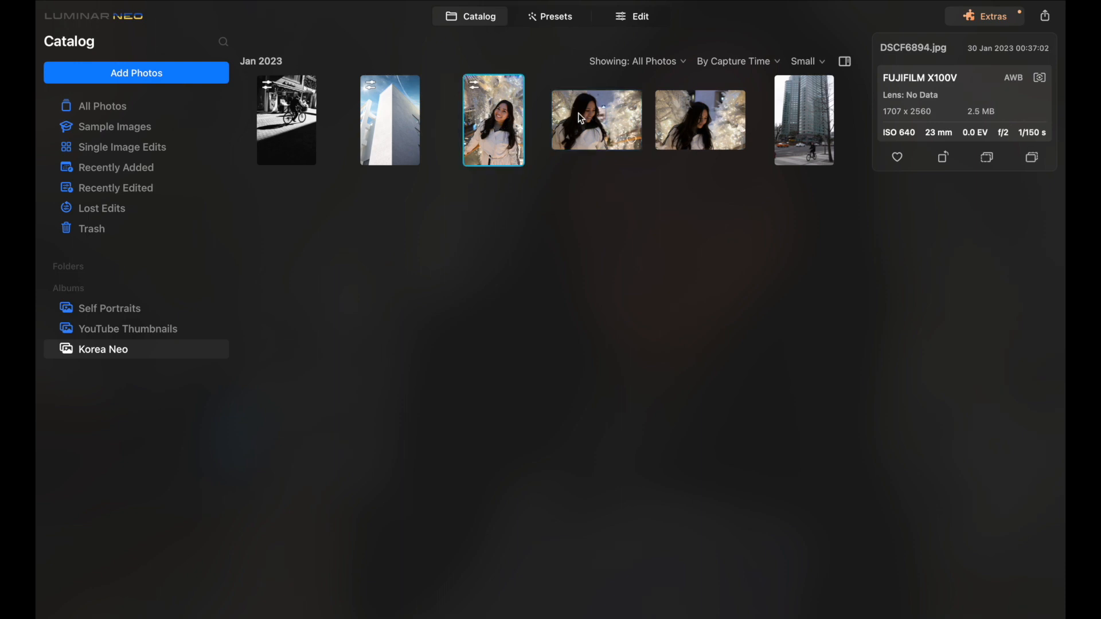
left_click(699, 119)
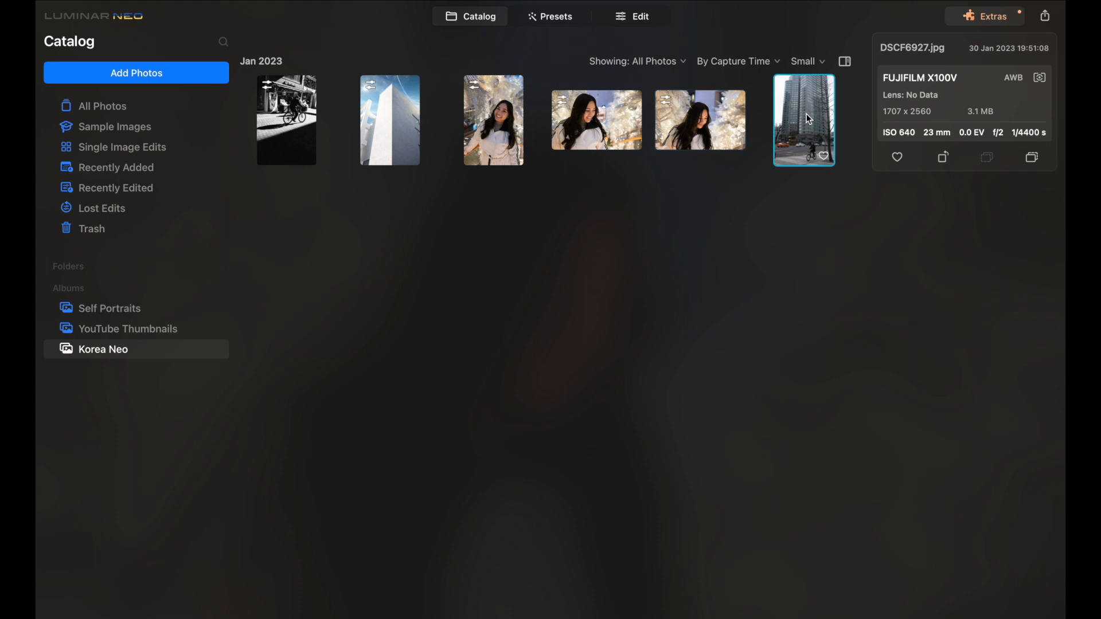
Apply the City Thrills preset at 100 to the street photo and enter Edit mode
double_click(802, 119)
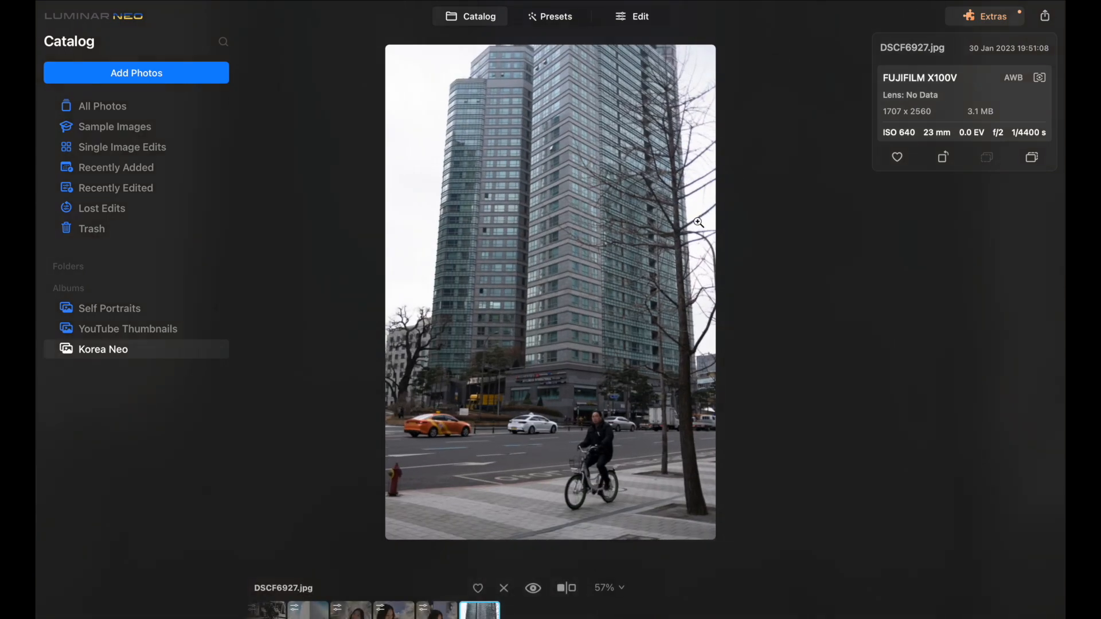
mouse_move(625, 267)
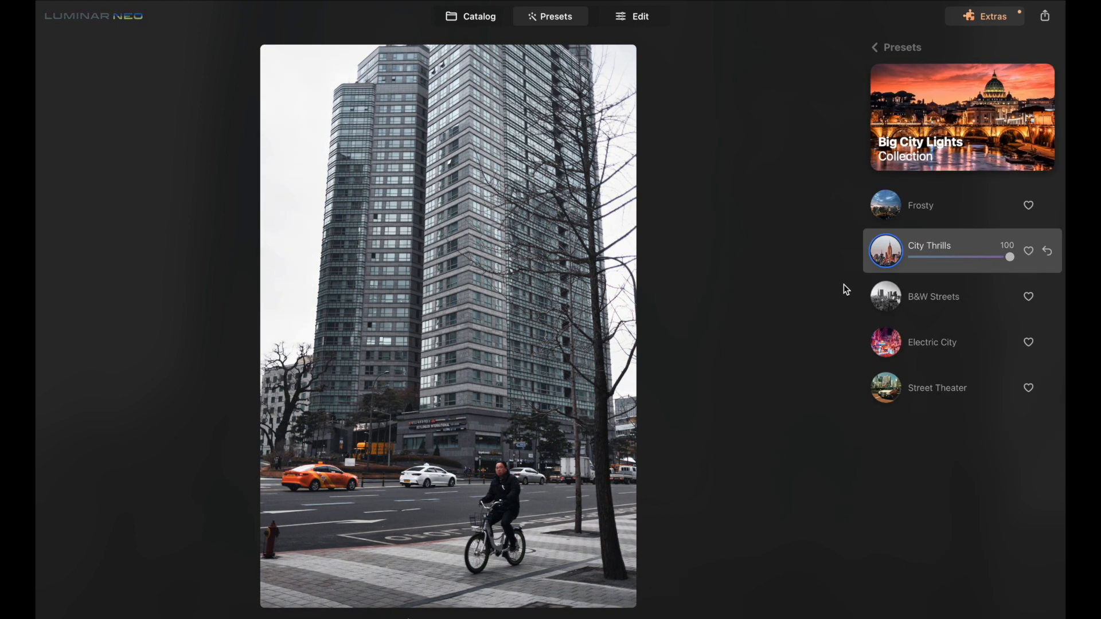
mouse_move(875, 191)
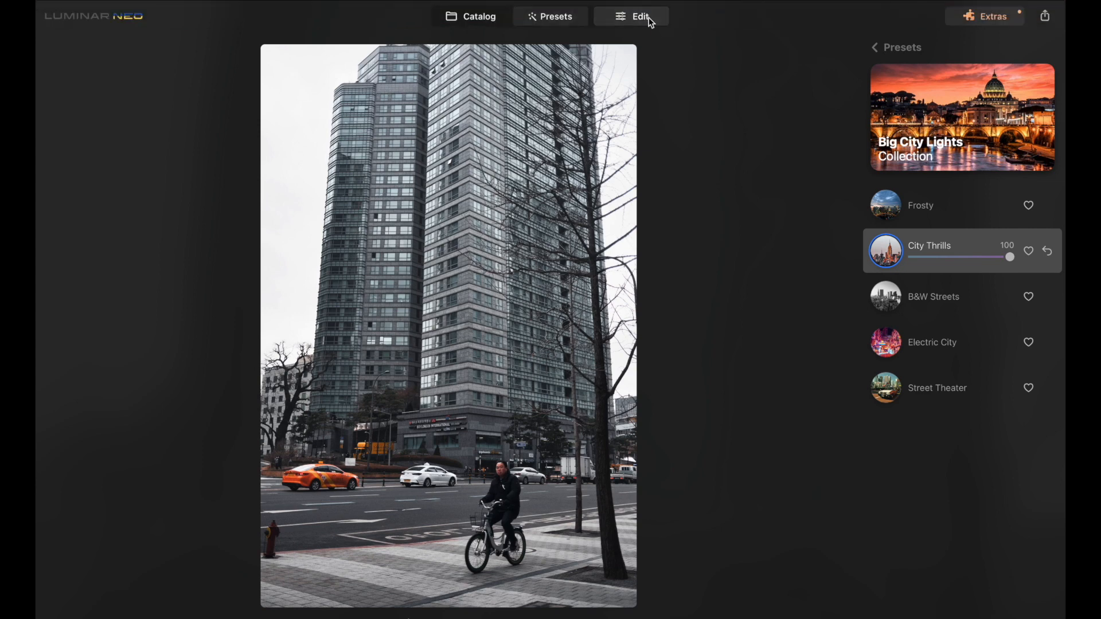
left_click(630, 17)
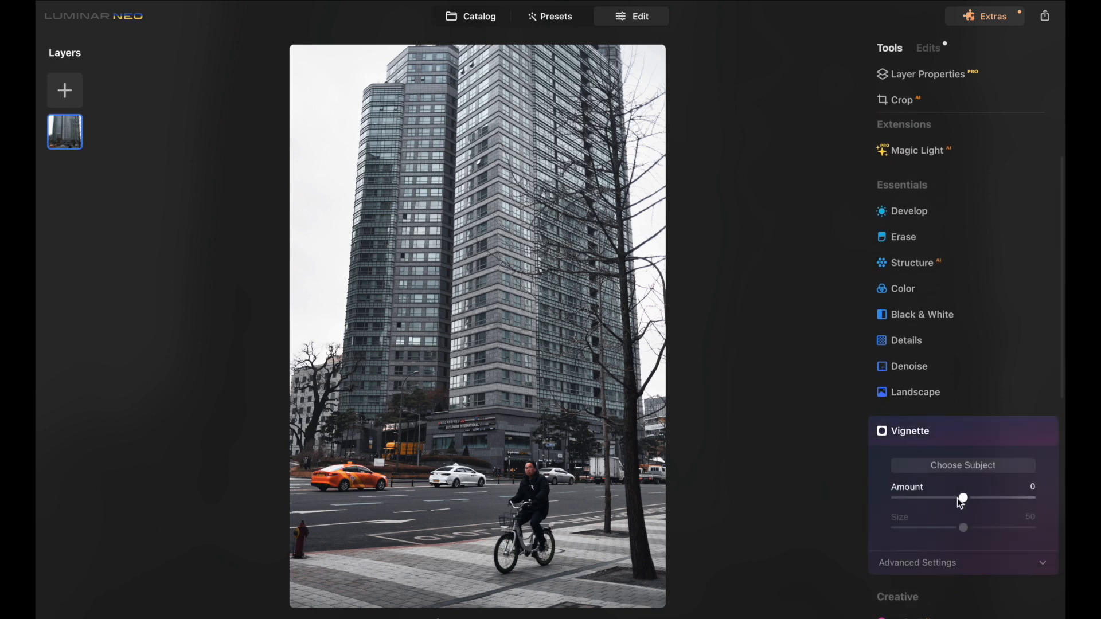
Set Vignette Amount to -53 on the street photo, then return to the catalog
left_click_drag(962, 496, 926, 496)
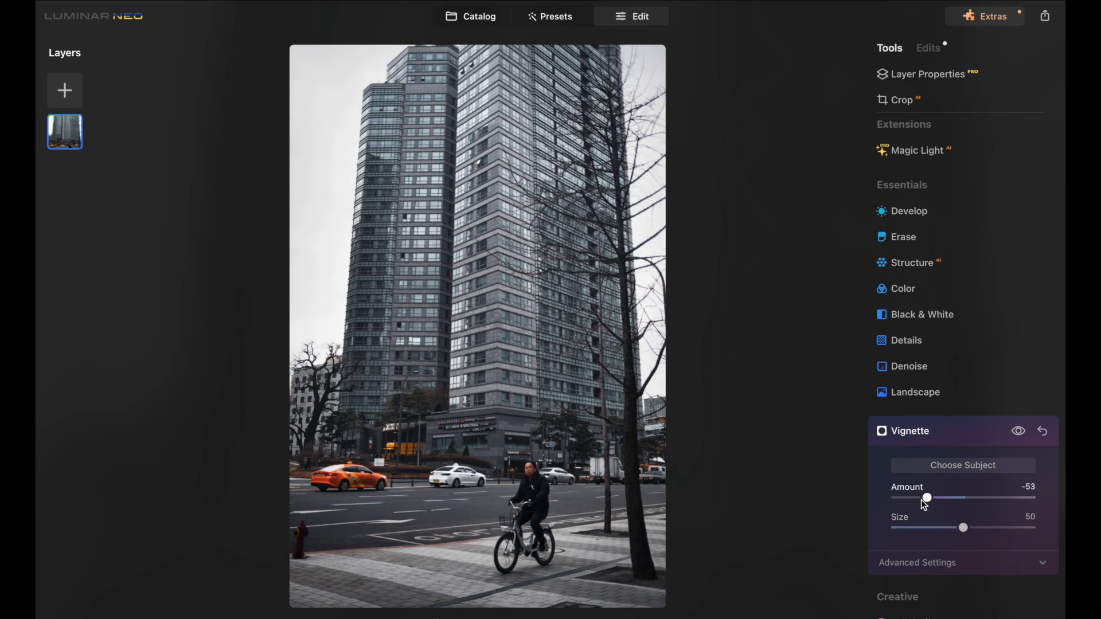
left_click(903, 237)
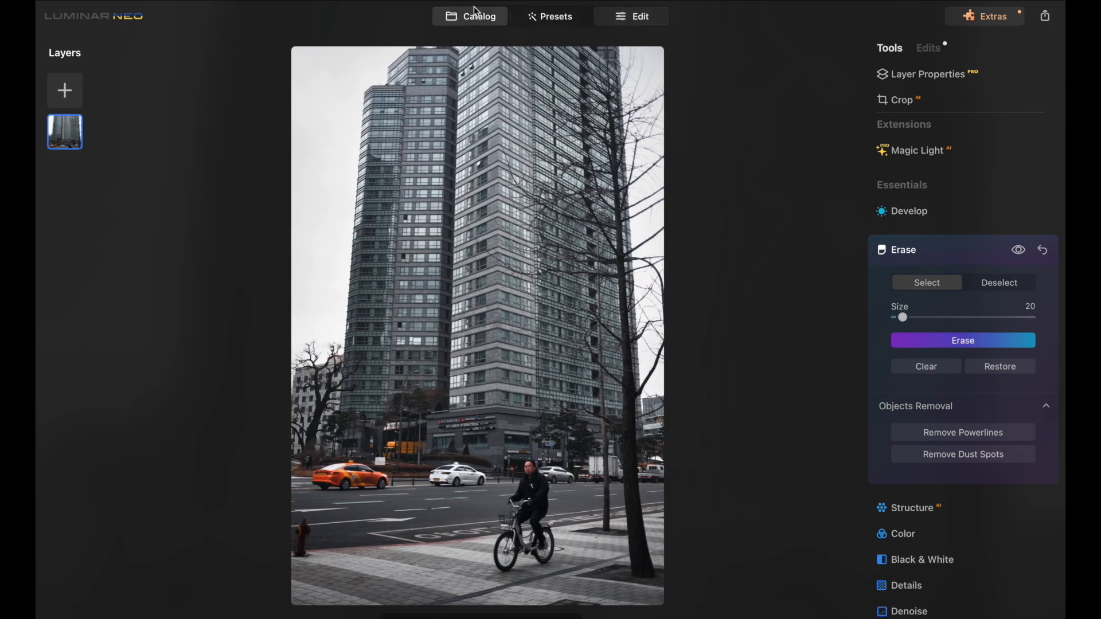
left_click(470, 16)
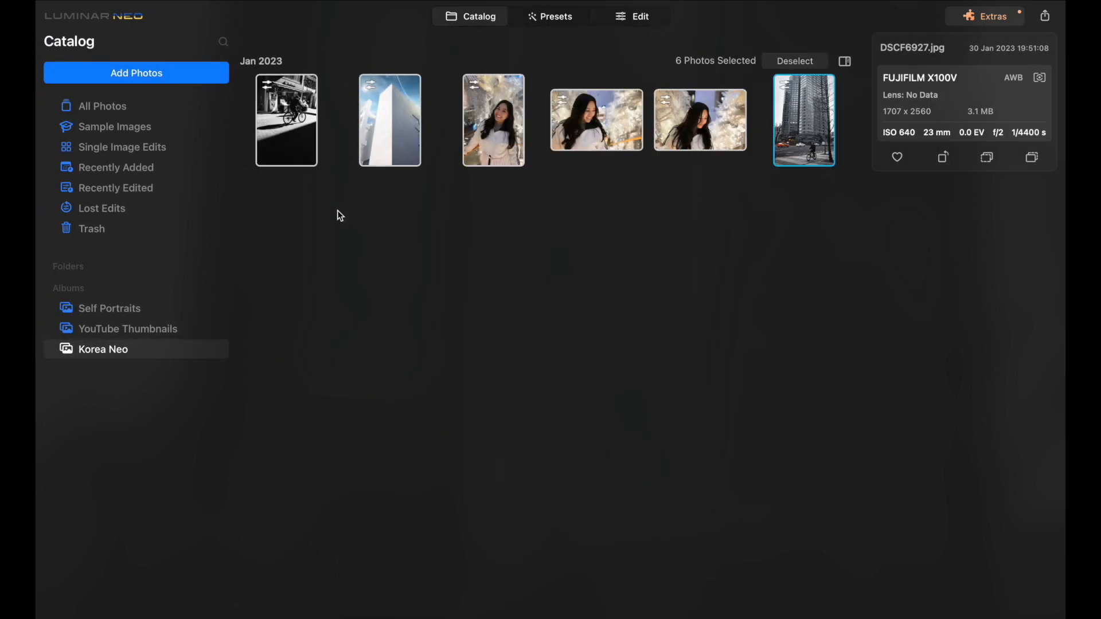
Export the six selected photos to disk into a new folder named 'edited'
left_click(1043, 15)
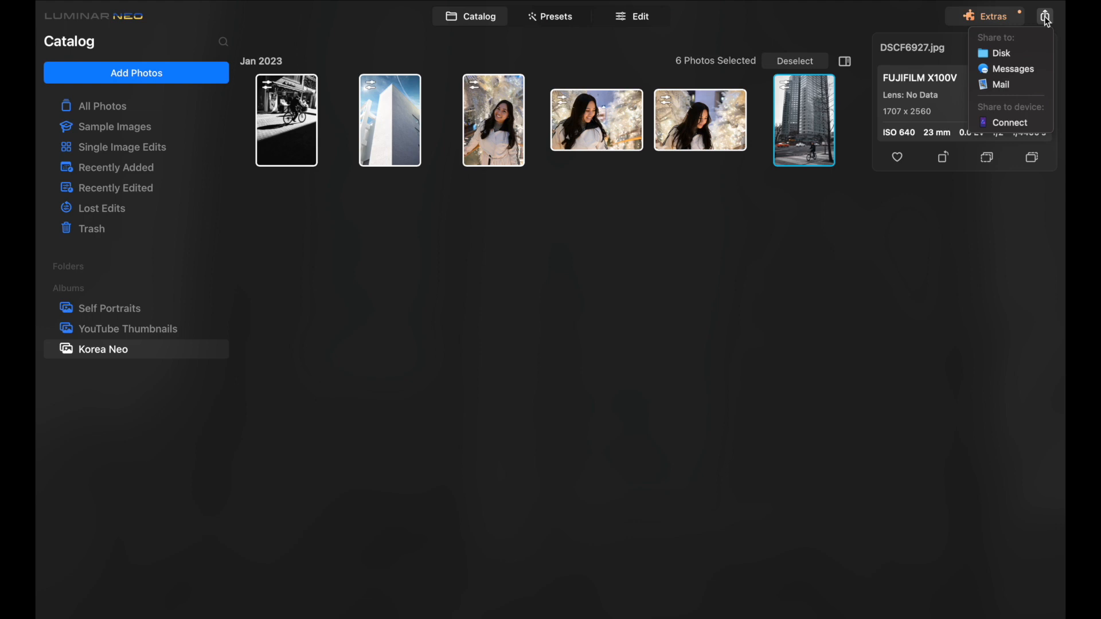
left_click(998, 53)
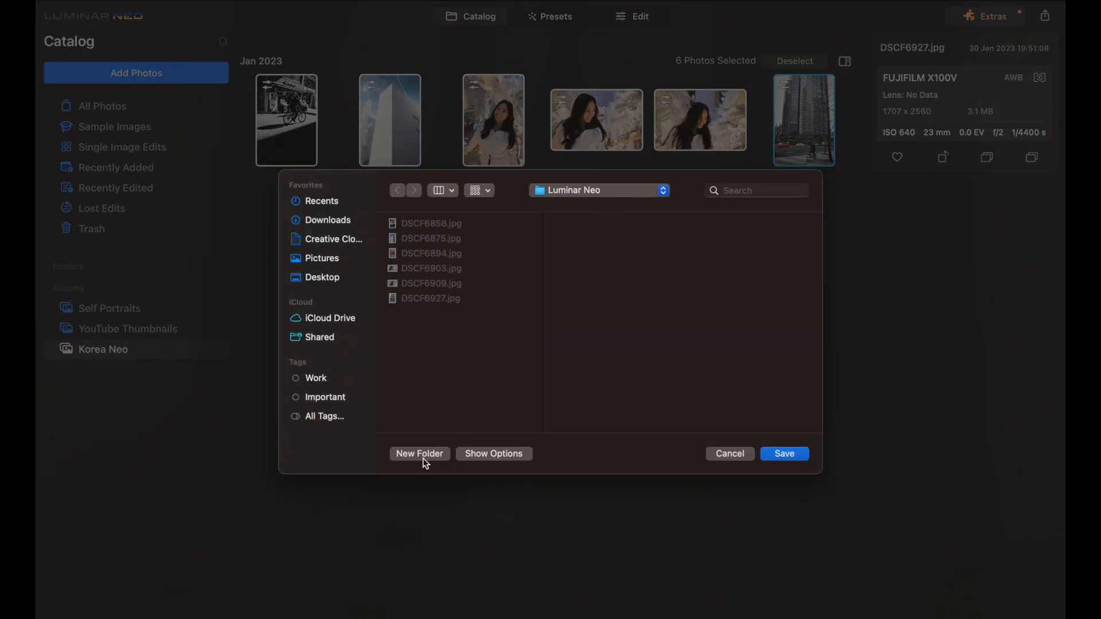
left_click(419, 455)
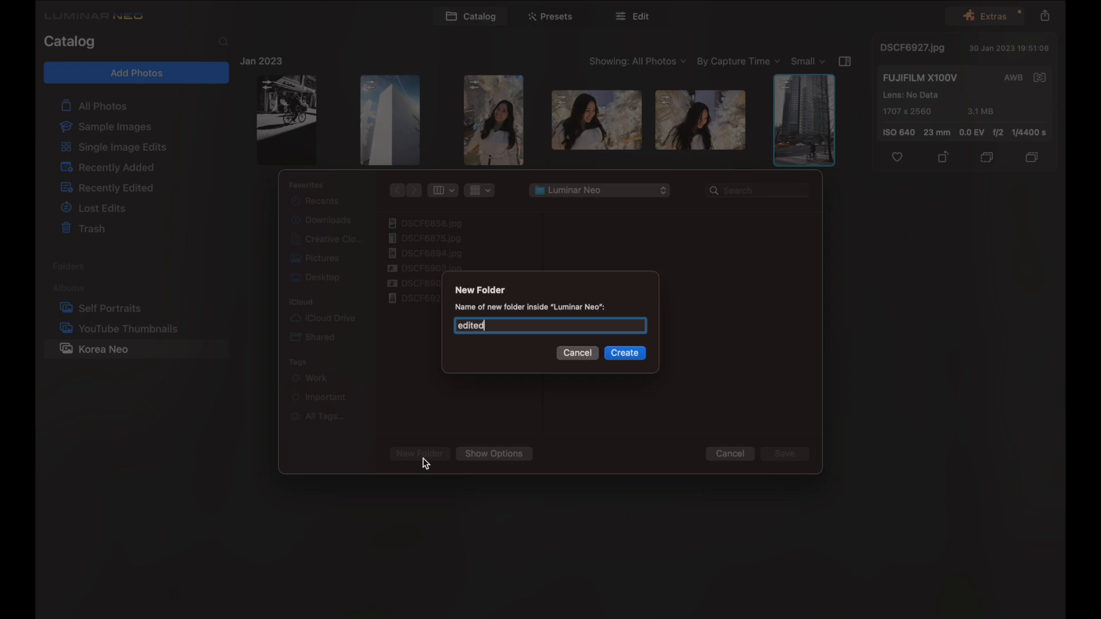
left_click(622, 353)
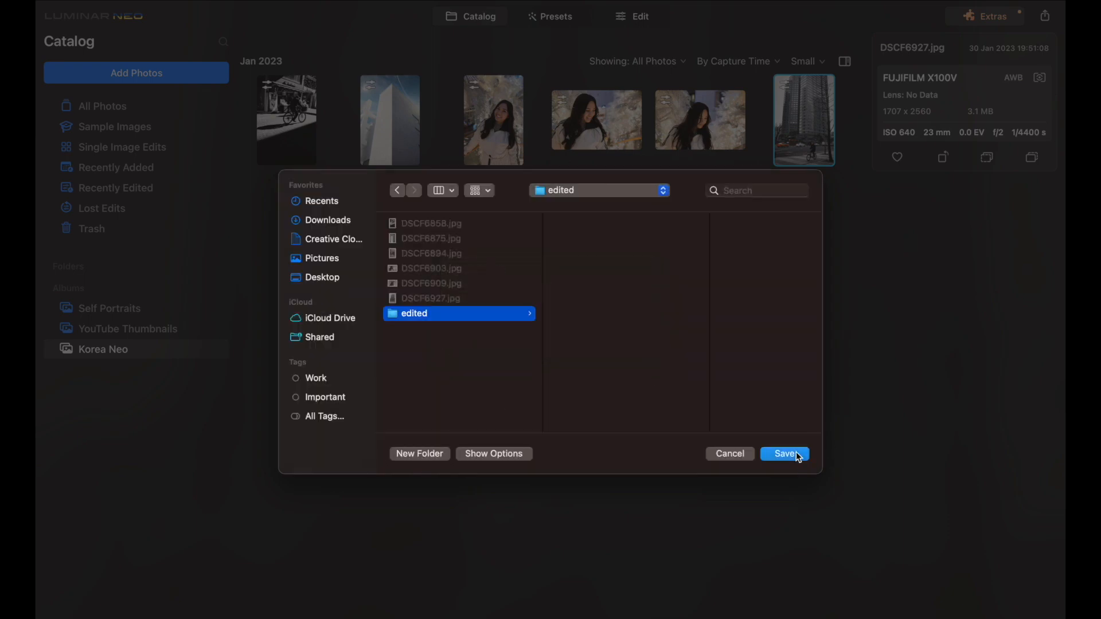
left_click(784, 453)
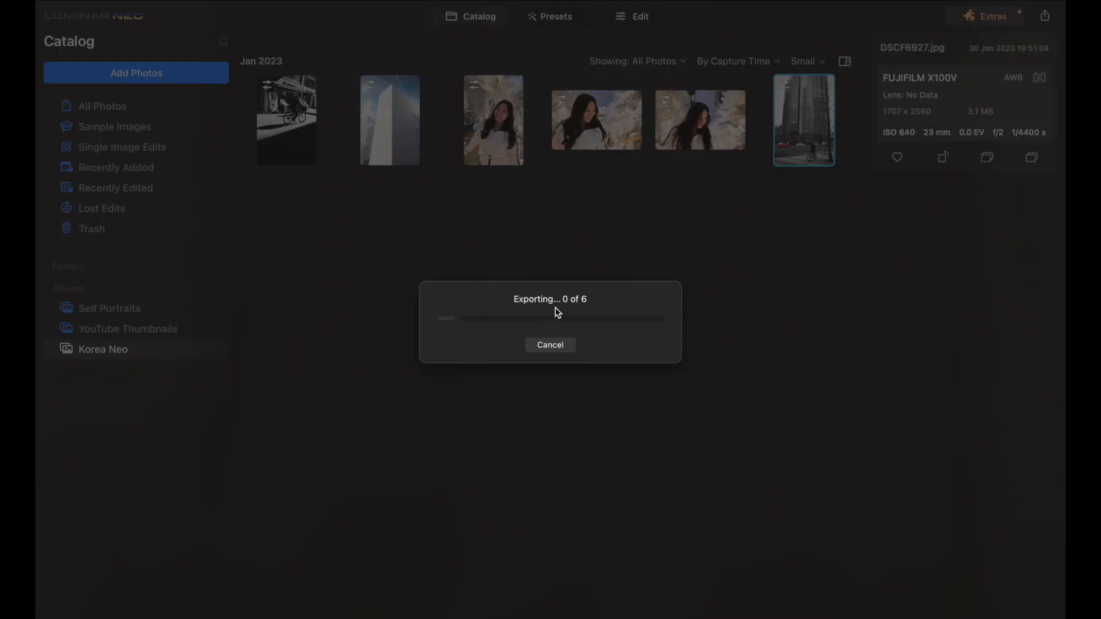